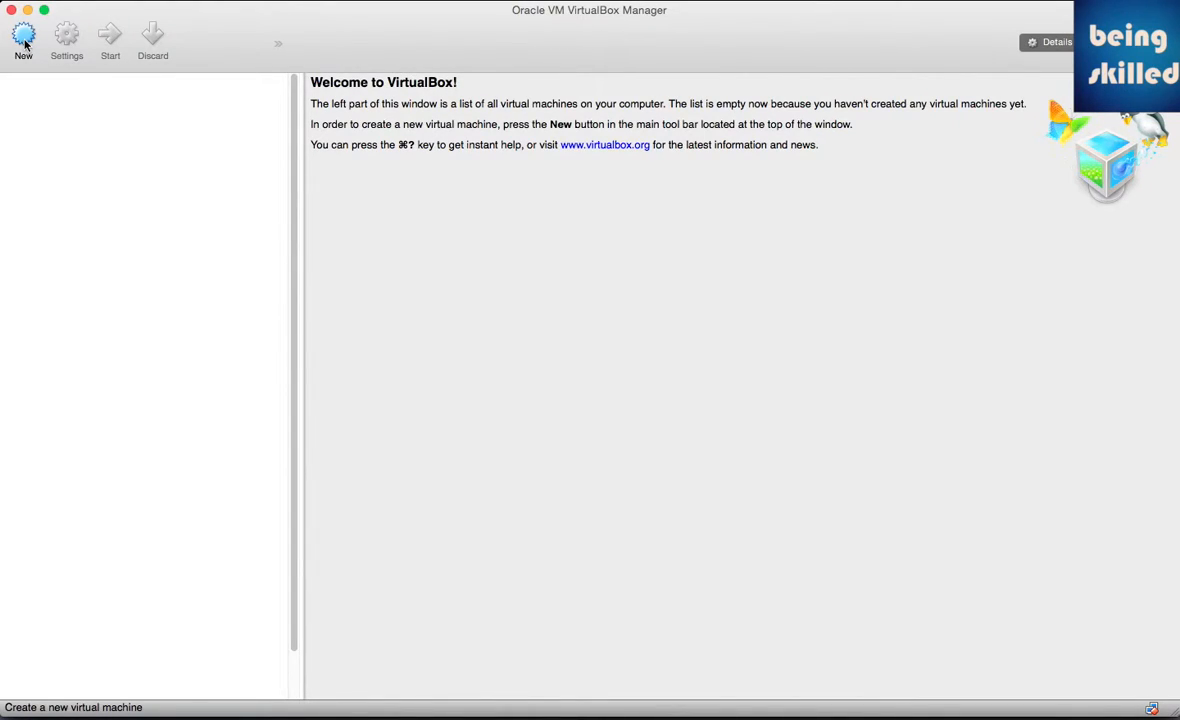
{"action": "mouse_move", "coordinate": [84, 76]}
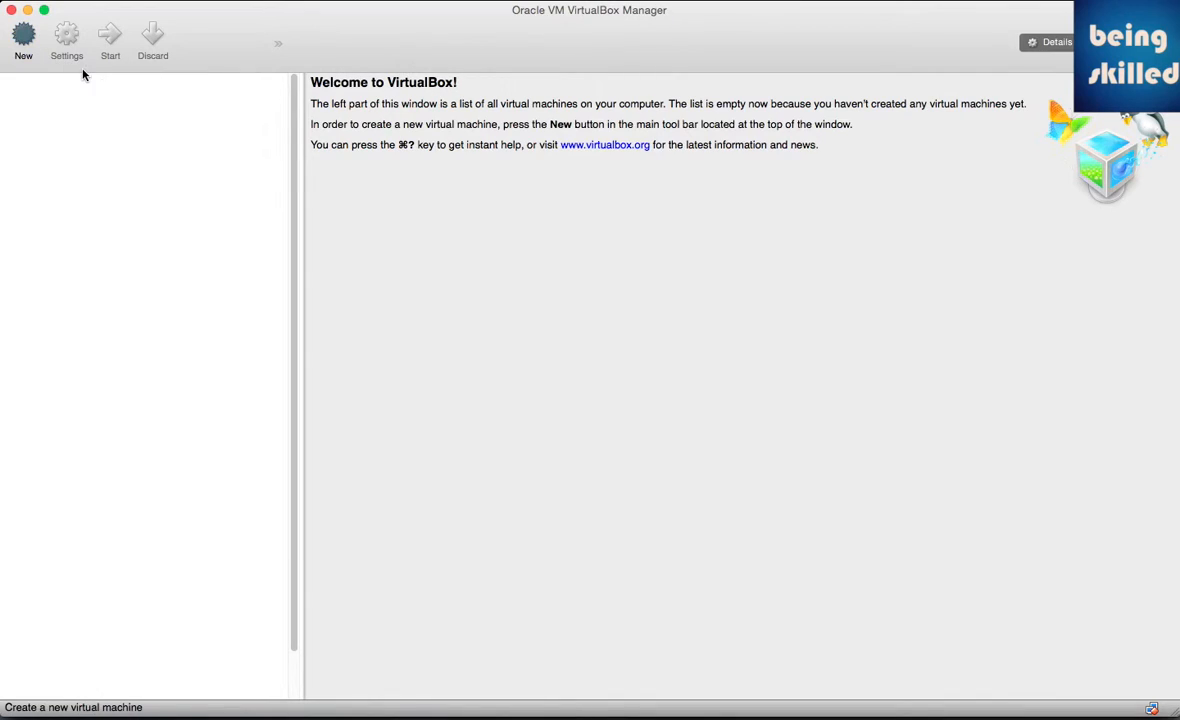
Step: Start the Create Virtual Machine wizard from the toolbar
{"action": "left_click", "coordinate": [24, 40]}
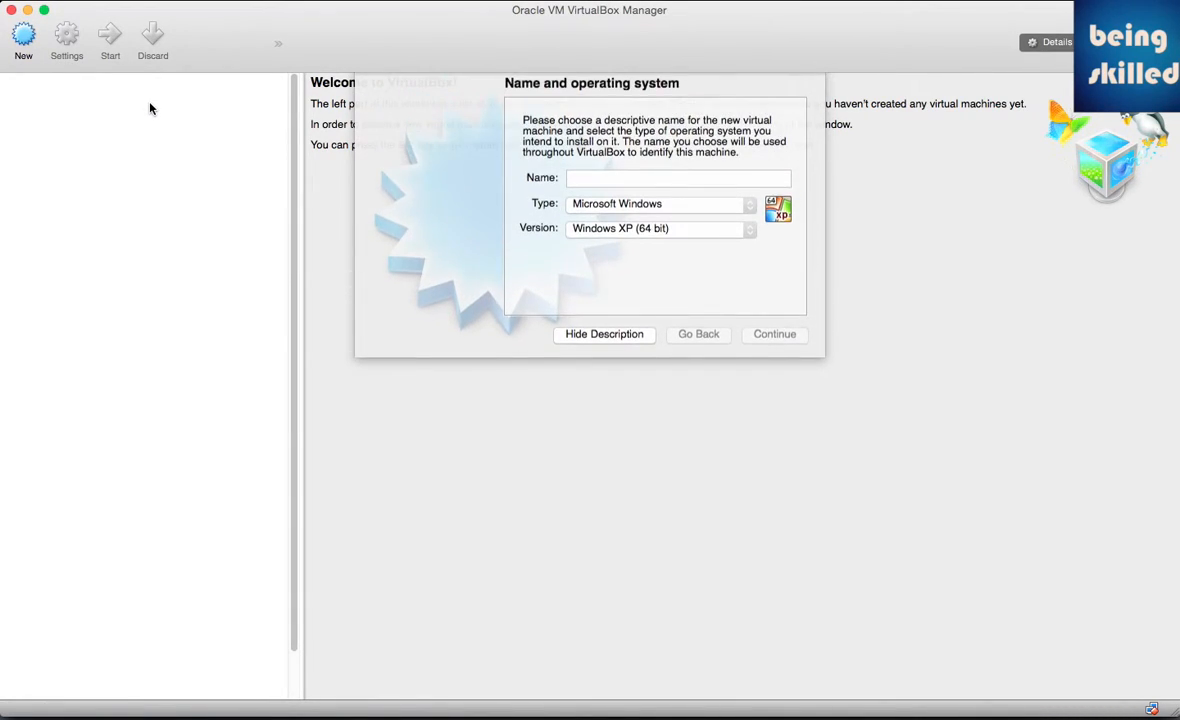
Step: Name the machine ubuntu15, letting VirtualBox pick Linux / Ubuntu (64 bit)
{"action": "left_click", "coordinate": [678, 182]}
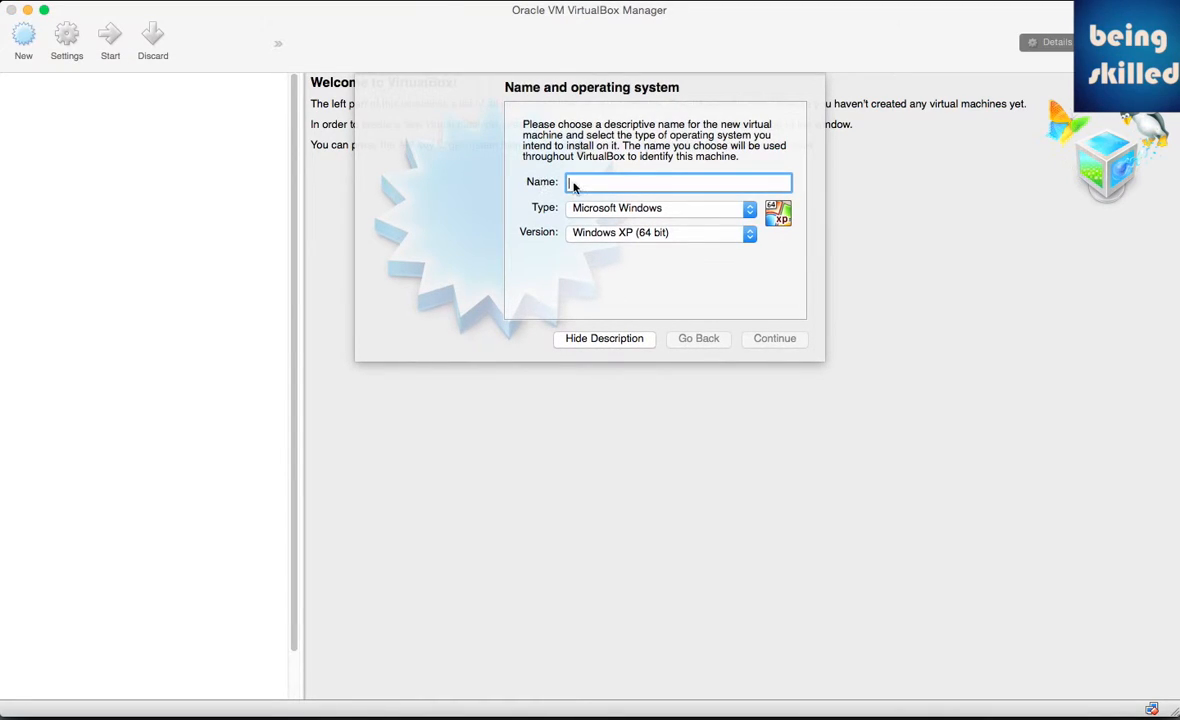
{"action": "mouse_move", "coordinate": [572, 182]}
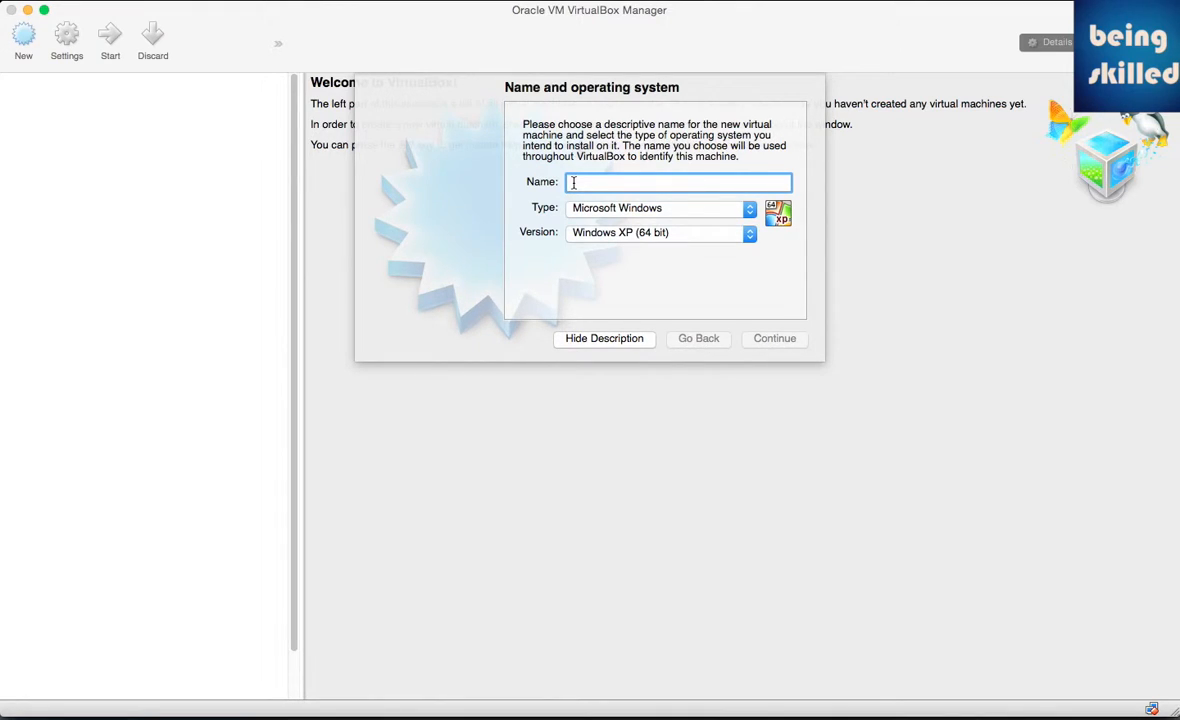
{"action": "type", "text": "ubun"}
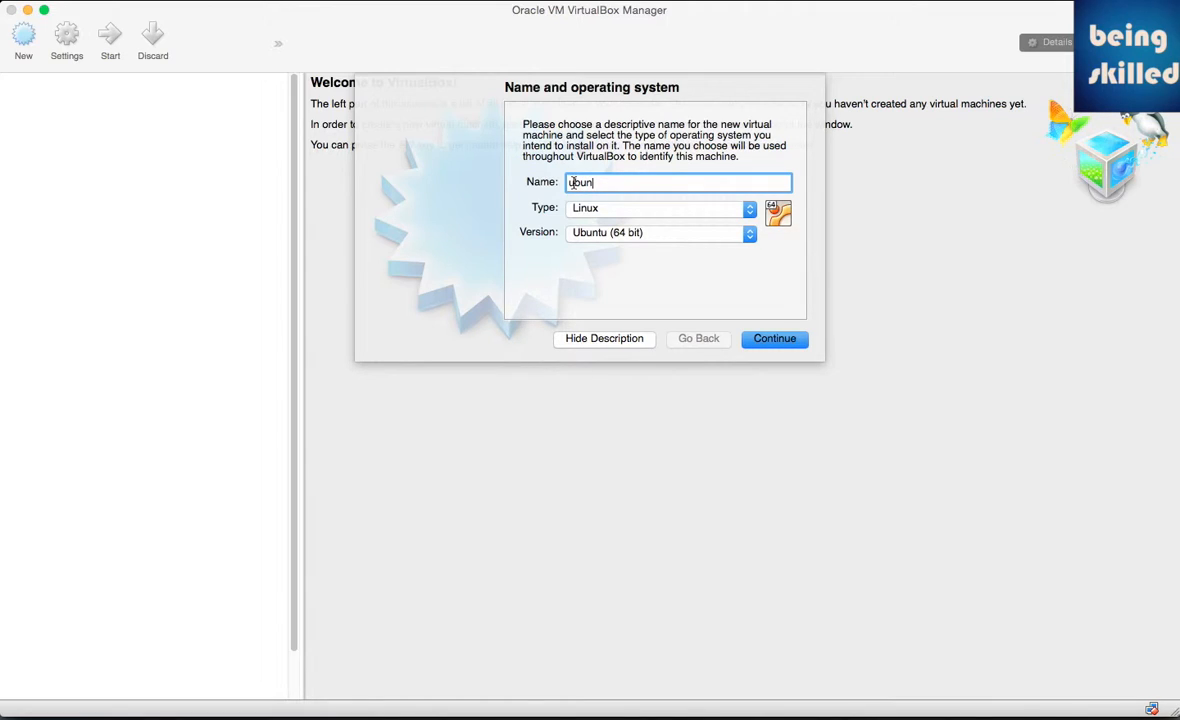
{"action": "type", "text": "tu"}
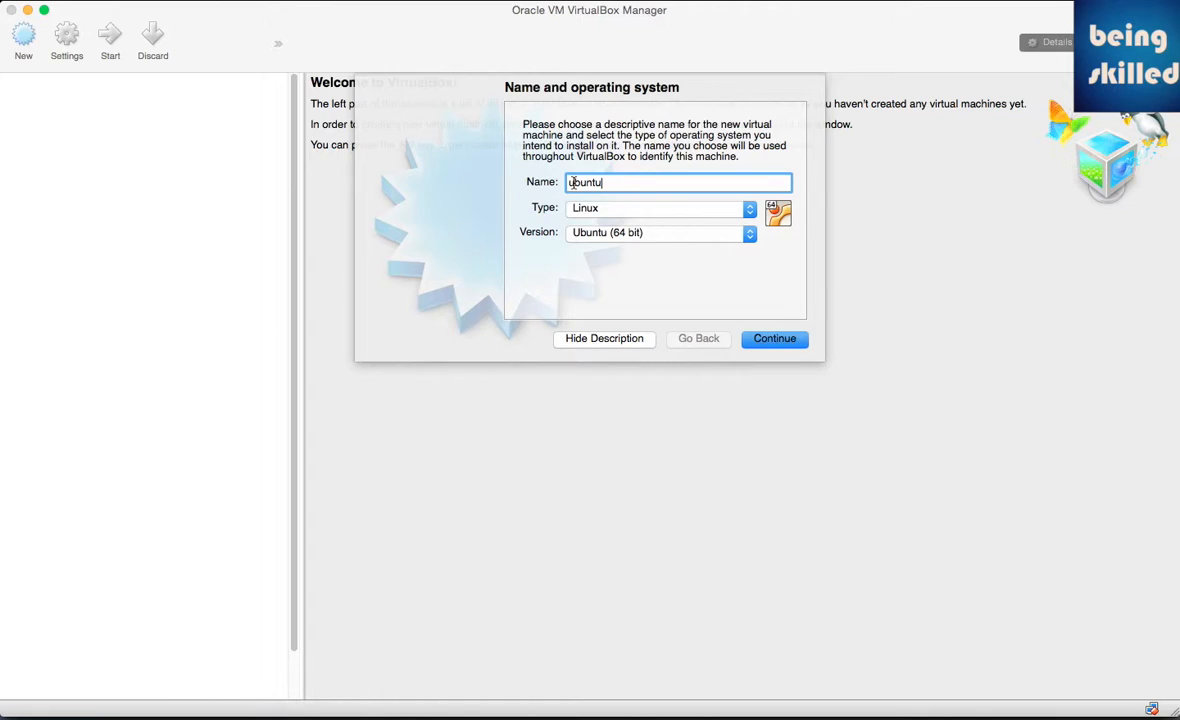
{"action": "type", "text": "1"}
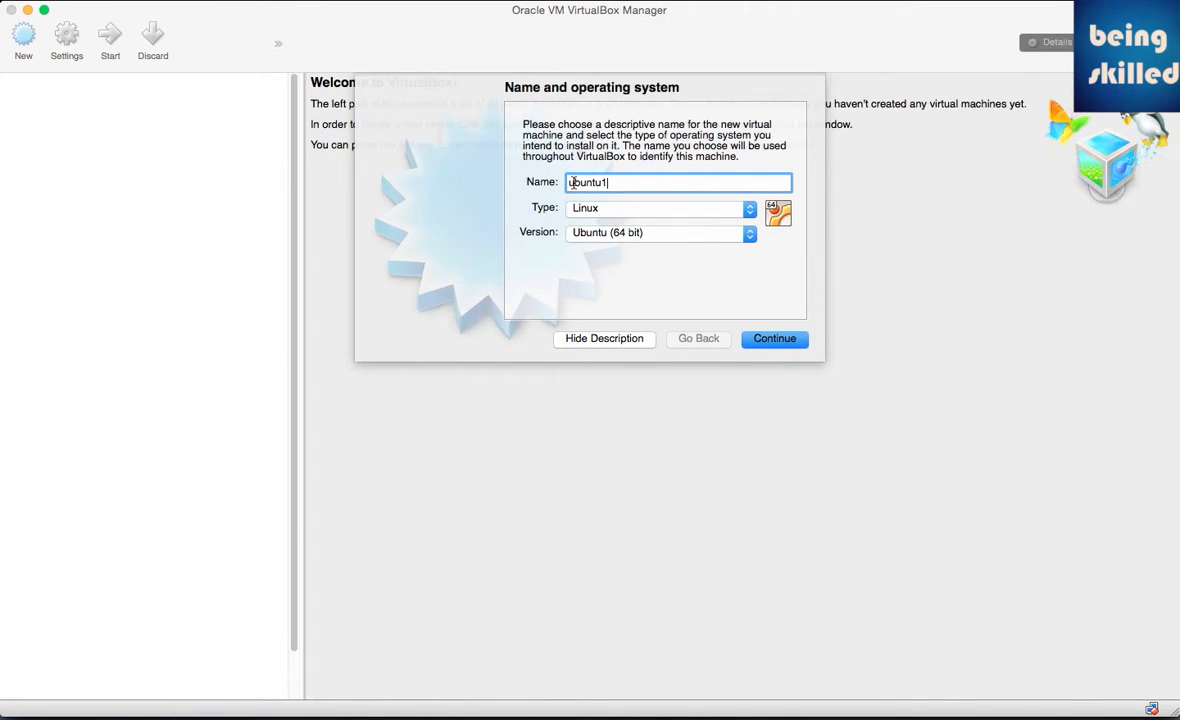
{"action": "type", "text": "5"}
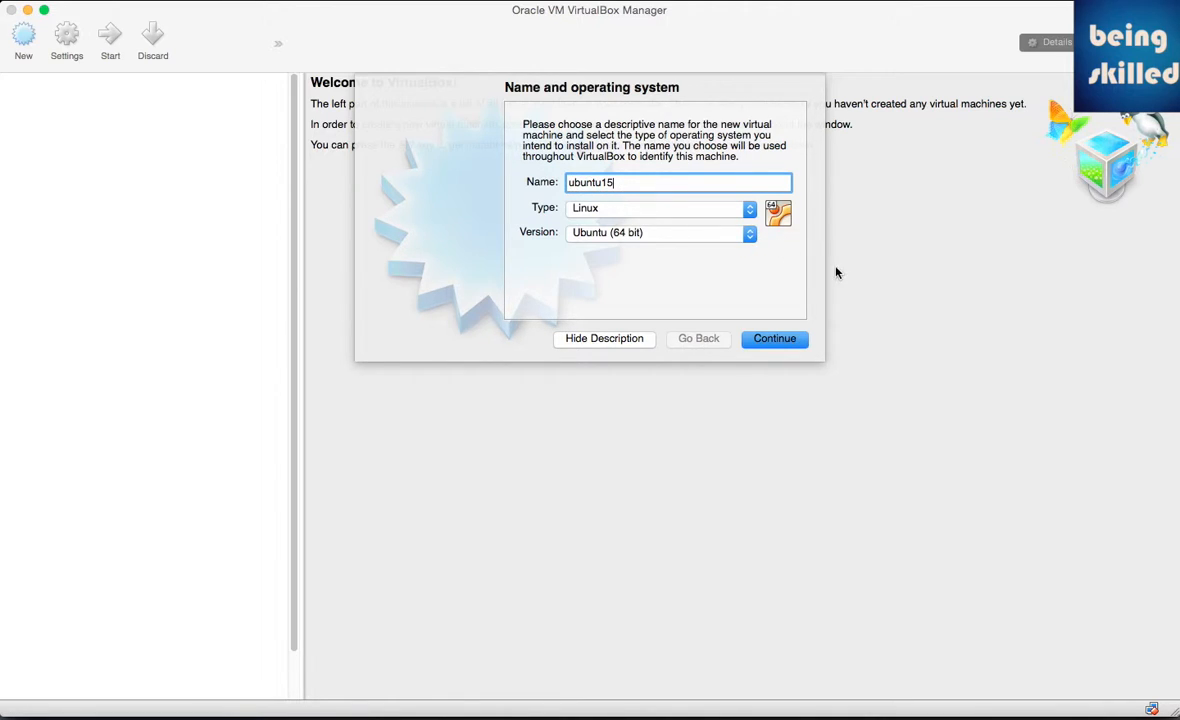
{"action": "mouse_move", "coordinate": [936, 340]}
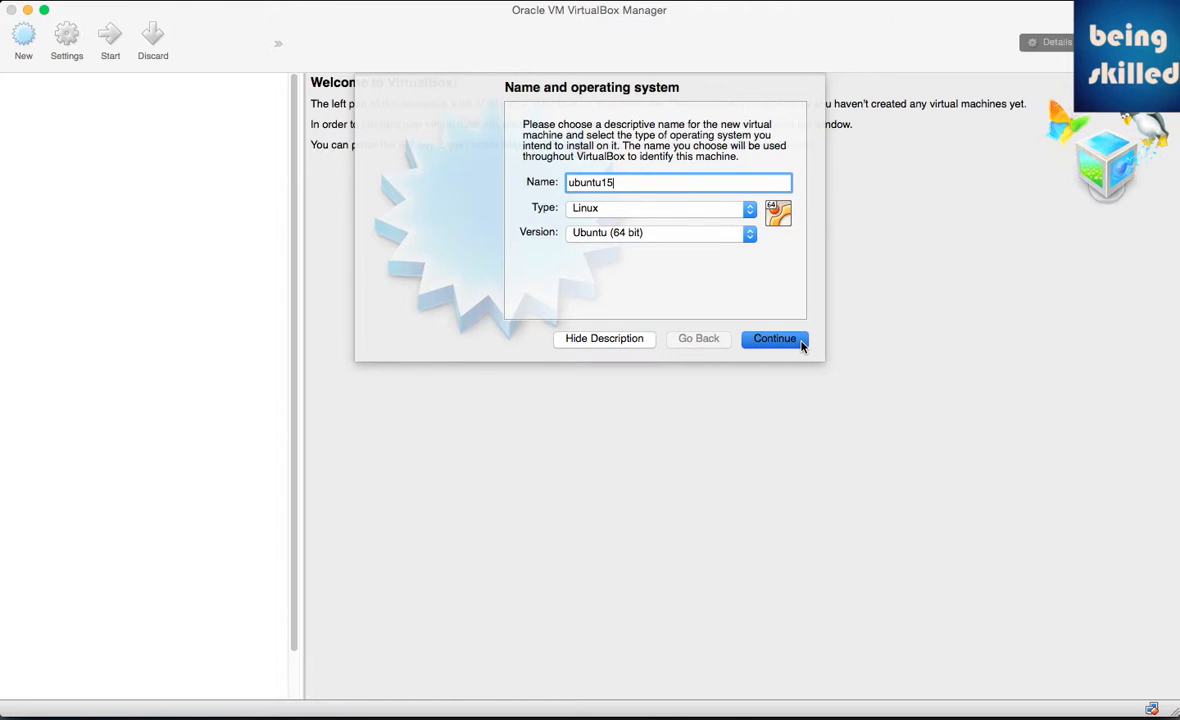
Step: Continue past the name page and the default 512 MB memory page to the hard drive step
{"action": "left_click", "coordinate": [774, 338]}
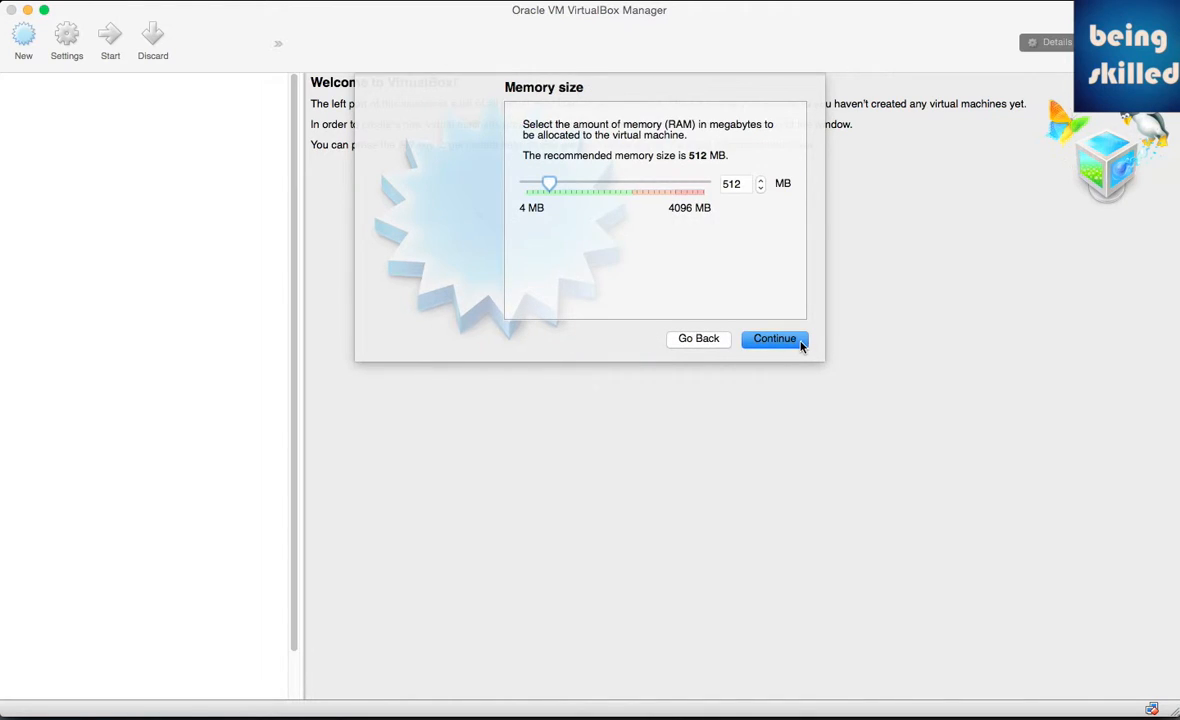
{"action": "mouse_move", "coordinate": [770, 328]}
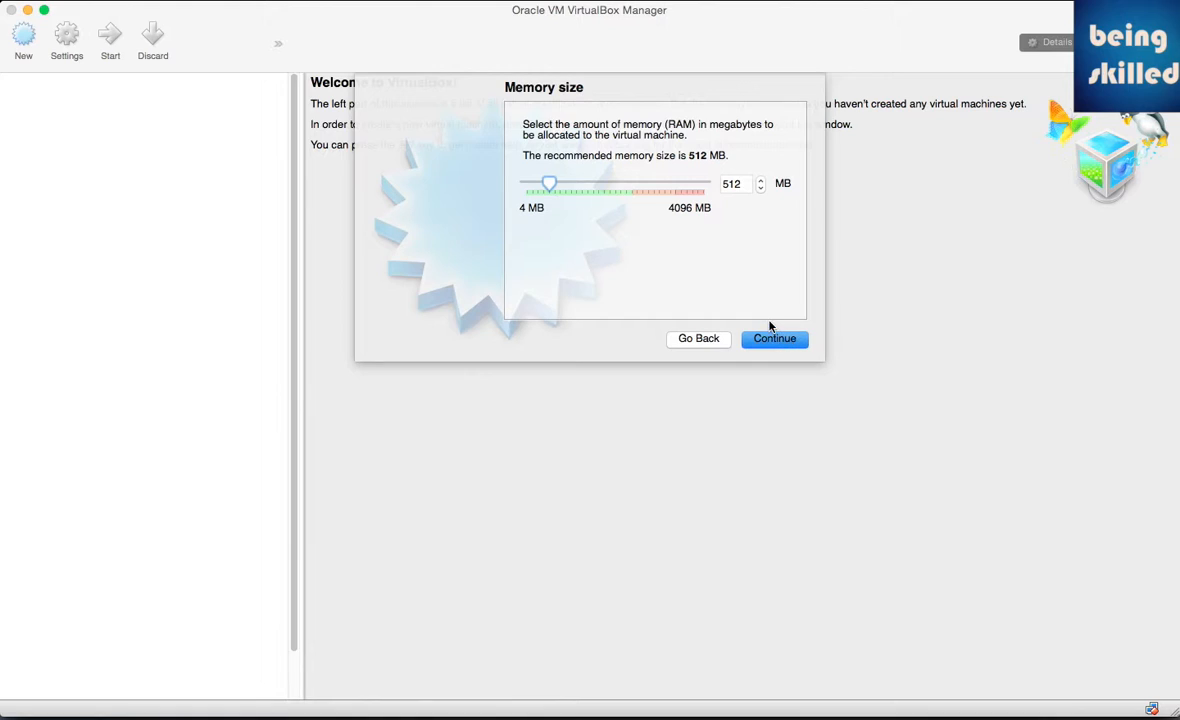
{"action": "mouse_move", "coordinate": [766, 312]}
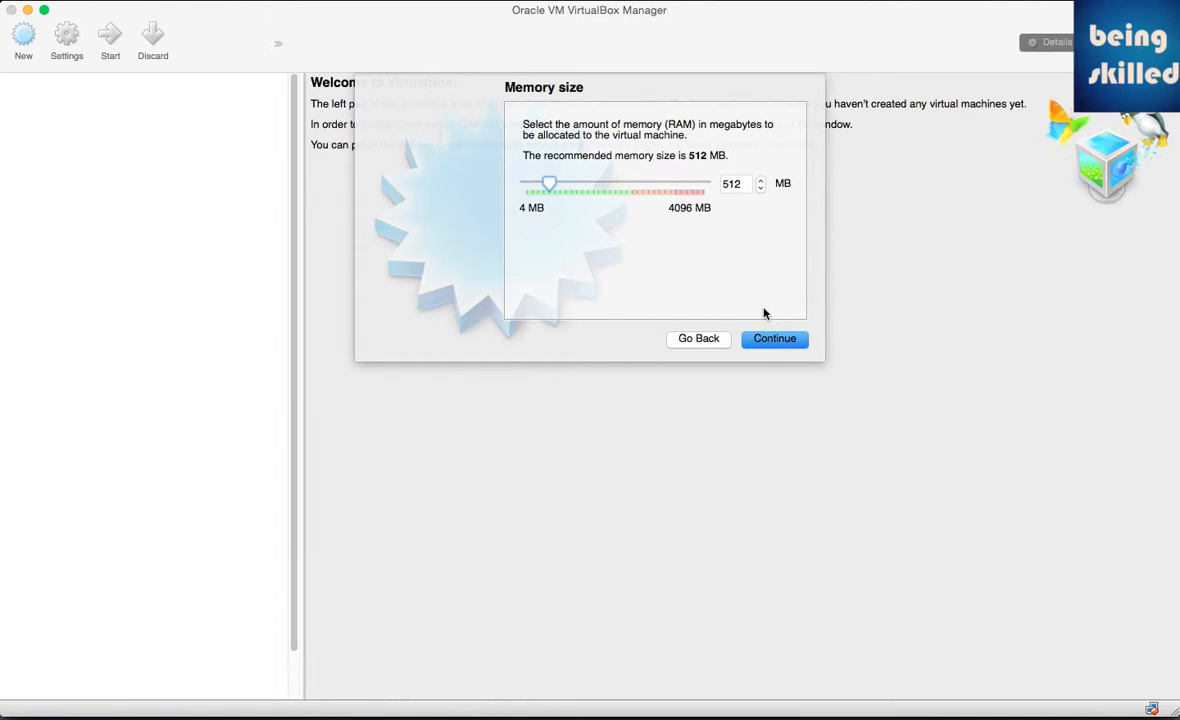
{"action": "mouse_move", "coordinate": [716, 300]}
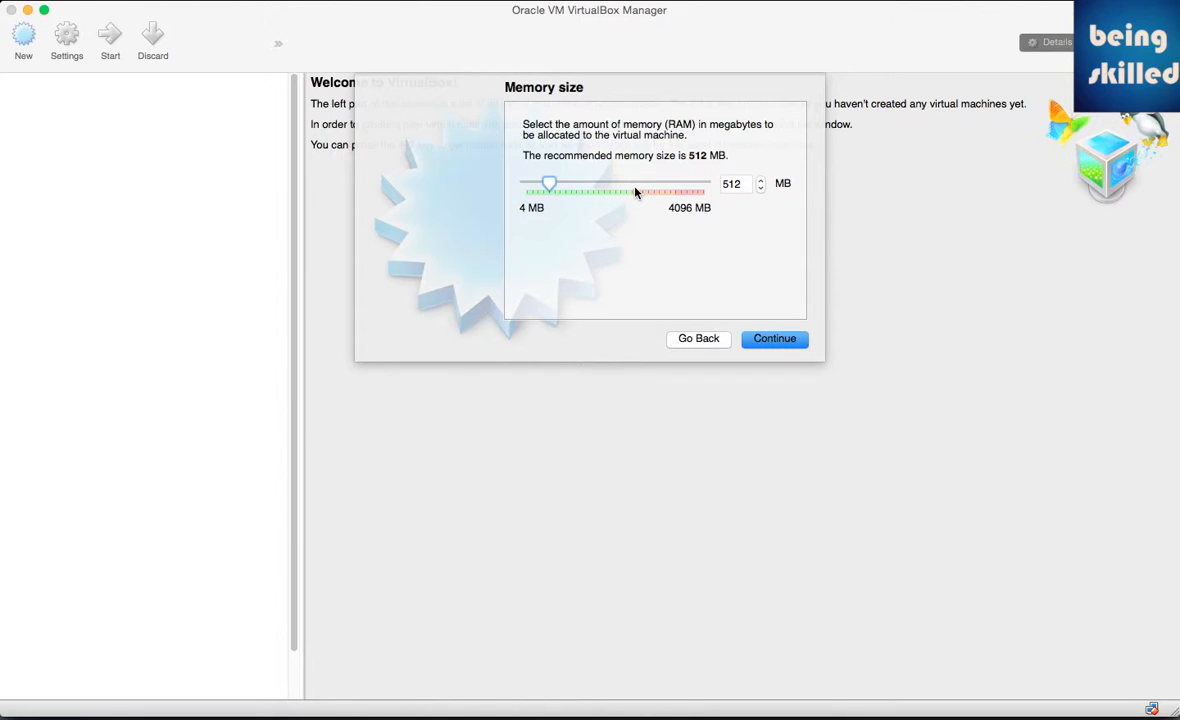
{"action": "mouse_move", "coordinate": [648, 200]}
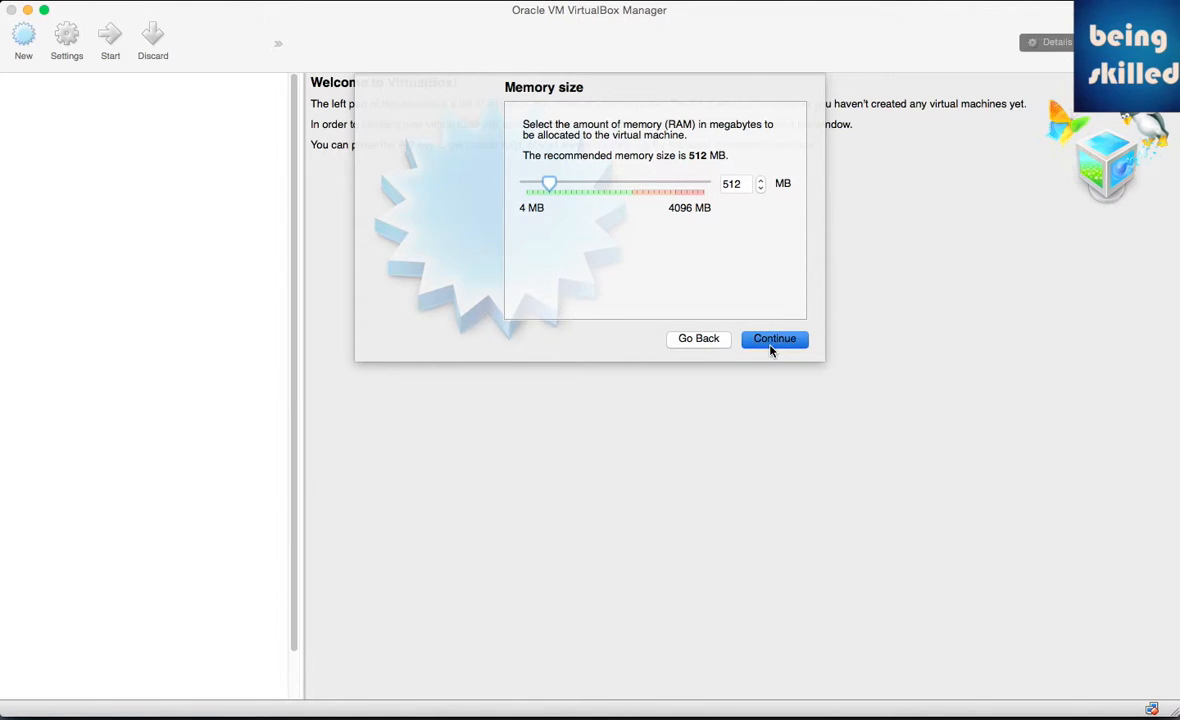
{"action": "left_click", "coordinate": [774, 338]}
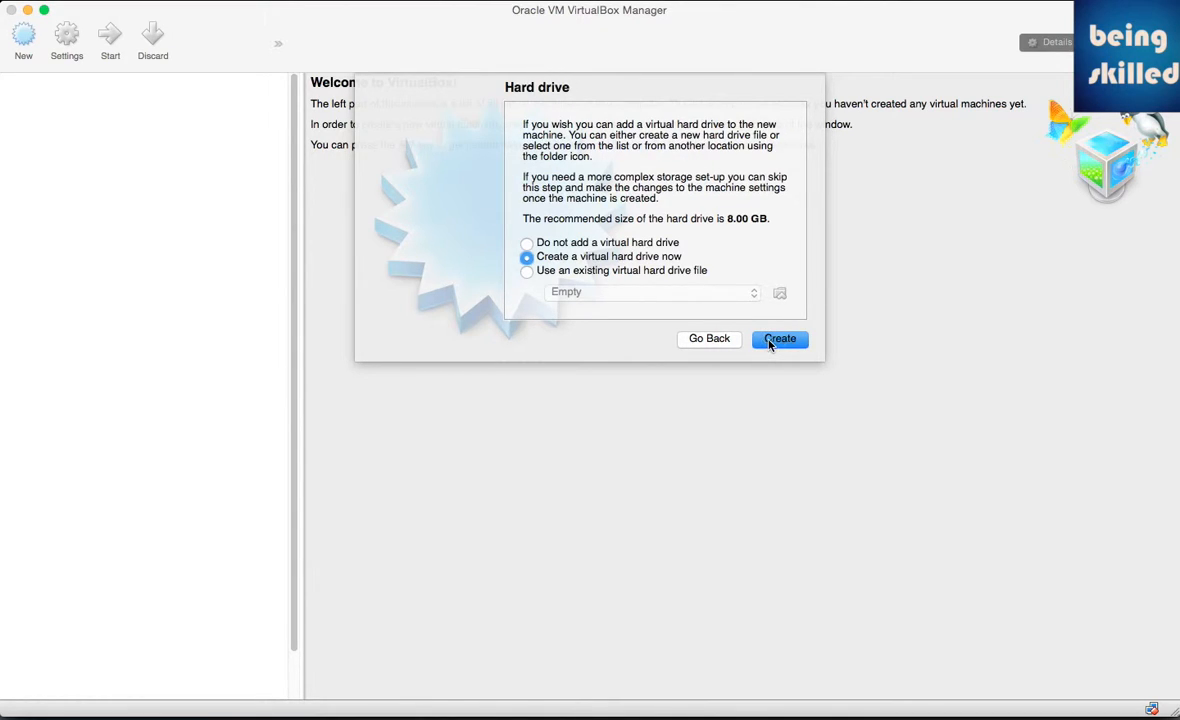
{"action": "mouse_move", "coordinate": [696, 318]}
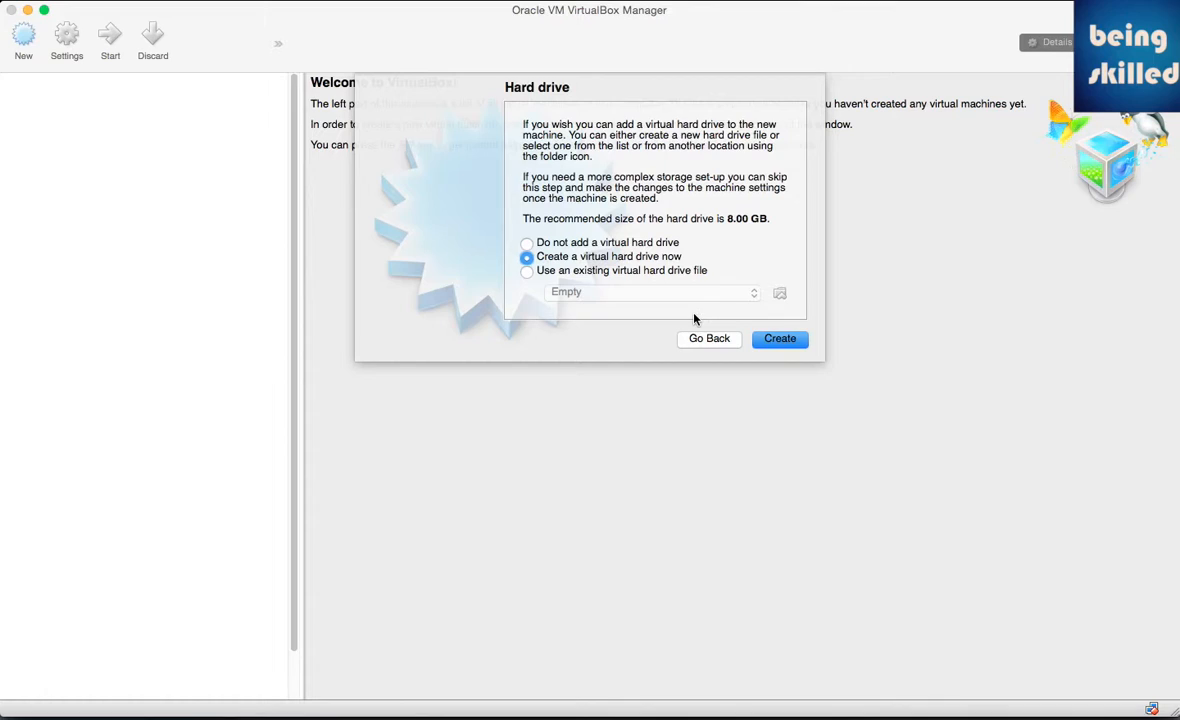
{"action": "mouse_move", "coordinate": [718, 332]}
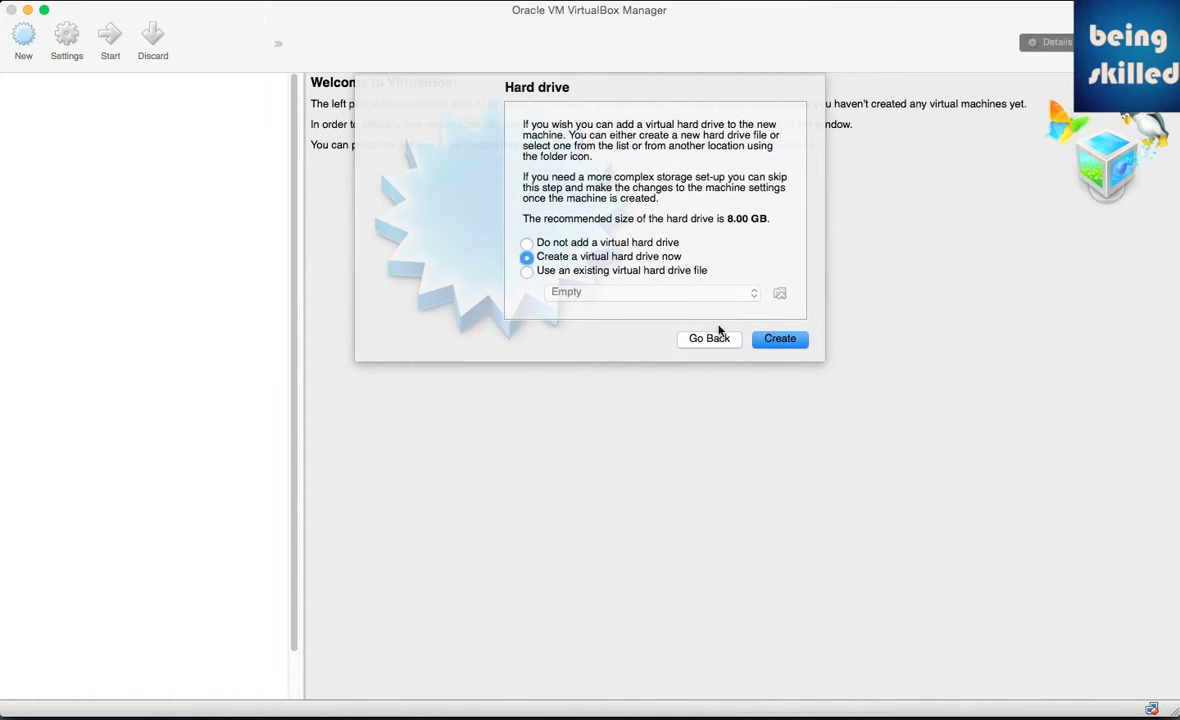
{"action": "mouse_move", "coordinate": [724, 344]}
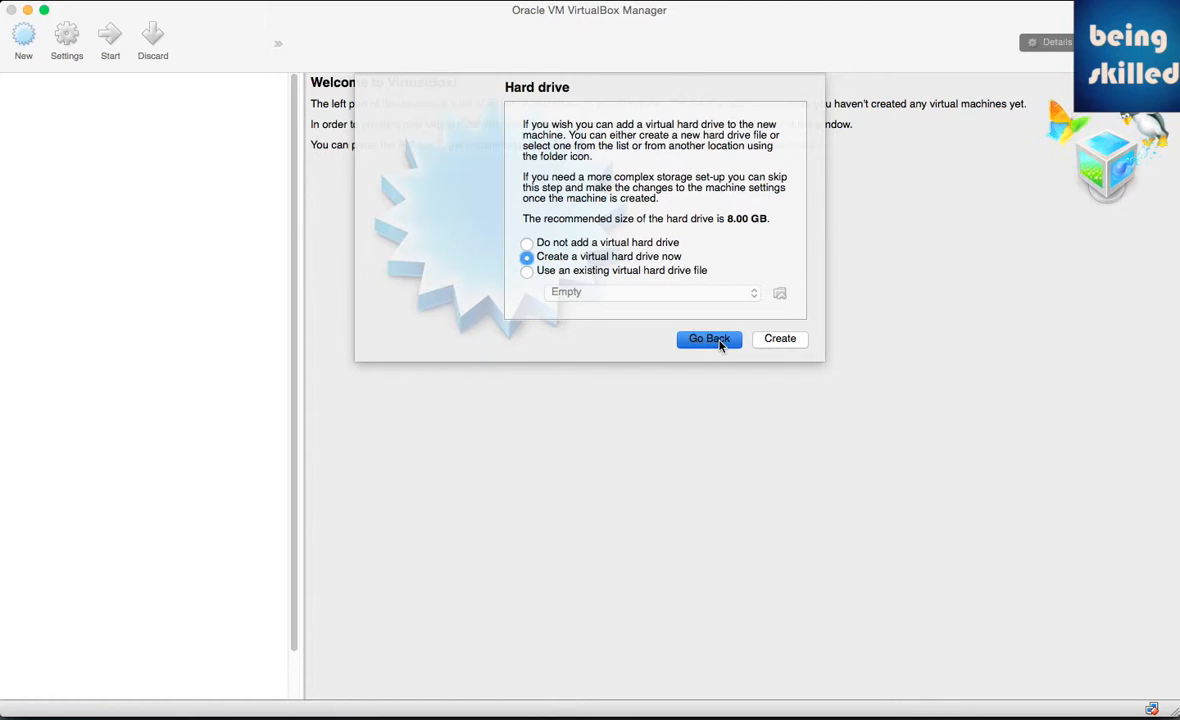
Step: Go back to the memory step and raise the RAM slider to 1294 MB
{"action": "left_click", "coordinate": [708, 338]}
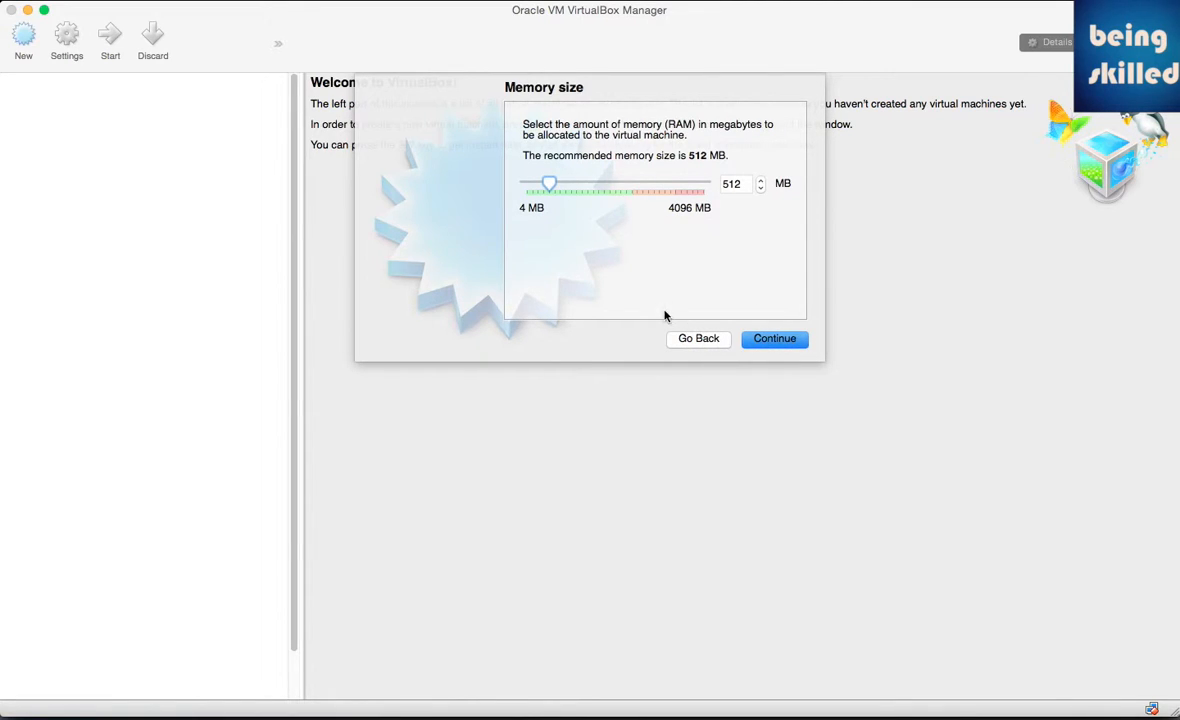
{"action": "mouse_move", "coordinate": [620, 268]}
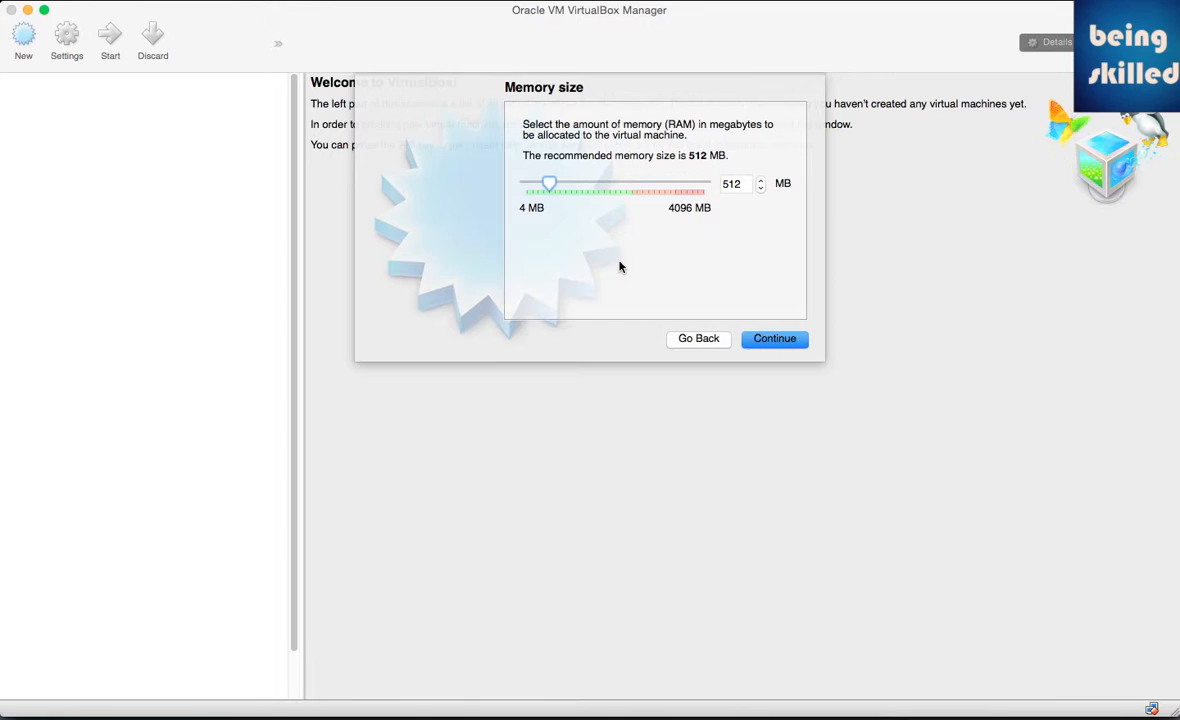
{"action": "mouse_move", "coordinate": [576, 198]}
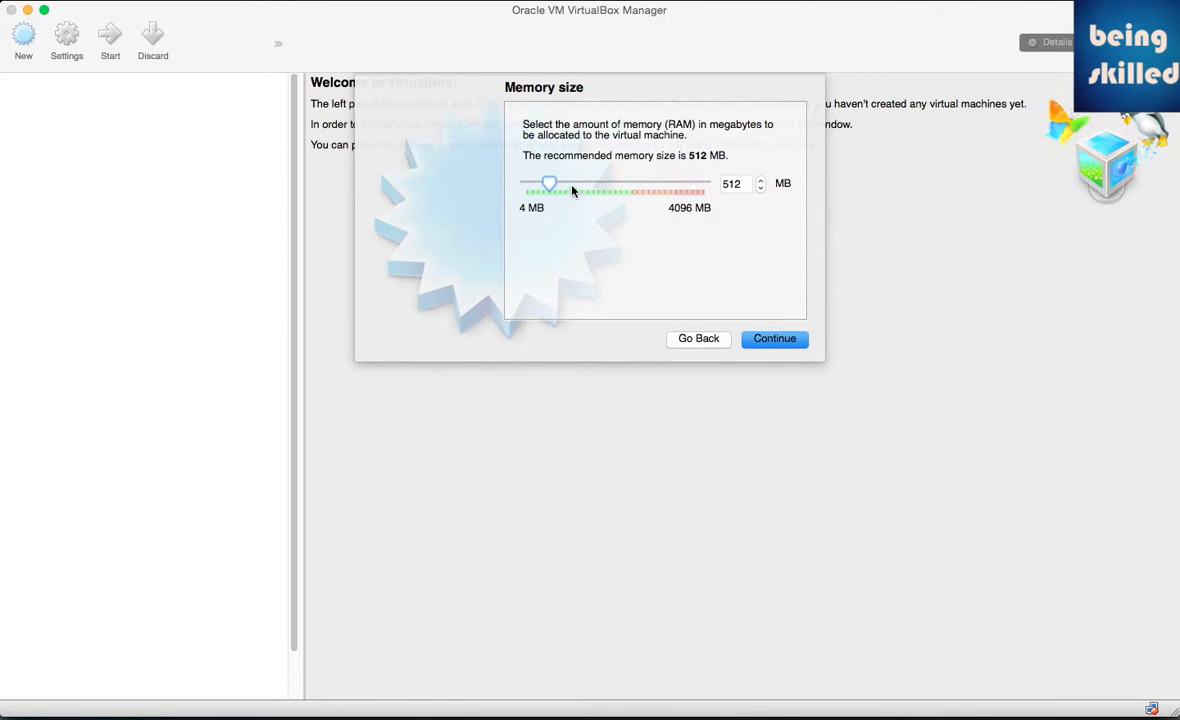
{"action": "left_click_drag", "start_coordinate": [548, 184], "coordinate": [572, 184]}
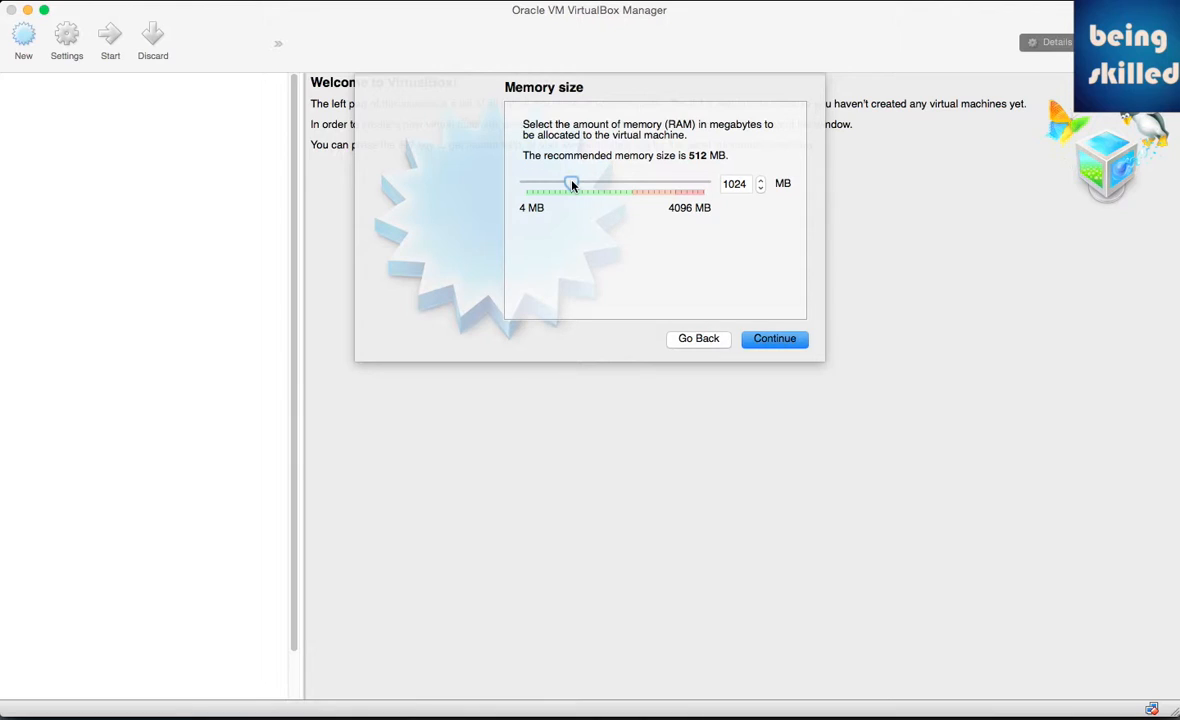
{"action": "left_click_drag", "start_coordinate": [572, 184], "coordinate": [584, 184]}
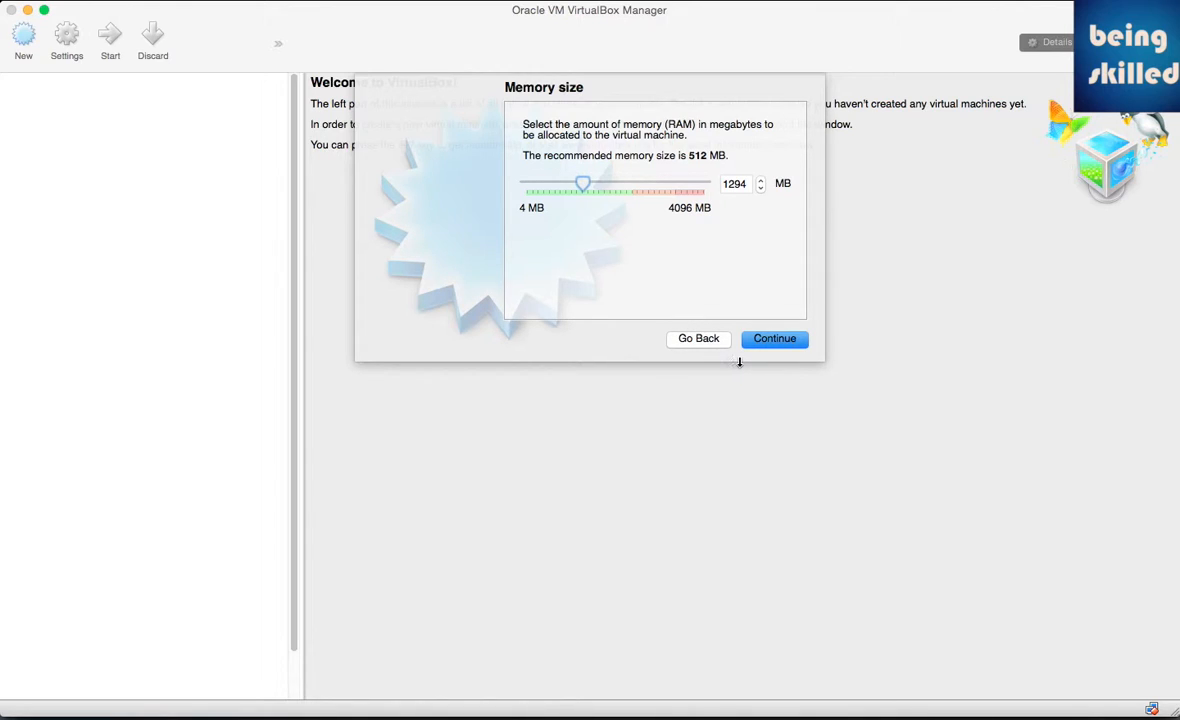
{"action": "mouse_move", "coordinate": [756, 360]}
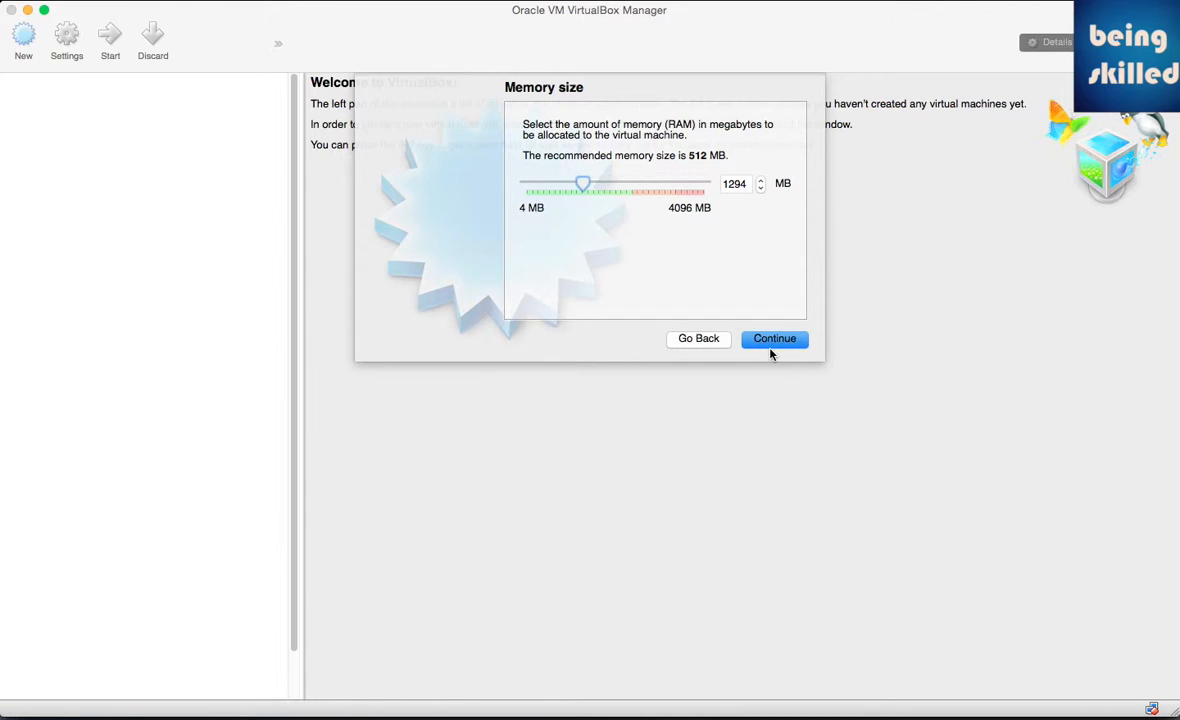
{"action": "mouse_move", "coordinate": [784, 340]}
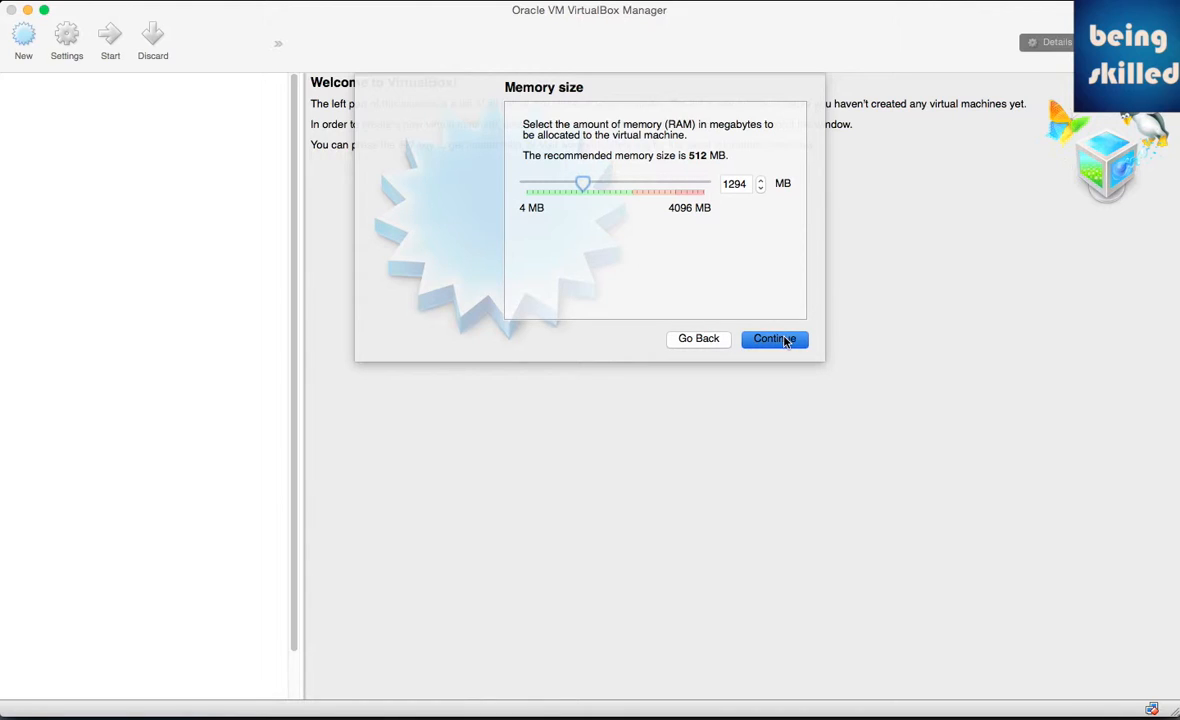
Step: Accept 1294 MB, create a new virtual hard drive and choose VDI as its file type
{"action": "left_click", "coordinate": [774, 338]}
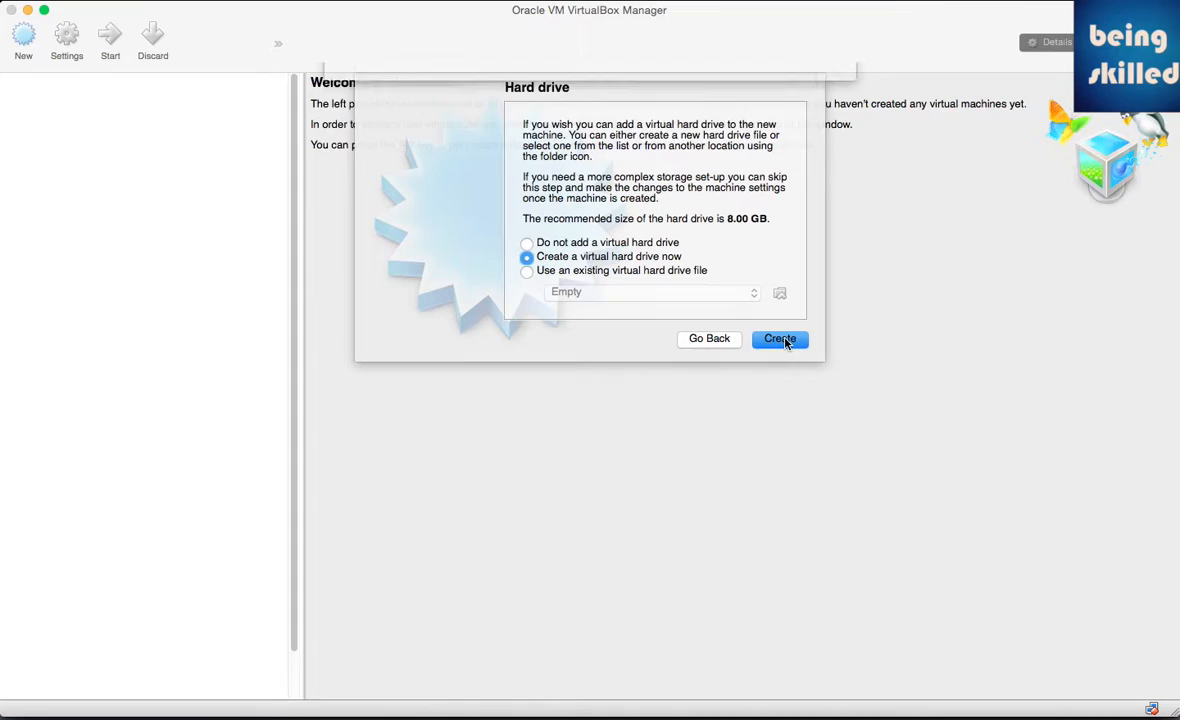
{"action": "left_click", "coordinate": [780, 338]}
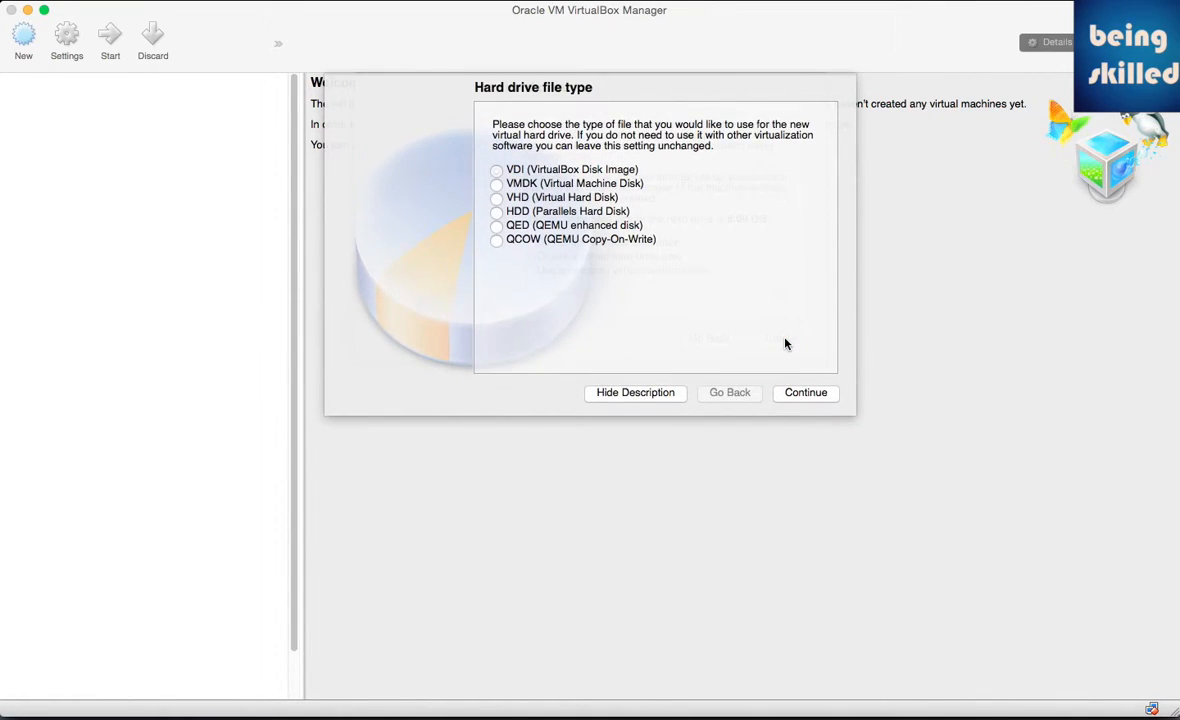
{"action": "left_click", "coordinate": [496, 168]}
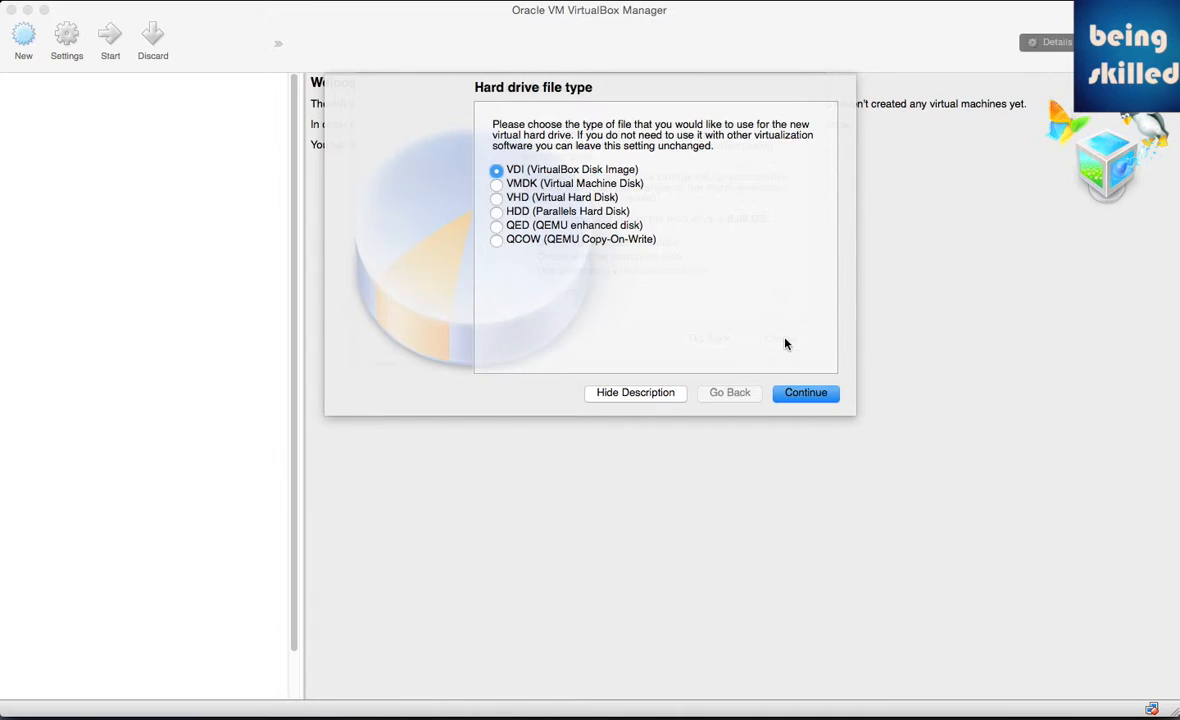
{"action": "mouse_move", "coordinate": [788, 364]}
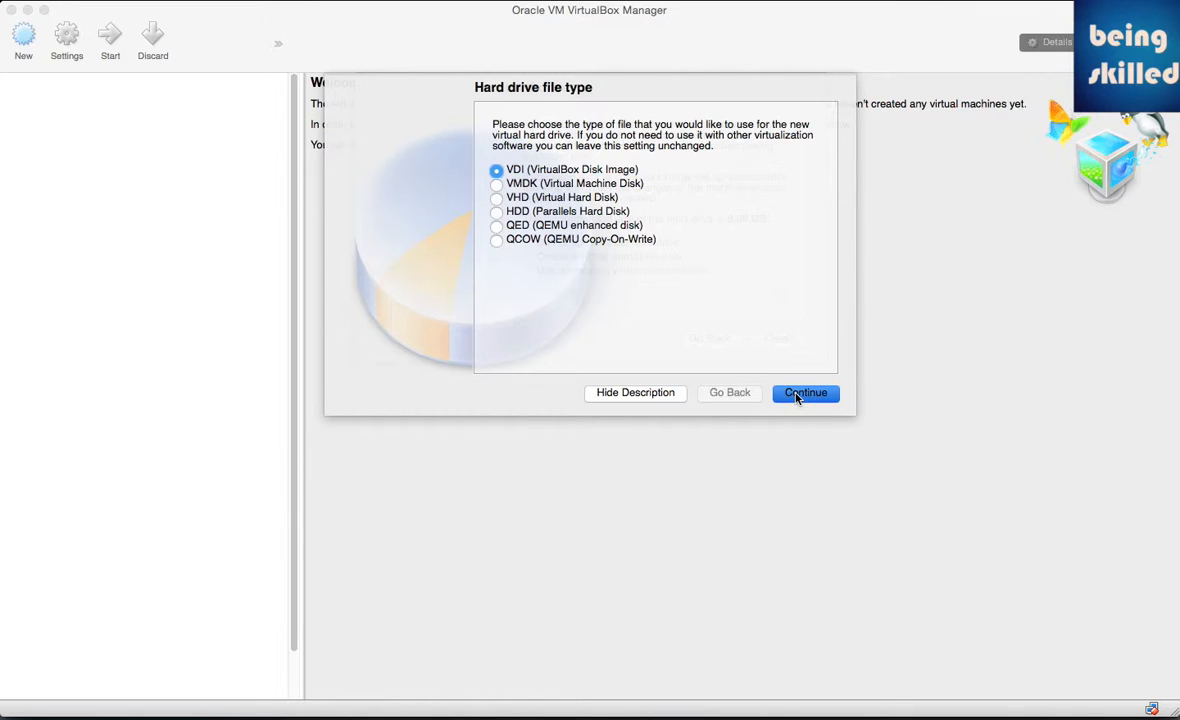
{"action": "left_click", "coordinate": [804, 392]}
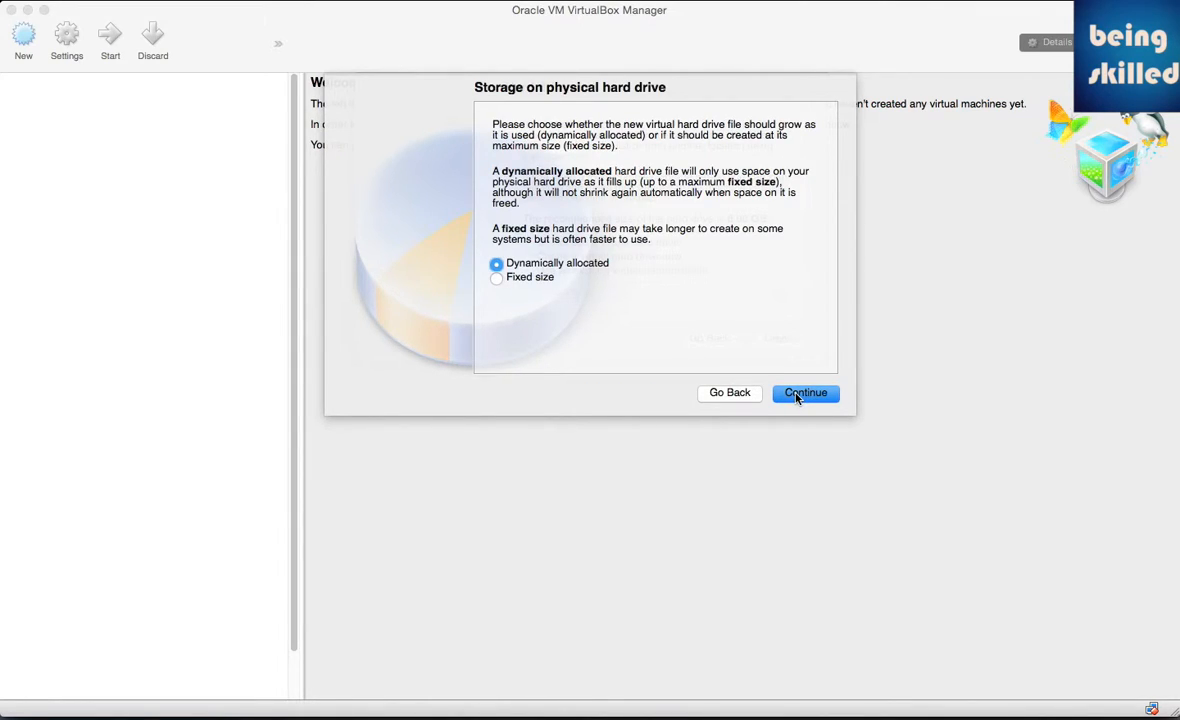
{"action": "mouse_move", "coordinate": [784, 388]}
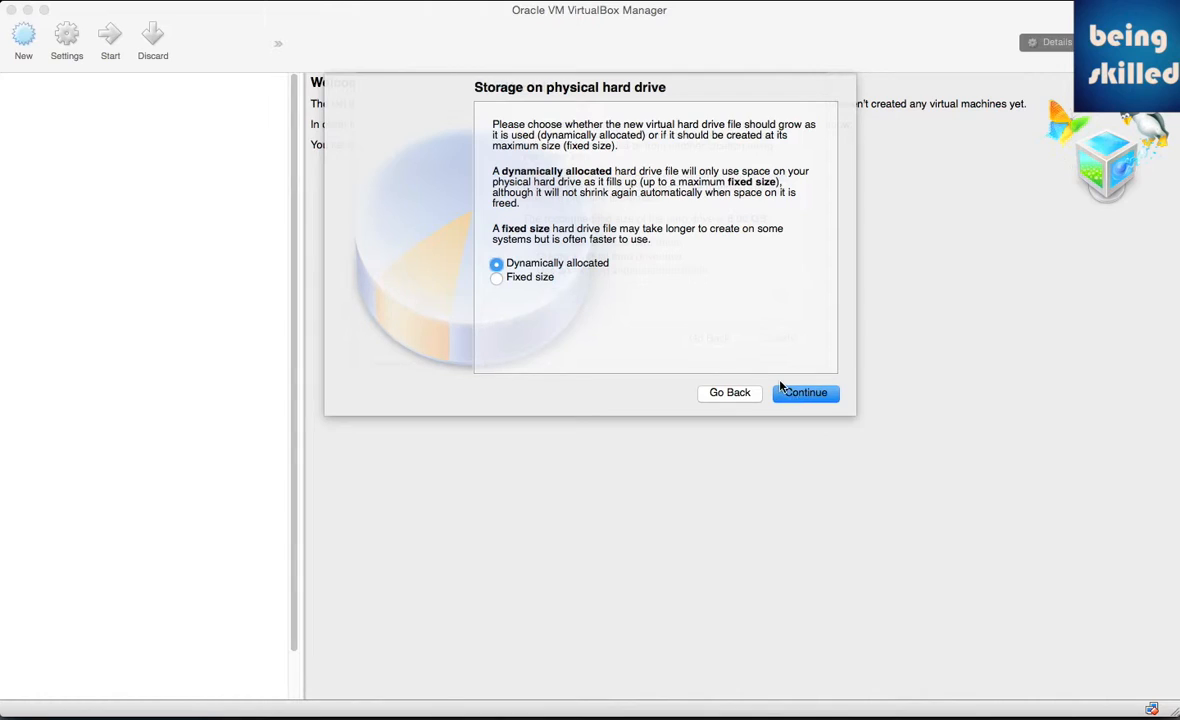
{"action": "mouse_move", "coordinate": [688, 312]}
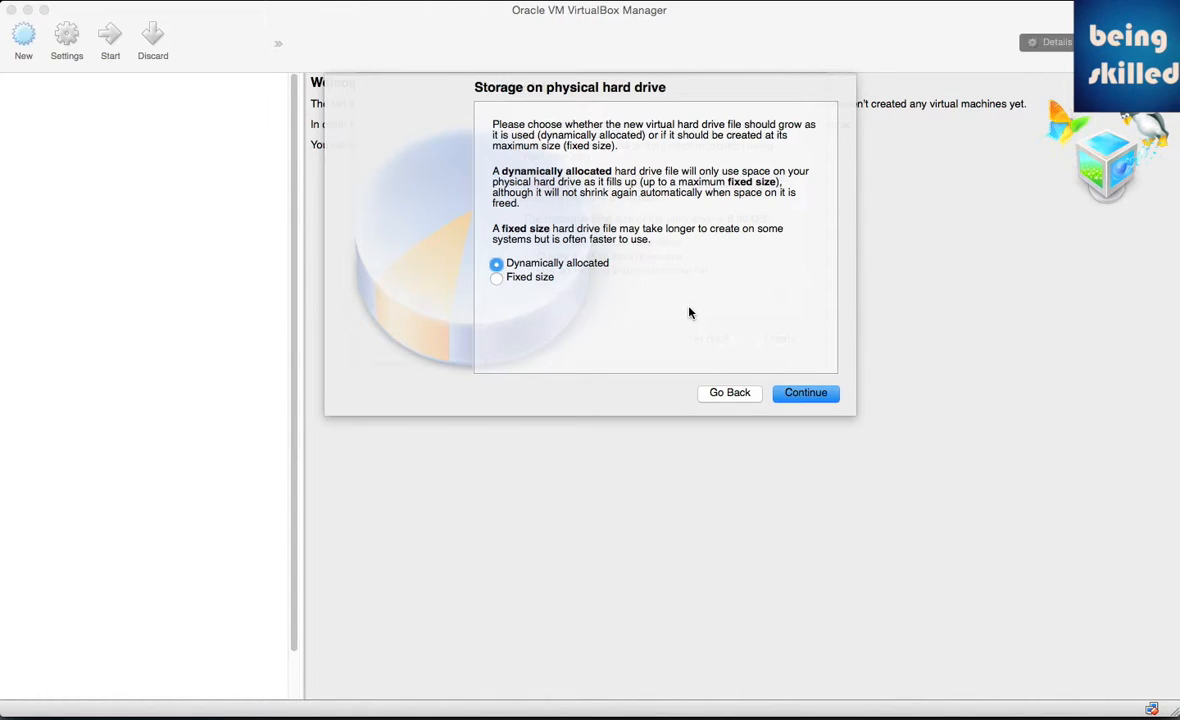
{"action": "mouse_move", "coordinate": [758, 364]}
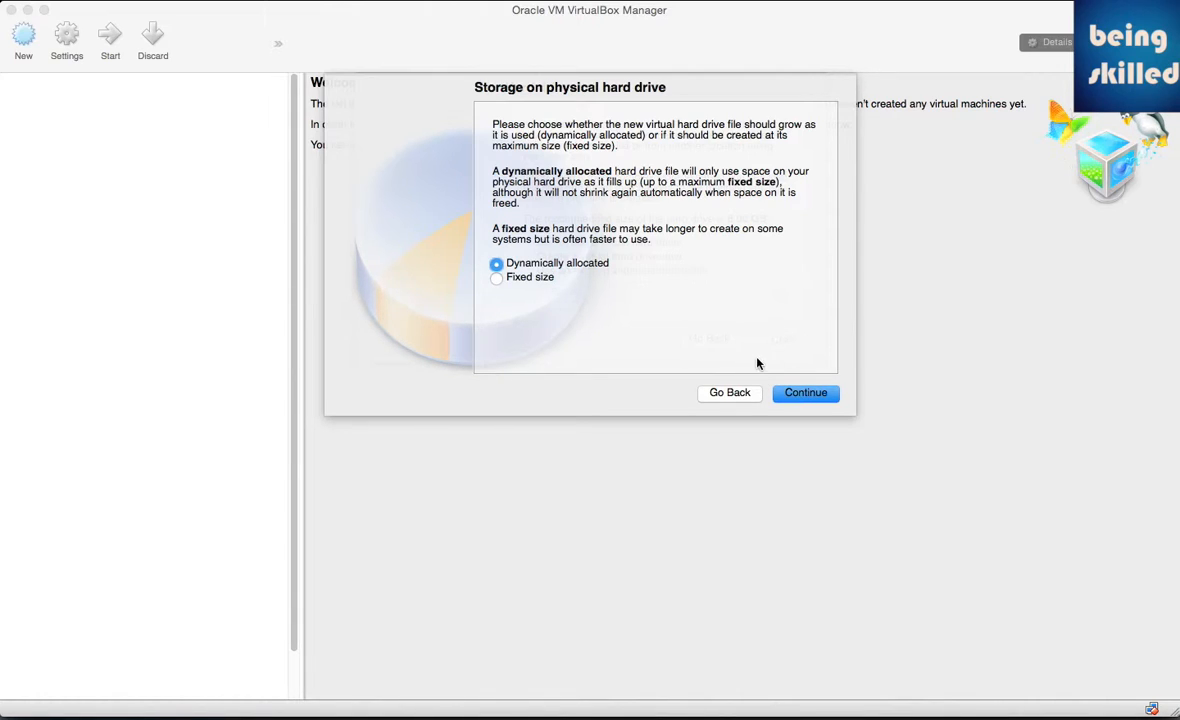
{"action": "mouse_move", "coordinate": [792, 384]}
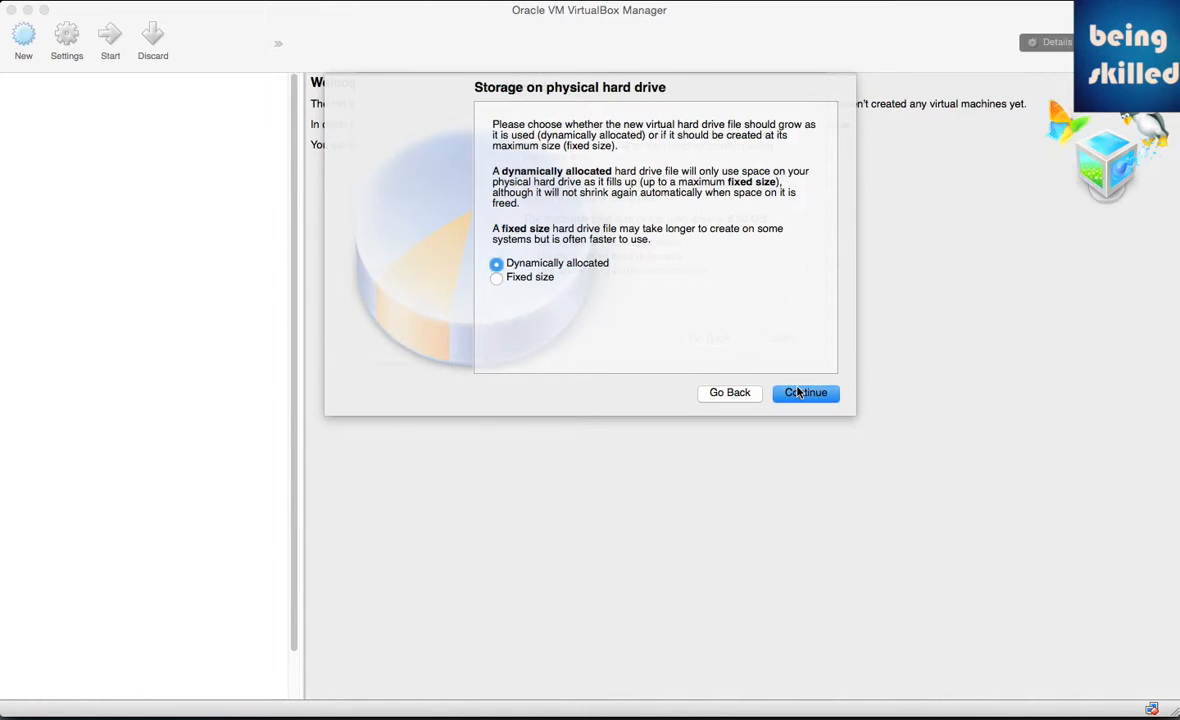
{"action": "mouse_move", "coordinate": [648, 272]}
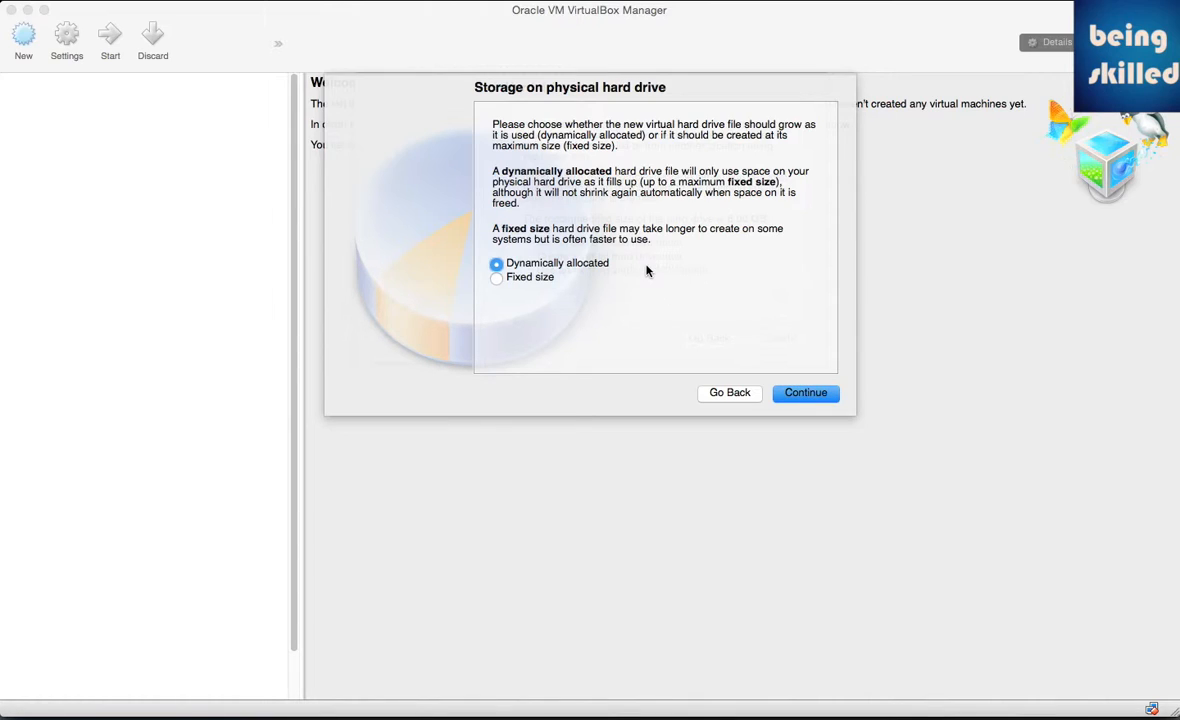
{"action": "mouse_move", "coordinate": [628, 256]}
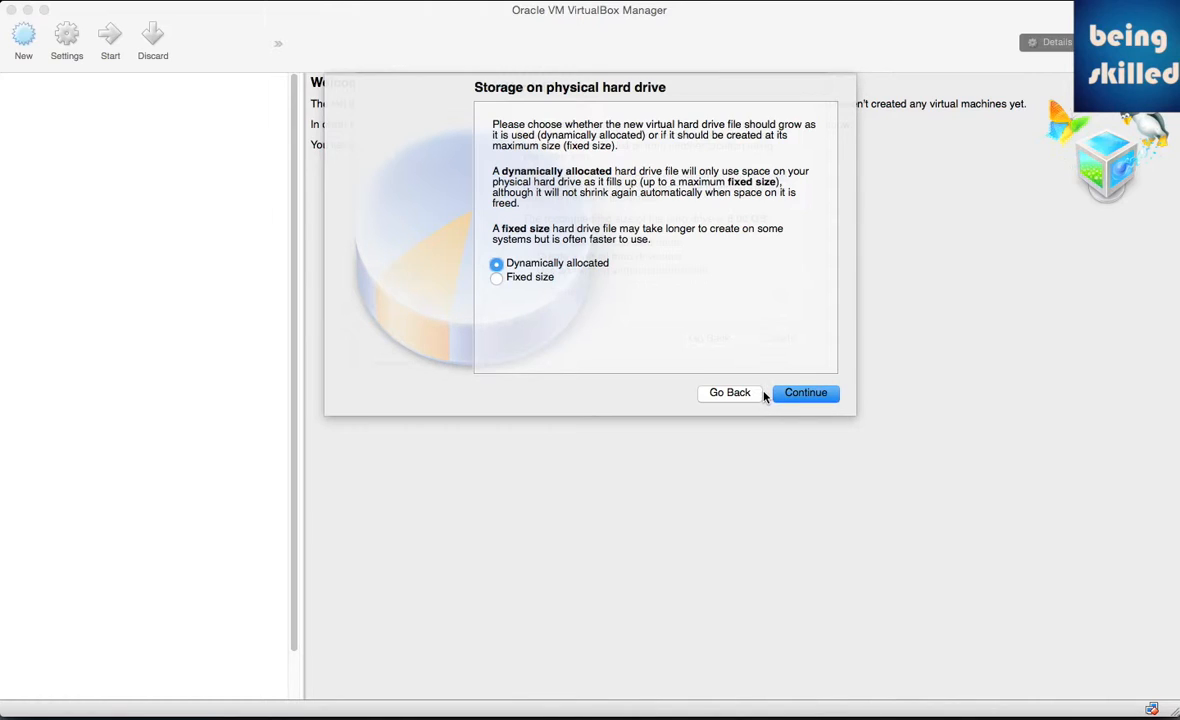
{"action": "mouse_move", "coordinate": [804, 412]}
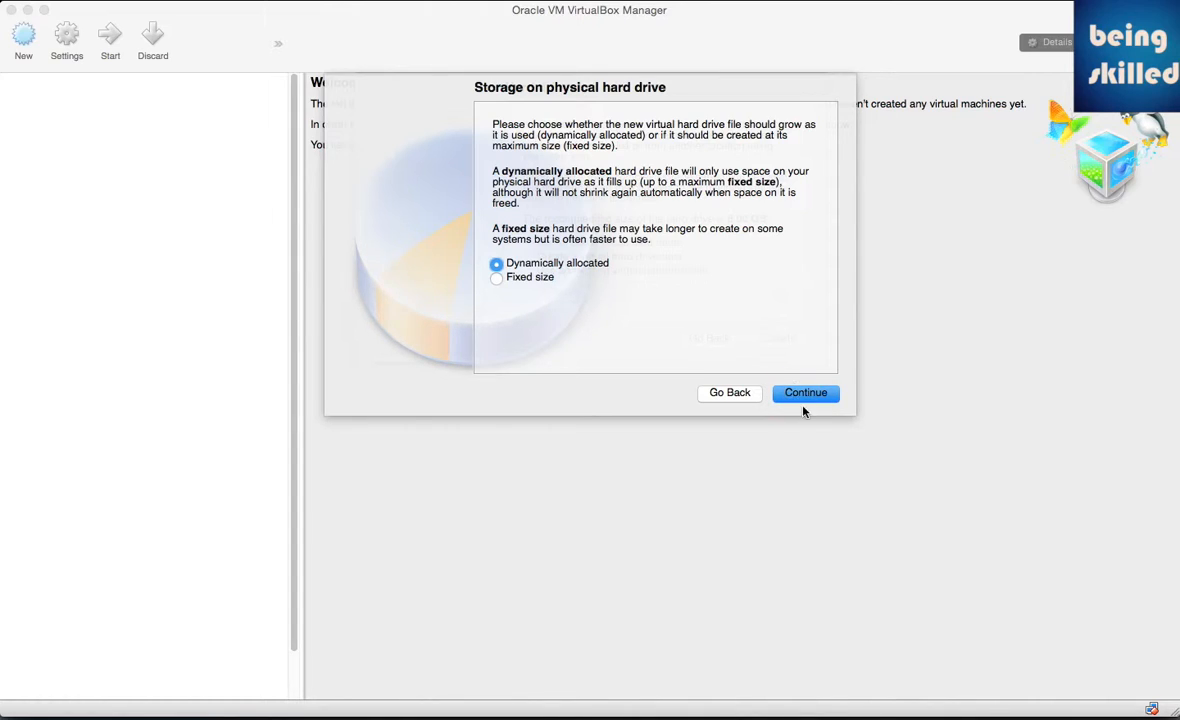
{"action": "mouse_move", "coordinate": [826, 436]}
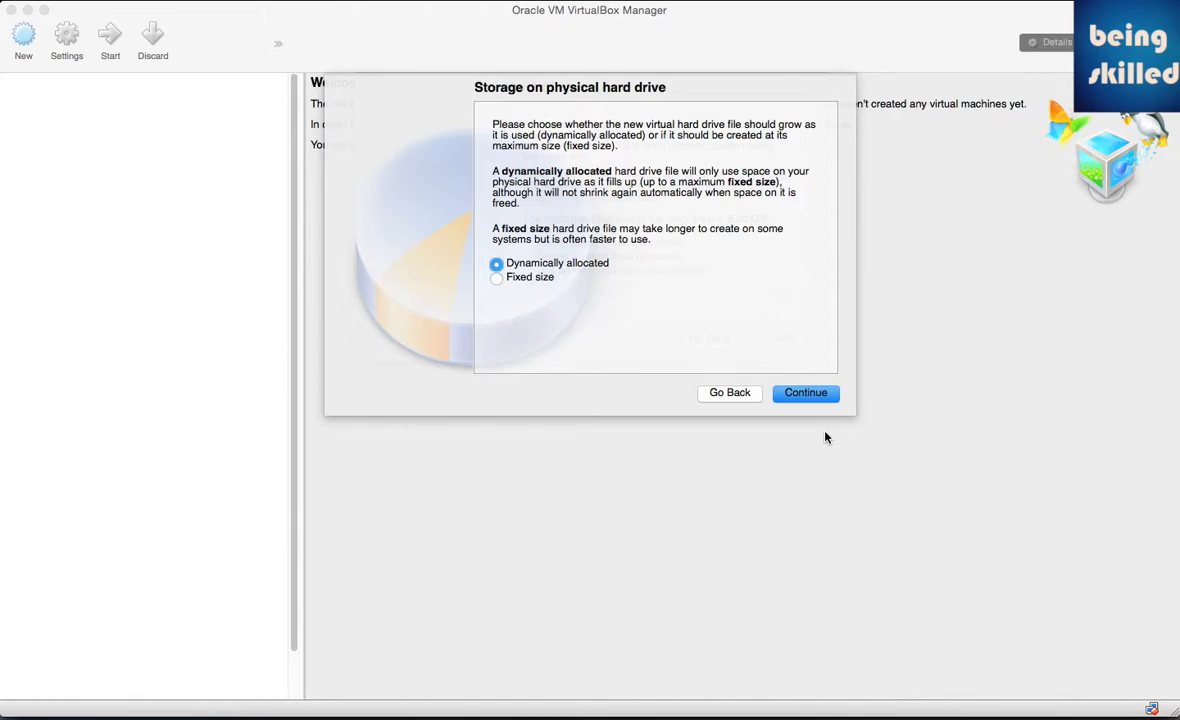
{"action": "mouse_move", "coordinate": [810, 348]}
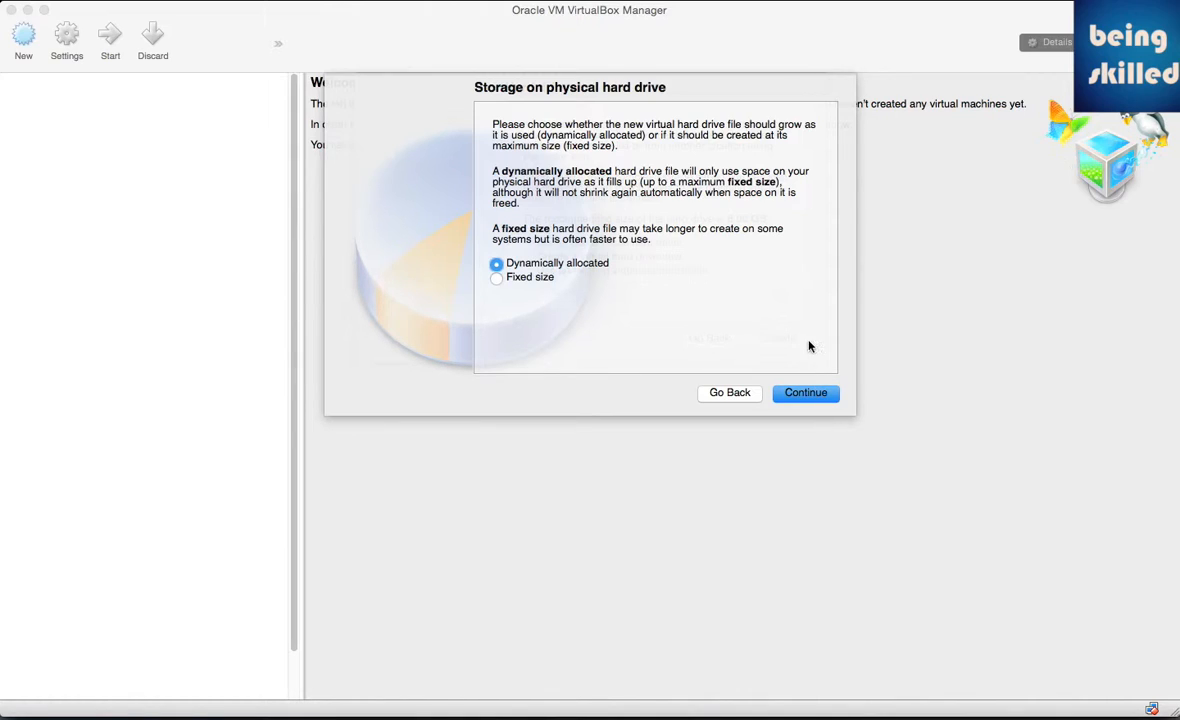
{"action": "mouse_move", "coordinate": [804, 248]}
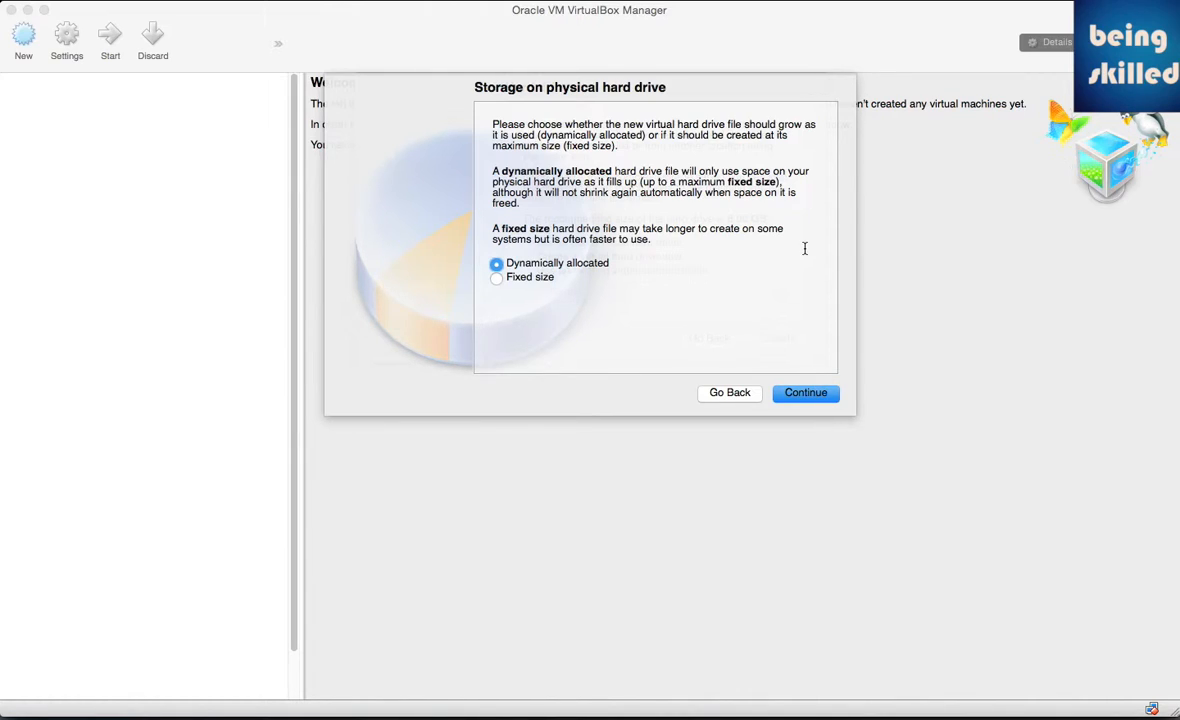
{"action": "mouse_move", "coordinate": [636, 318]}
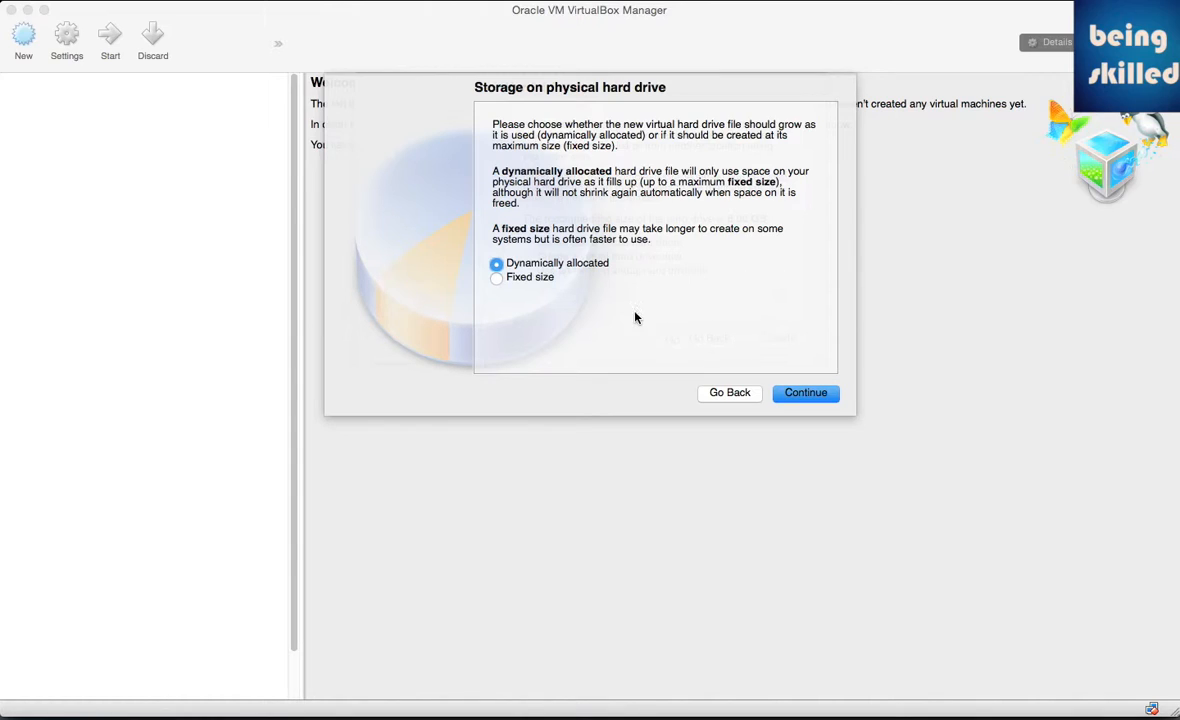
{"action": "mouse_move", "coordinate": [500, 72]}
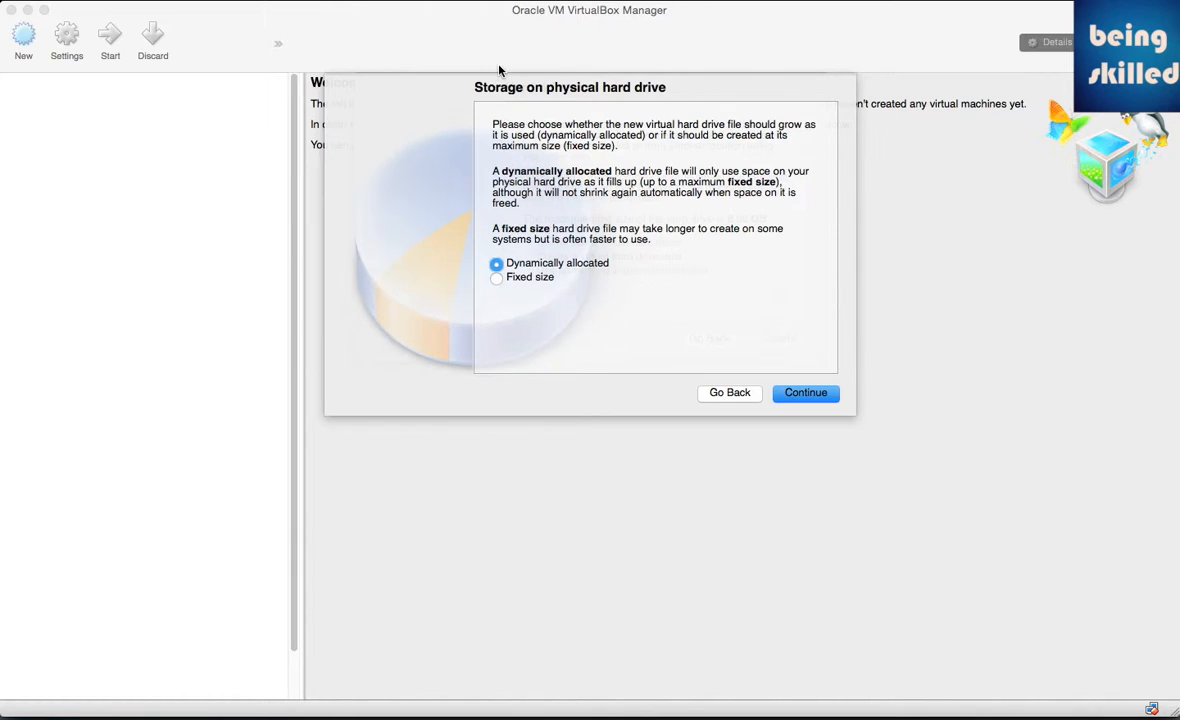
{"action": "mouse_move", "coordinate": [576, 78]}
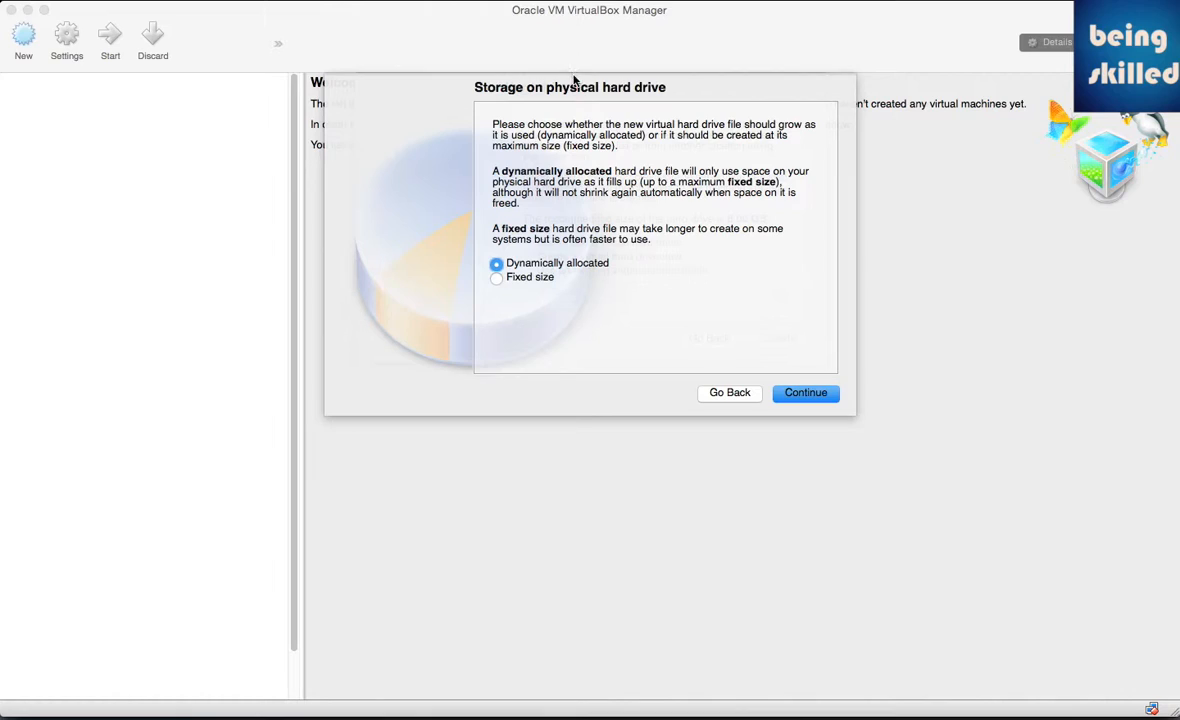
{"action": "mouse_move", "coordinate": [592, 104]}
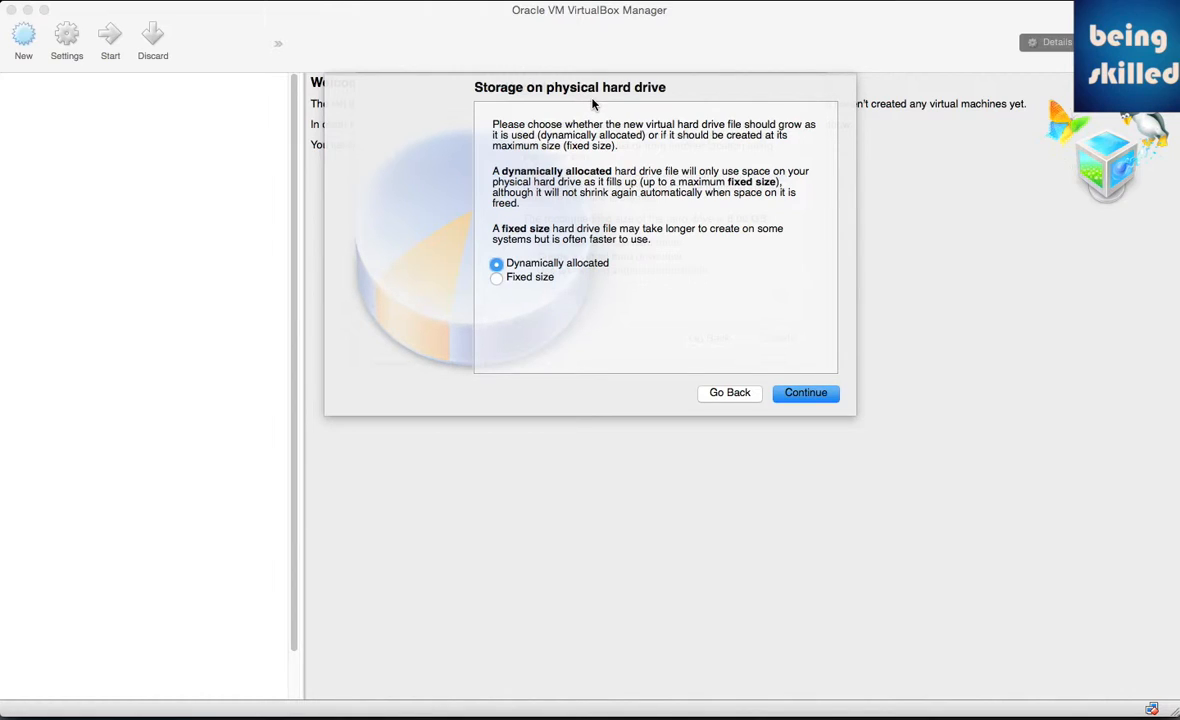
{"action": "mouse_move", "coordinate": [716, 288]}
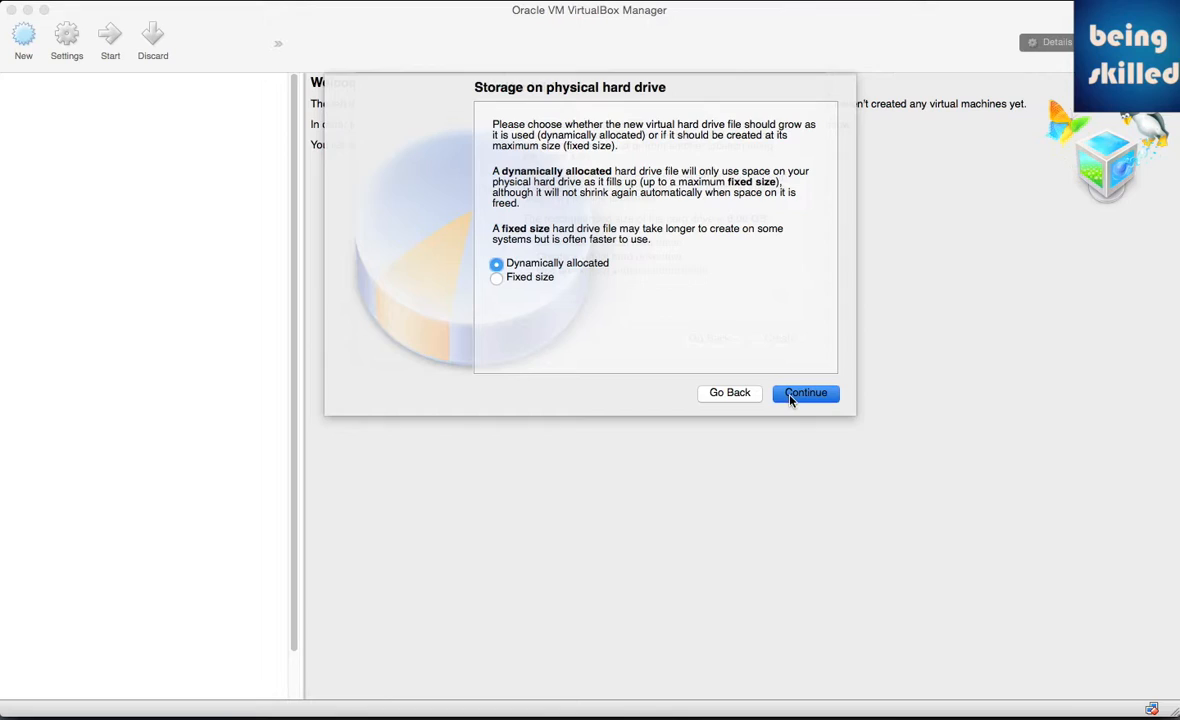
Step: Keep dynamic allocation and size the ubuntu15 disk file at 38.68 GB
{"action": "left_click", "coordinate": [804, 392]}
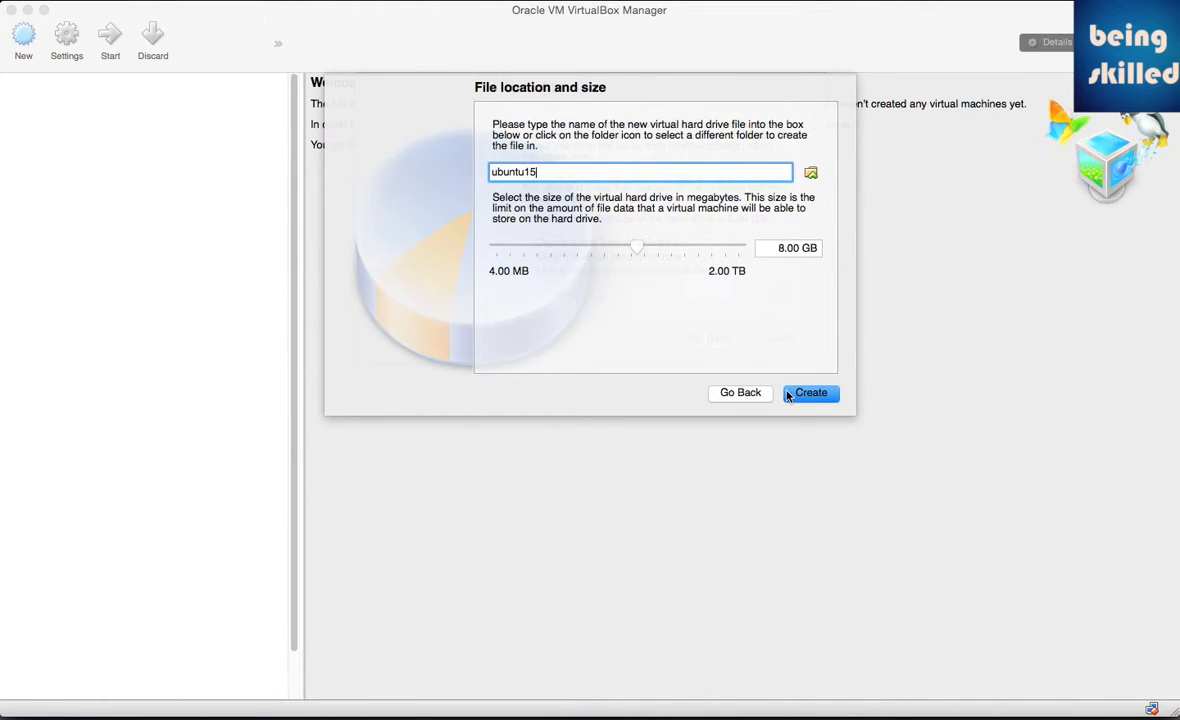
{"action": "mouse_move", "coordinate": [650, 244]}
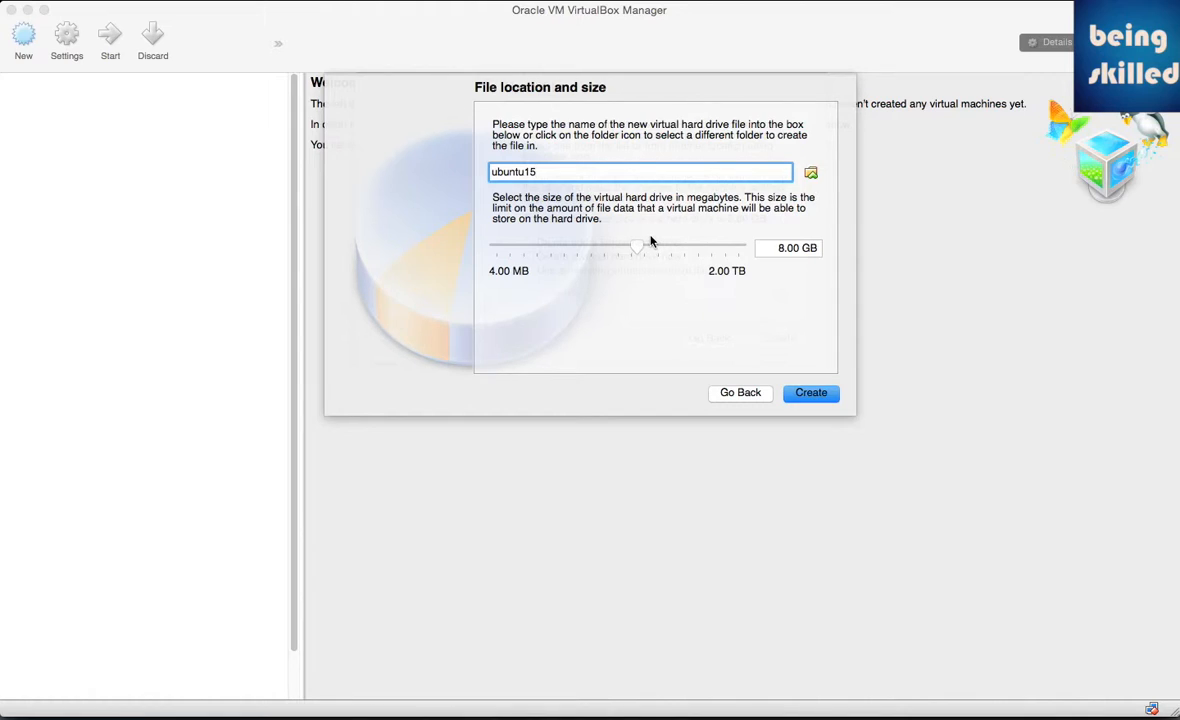
{"action": "mouse_move", "coordinate": [630, 240]}
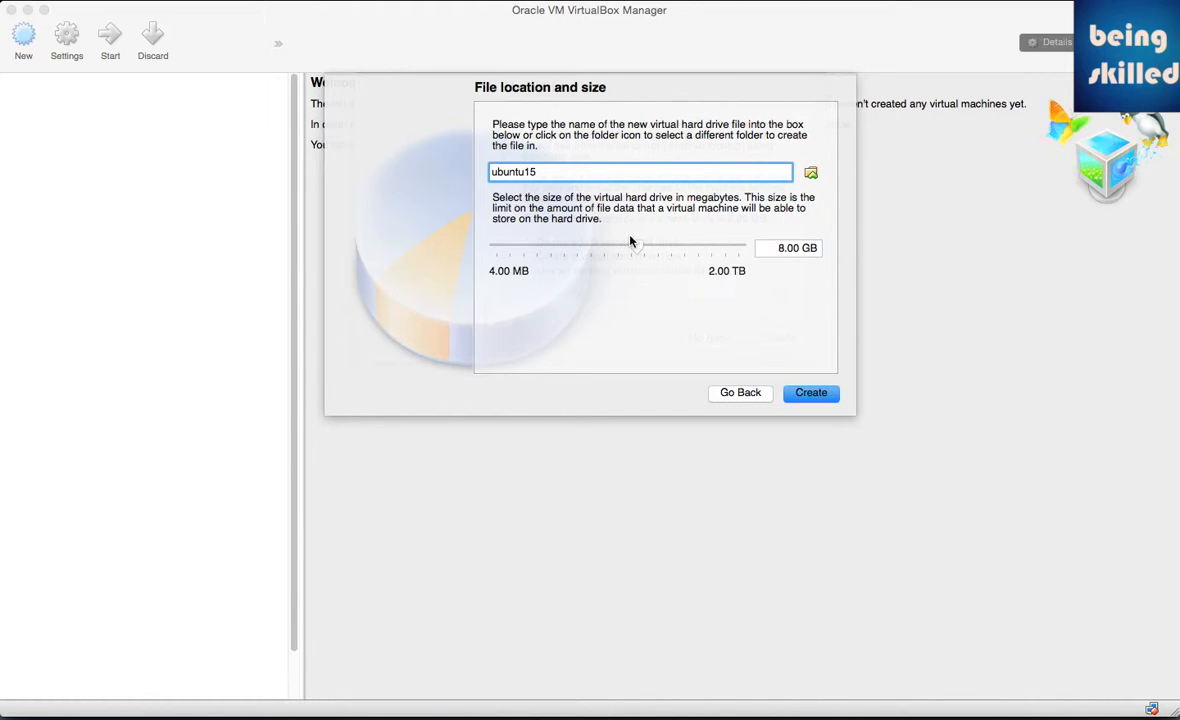
{"action": "mouse_move", "coordinate": [636, 248]}
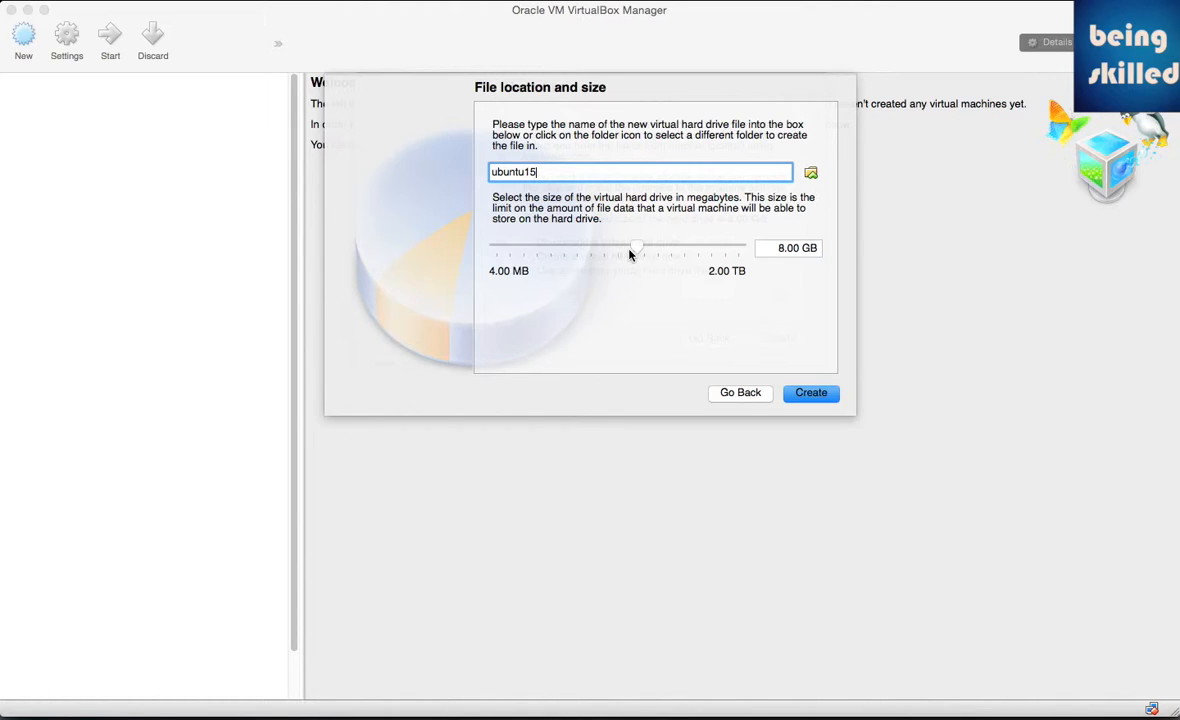
{"action": "mouse_move", "coordinate": [636, 252]}
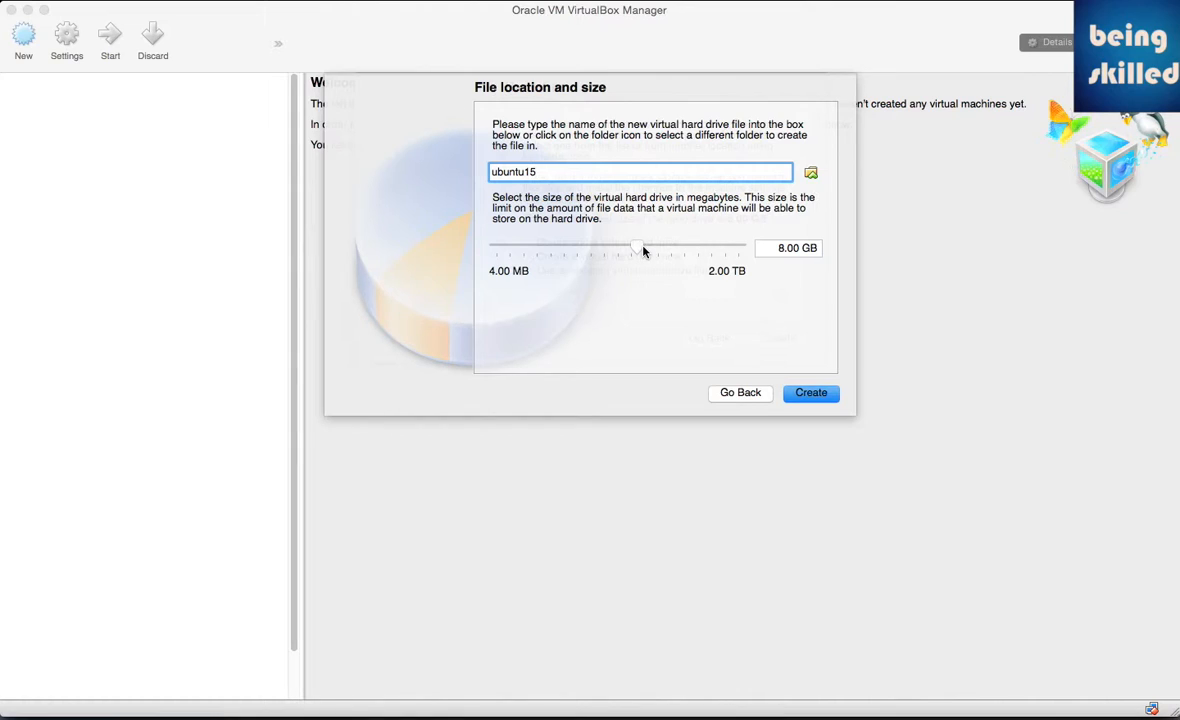
{"action": "left_click_drag", "start_coordinate": [638, 248], "coordinate": [648, 248]}
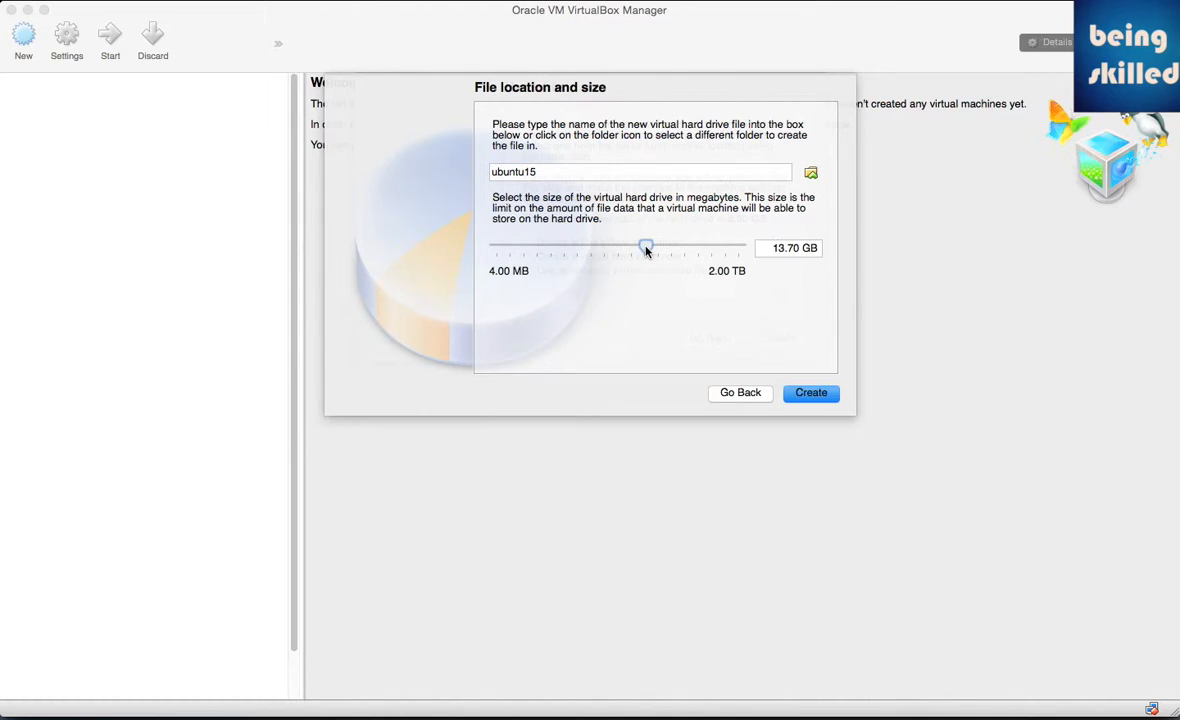
{"action": "left_click_drag", "start_coordinate": [646, 248], "coordinate": [662, 248]}
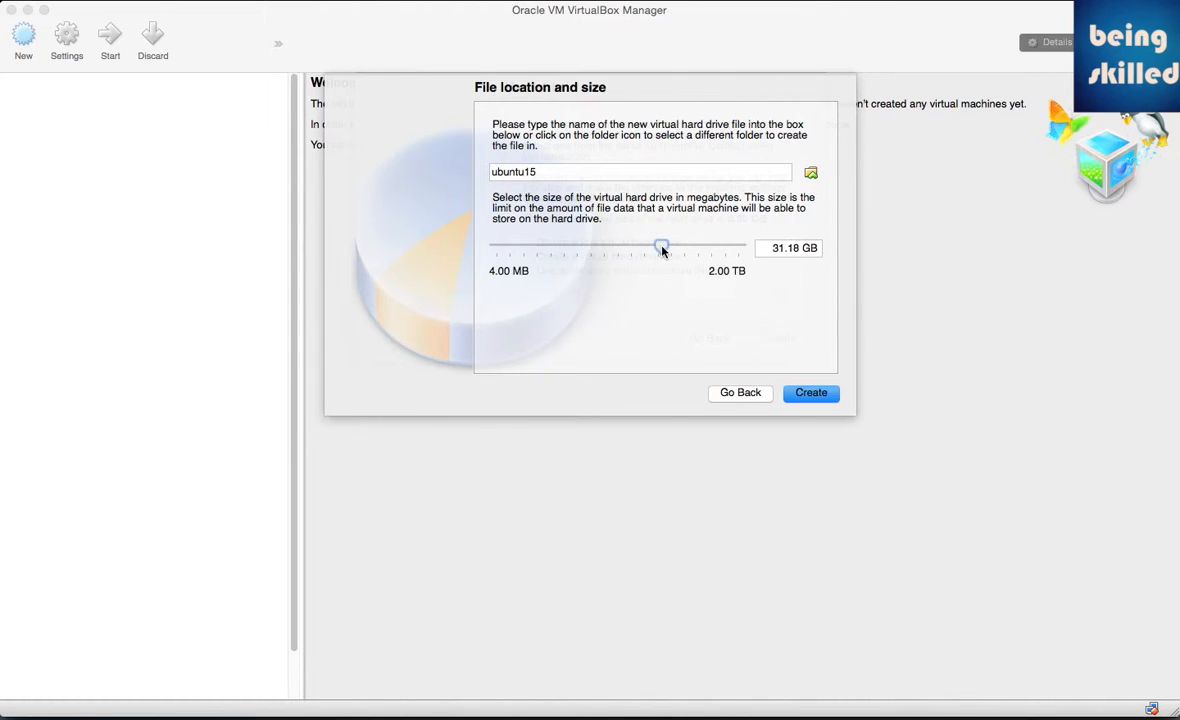
{"action": "left_click_drag", "start_coordinate": [660, 248], "coordinate": [668, 248]}
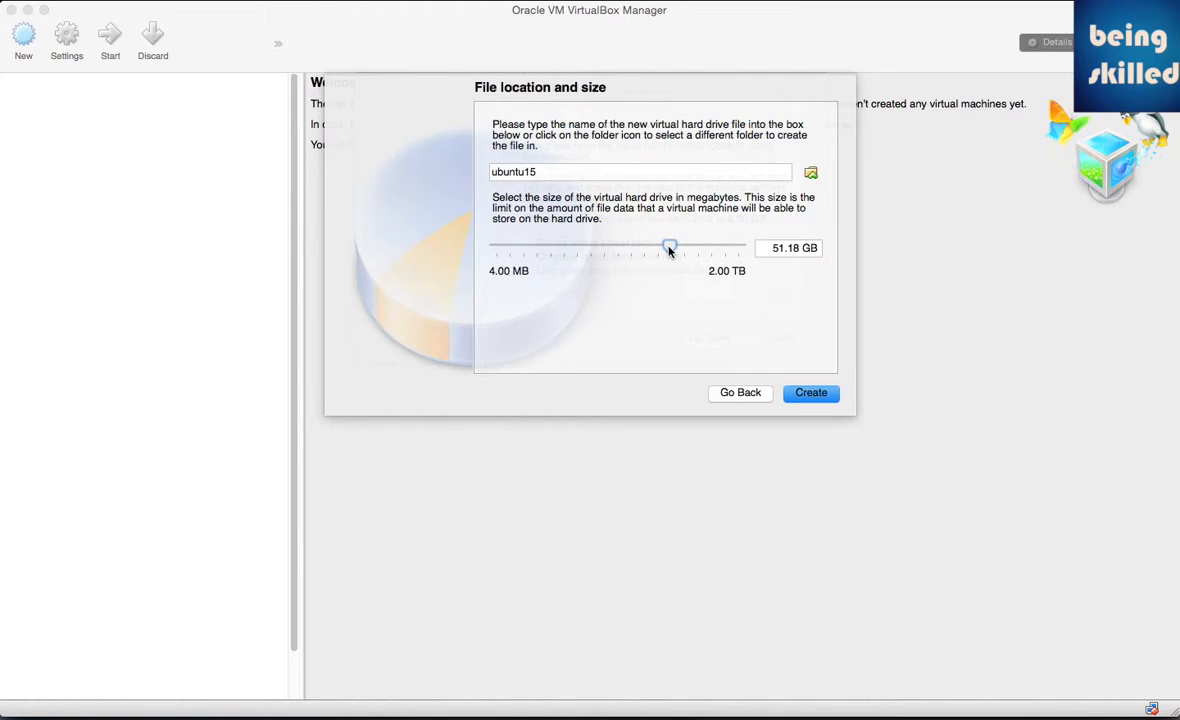
{"action": "left_click_drag", "start_coordinate": [668, 248], "coordinate": [672, 248]}
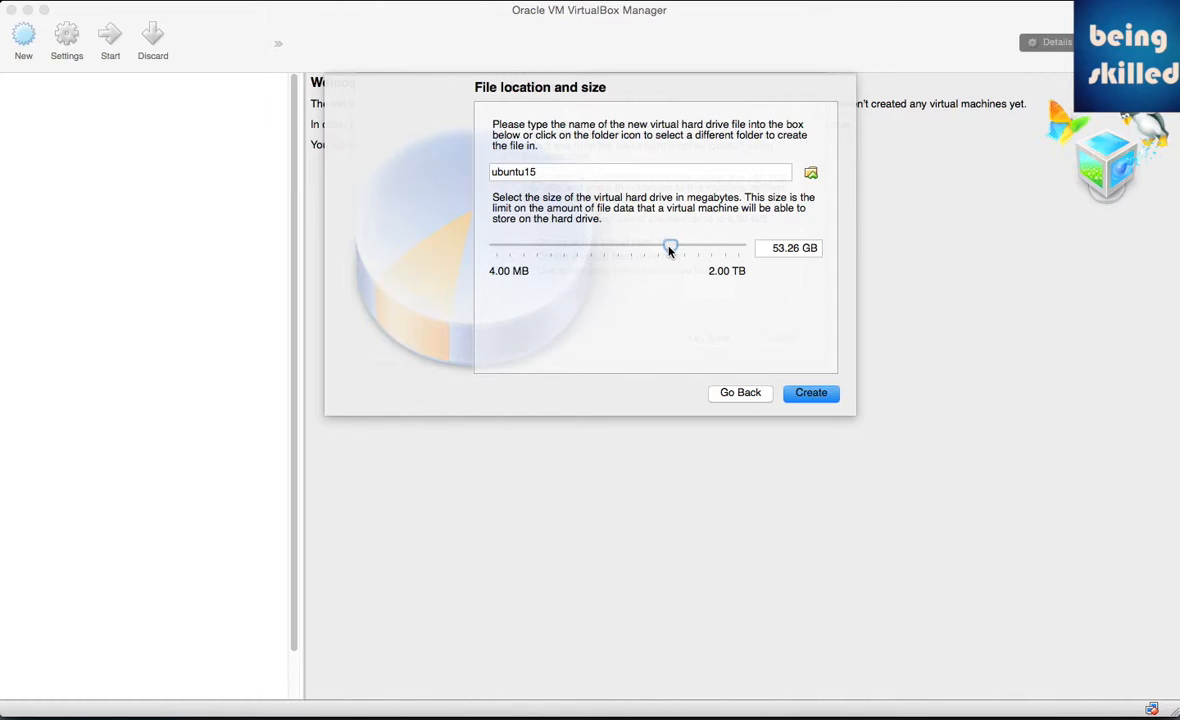
{"action": "left_click_drag", "start_coordinate": [670, 248], "coordinate": [666, 248]}
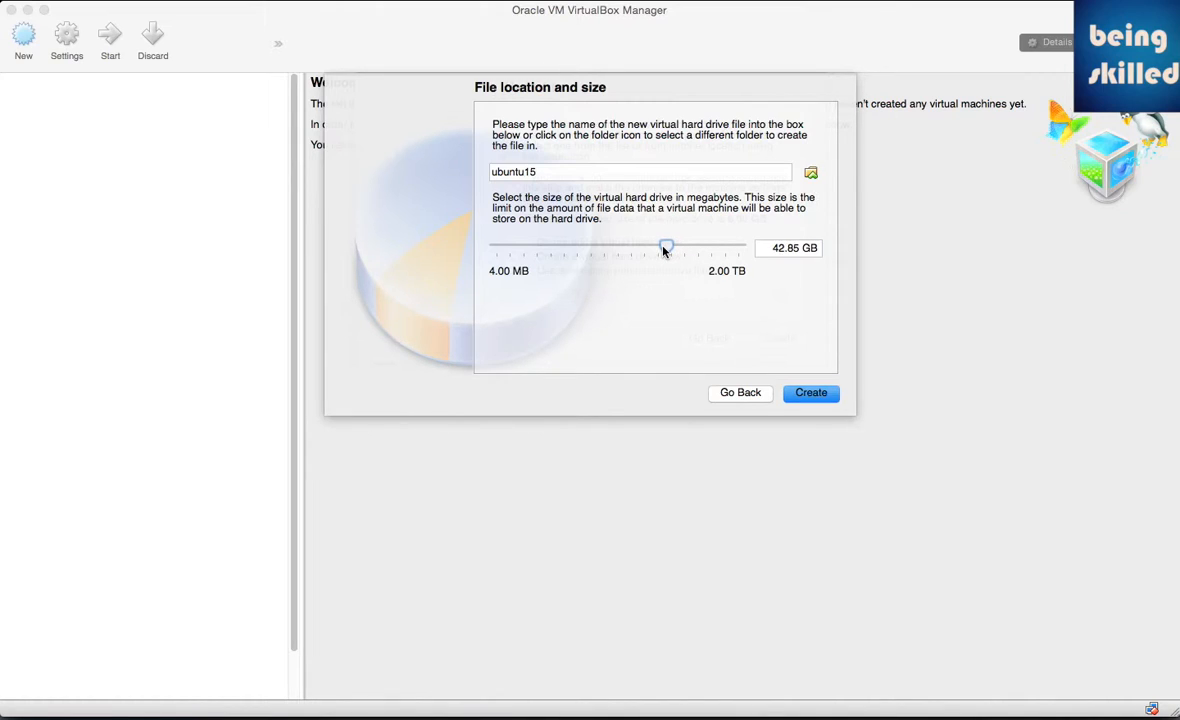
{"action": "left_click_drag", "start_coordinate": [668, 248], "coordinate": [660, 248]}
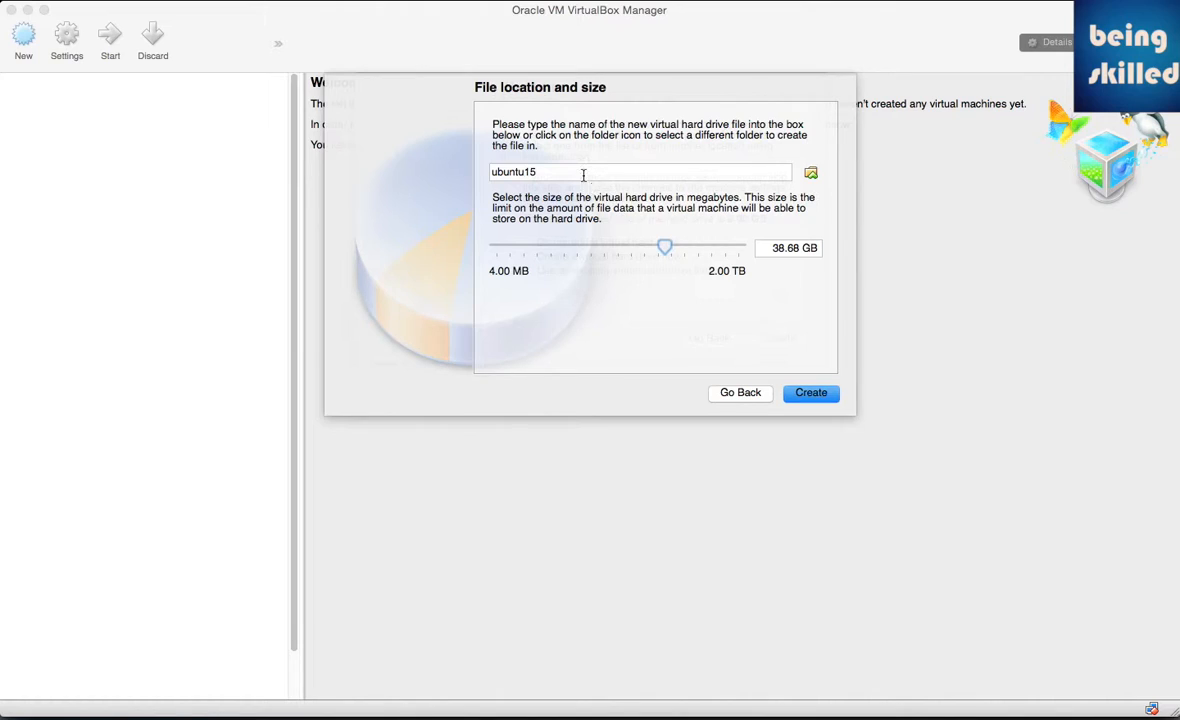
{"action": "mouse_move", "coordinate": [572, 168]}
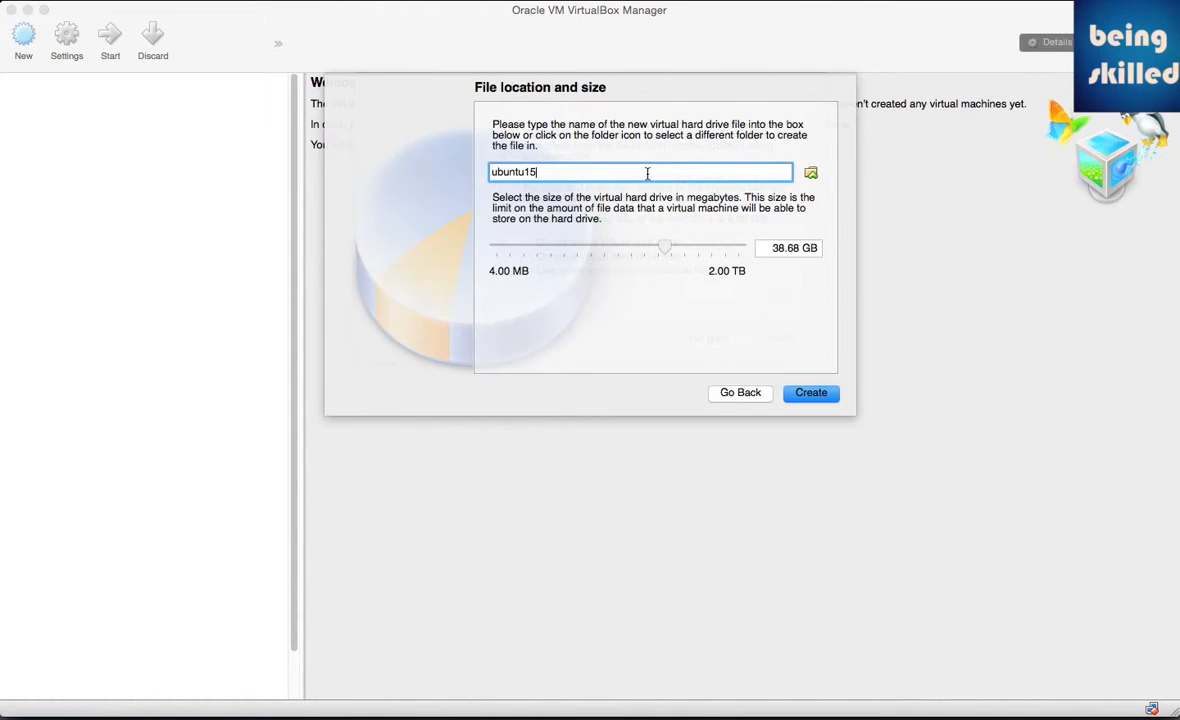
{"action": "mouse_move", "coordinate": [762, 176]}
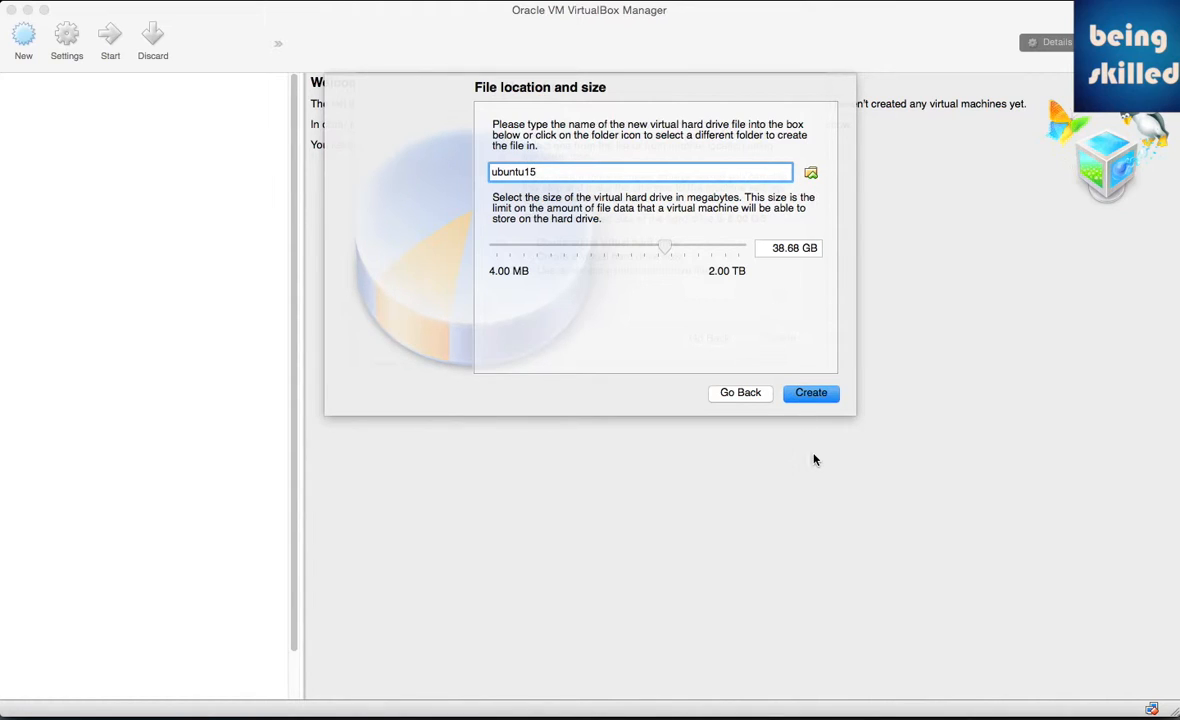
{"action": "mouse_move", "coordinate": [822, 460]}
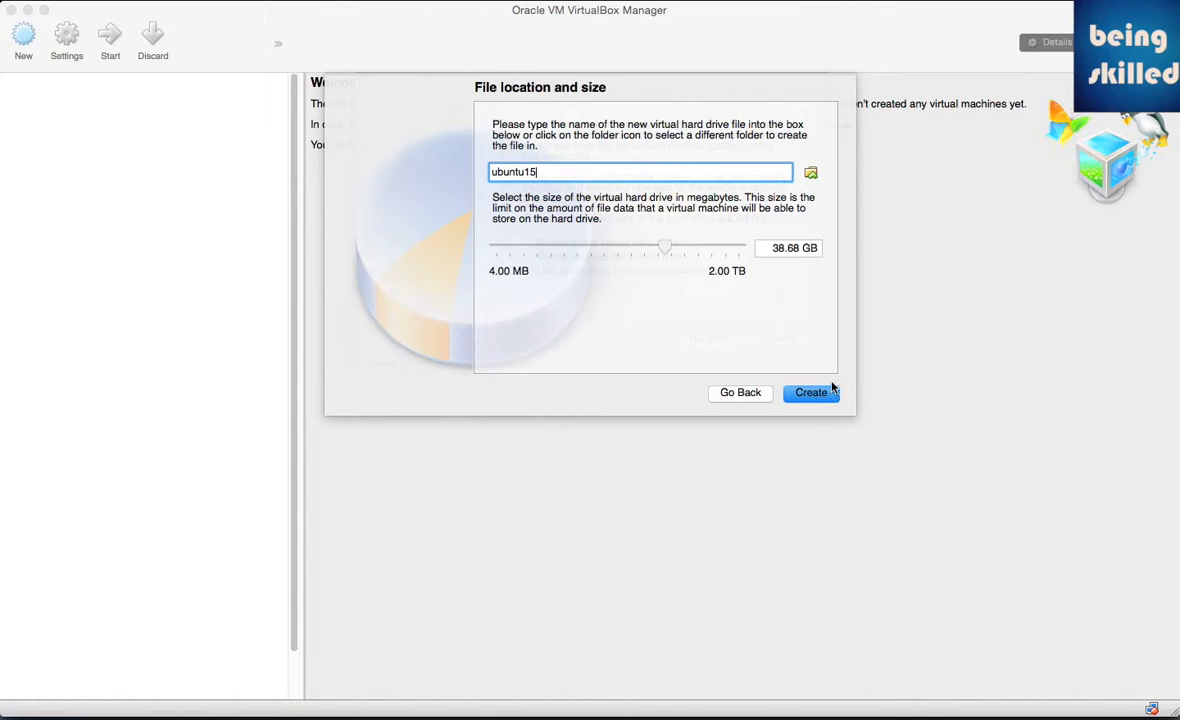
{"action": "mouse_move", "coordinate": [828, 254]}
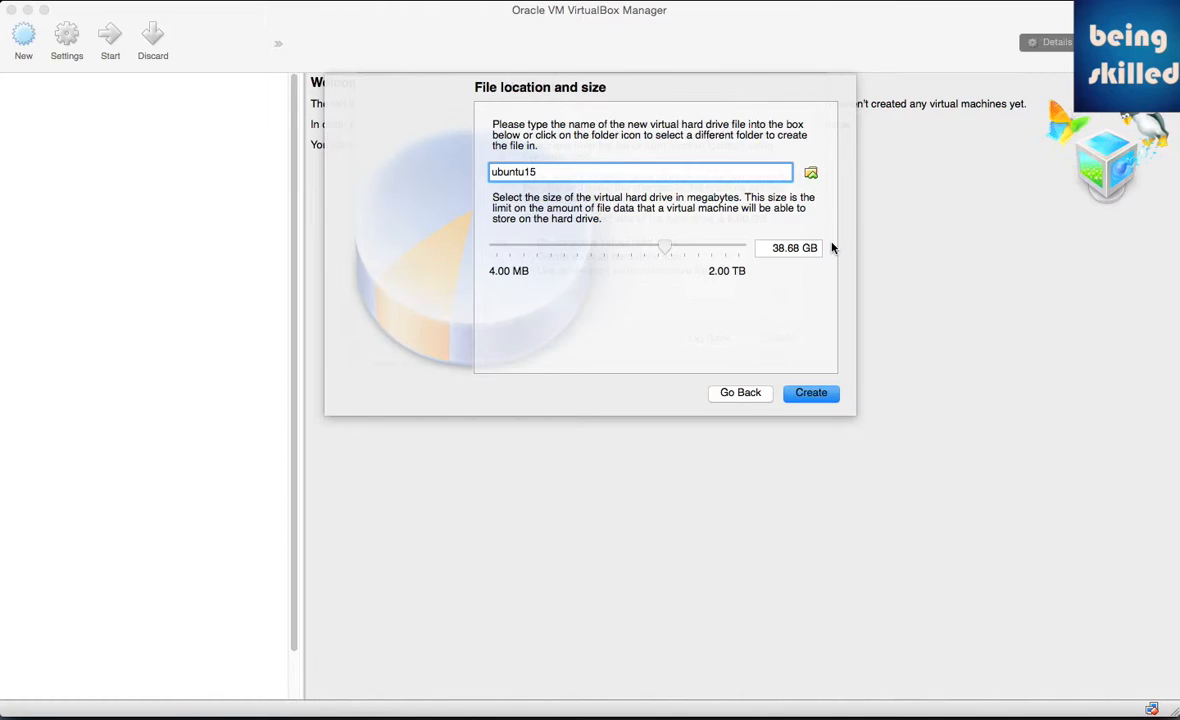
{"action": "mouse_move", "coordinate": [826, 176]}
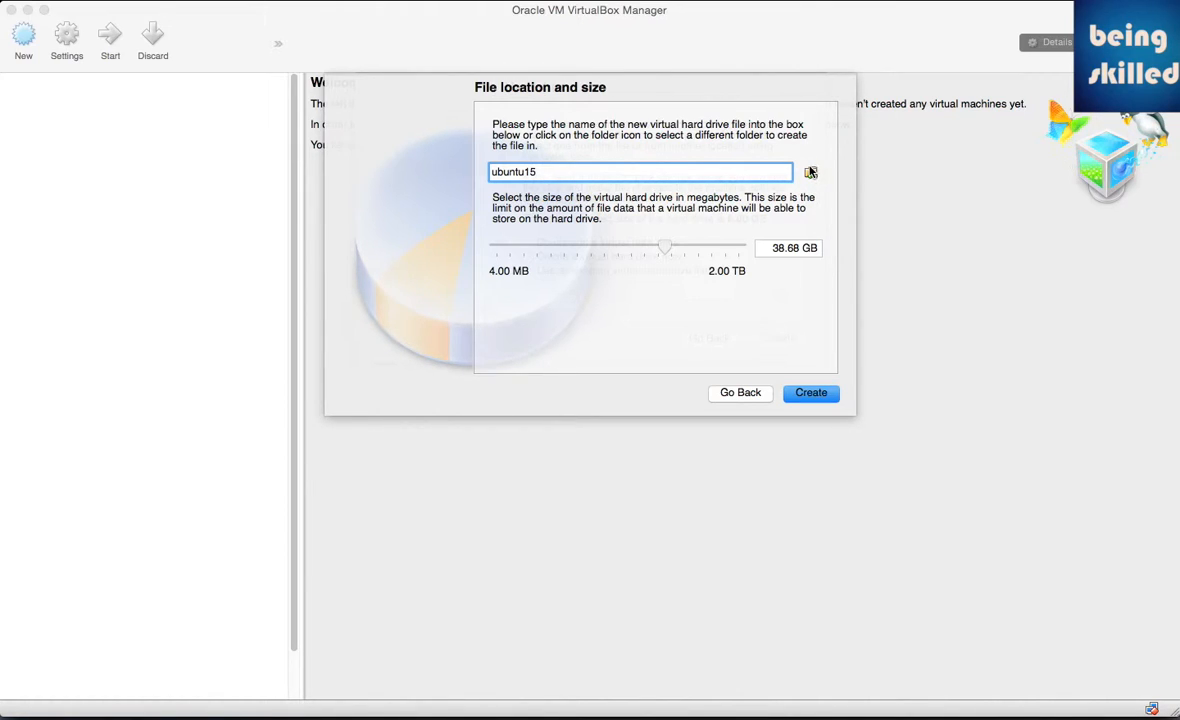
{"action": "left_click", "coordinate": [640, 172]}
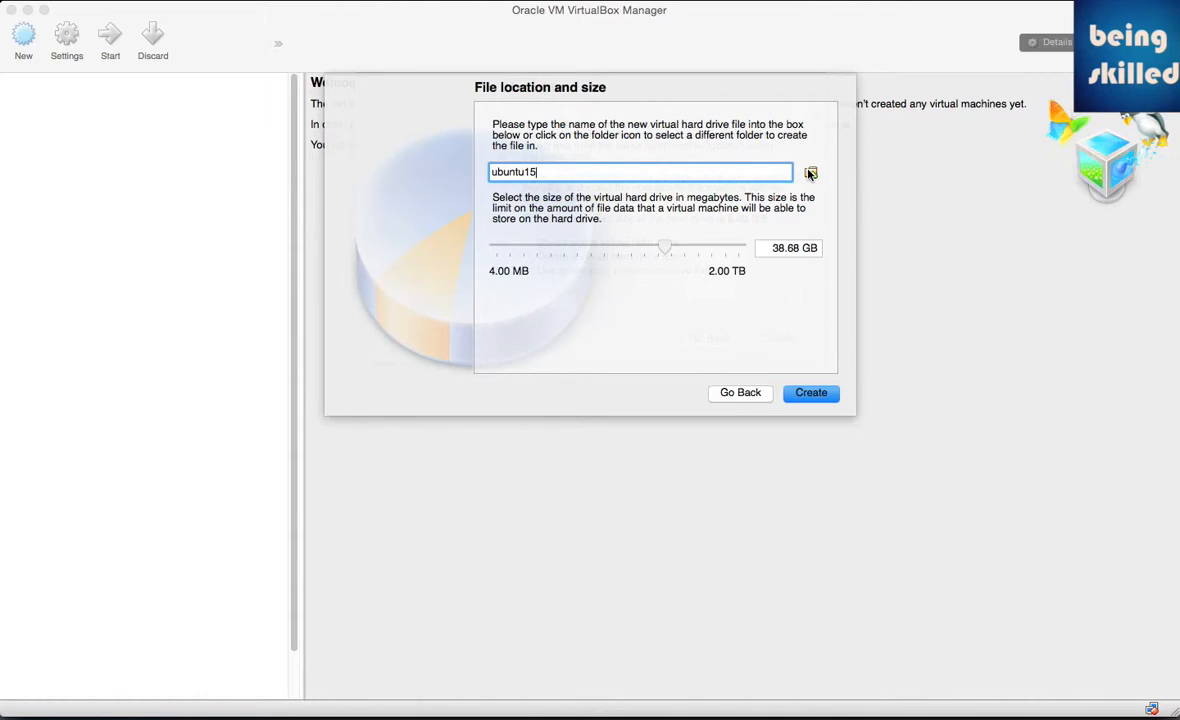
Step: Create the disk to finish the ubuntu15 machine, then start it
{"action": "left_click", "coordinate": [810, 392]}
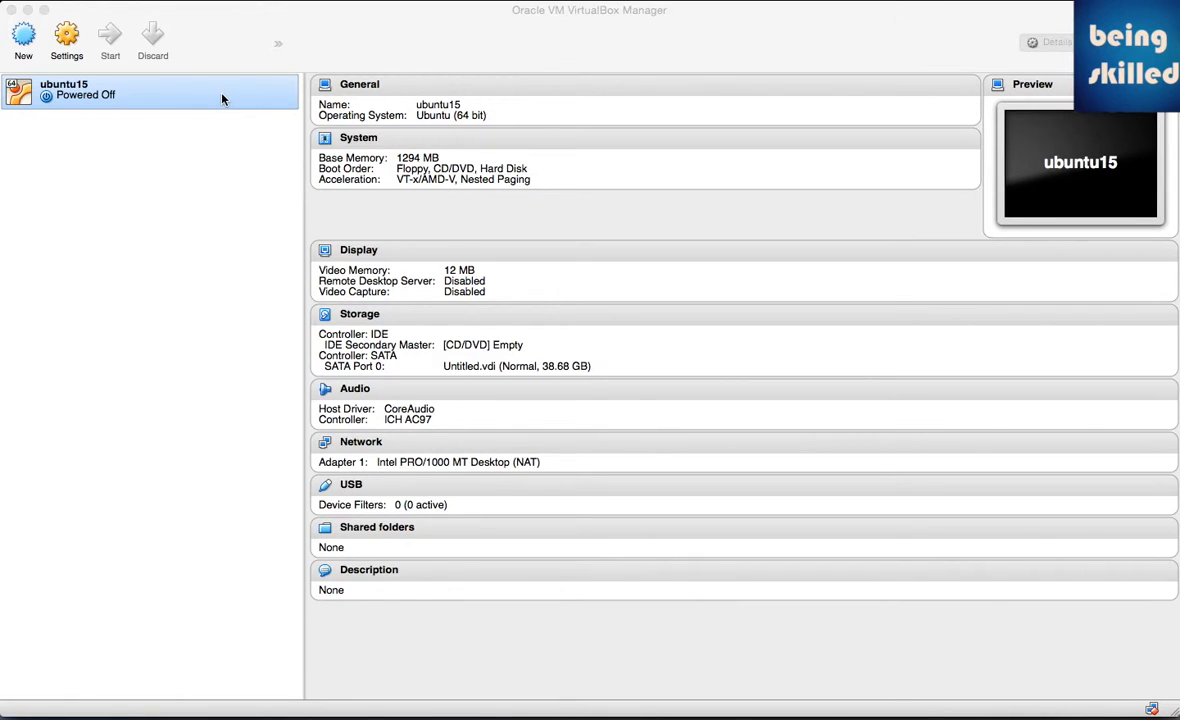
{"action": "left_click", "coordinate": [110, 36]}
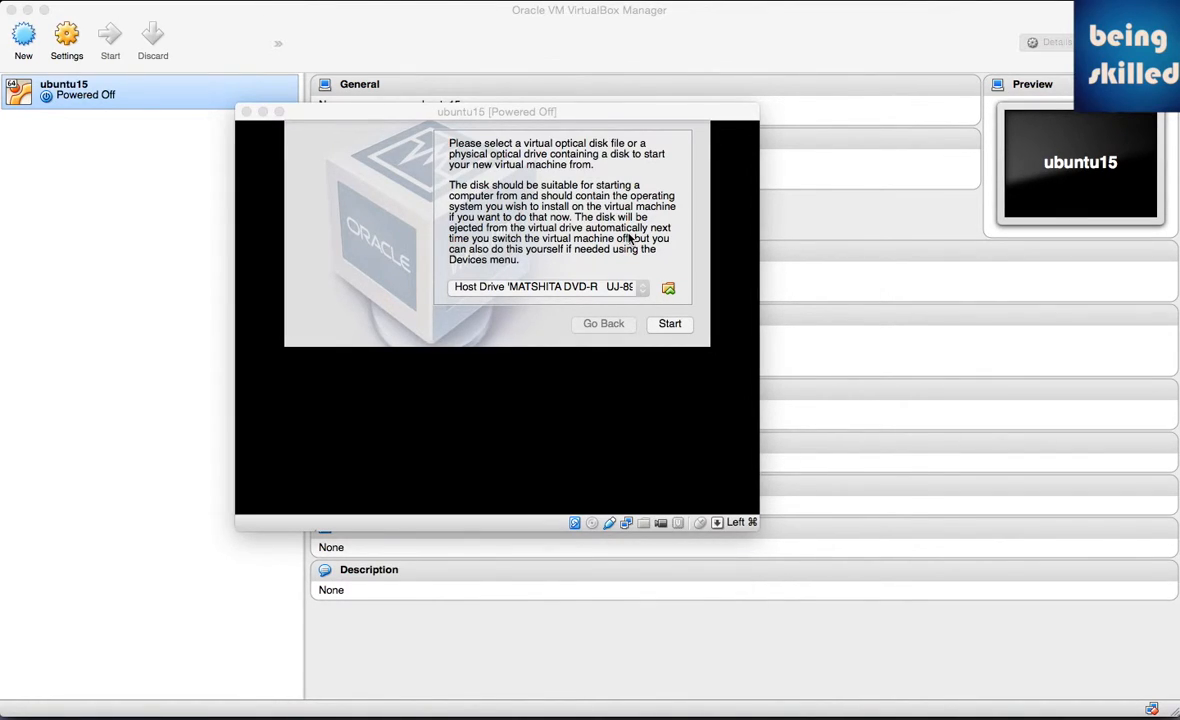
{"action": "mouse_move", "coordinate": [642, 274]}
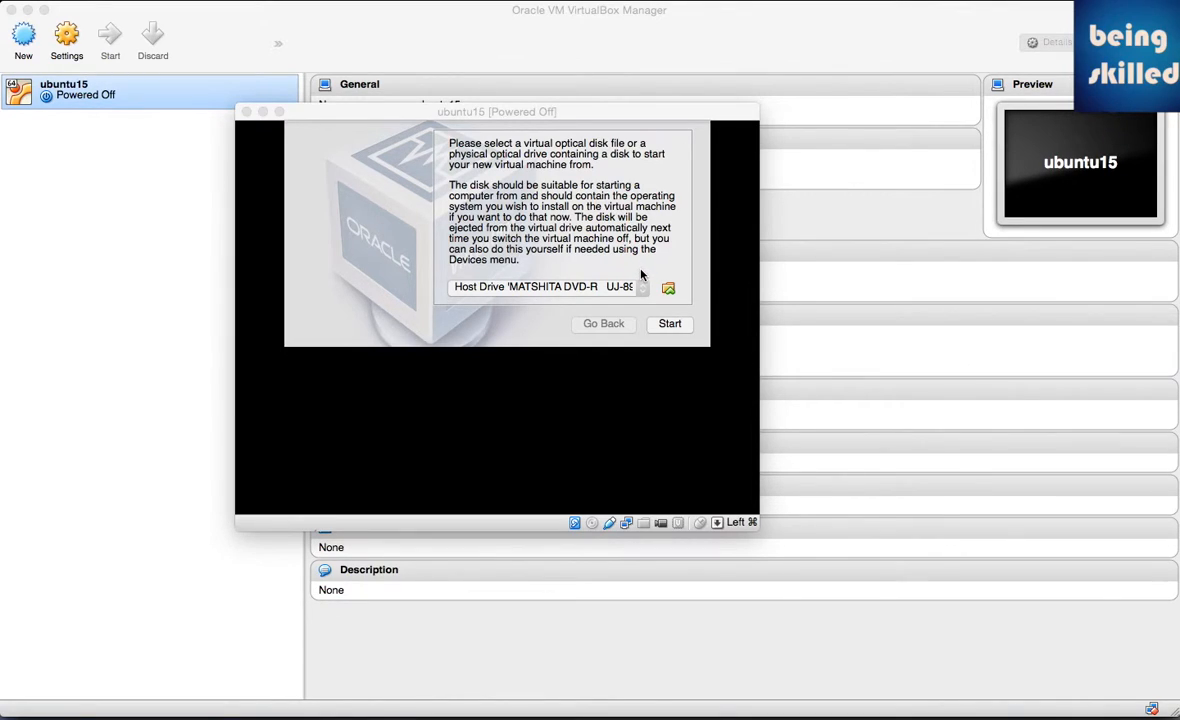
{"action": "mouse_move", "coordinate": [648, 278]}
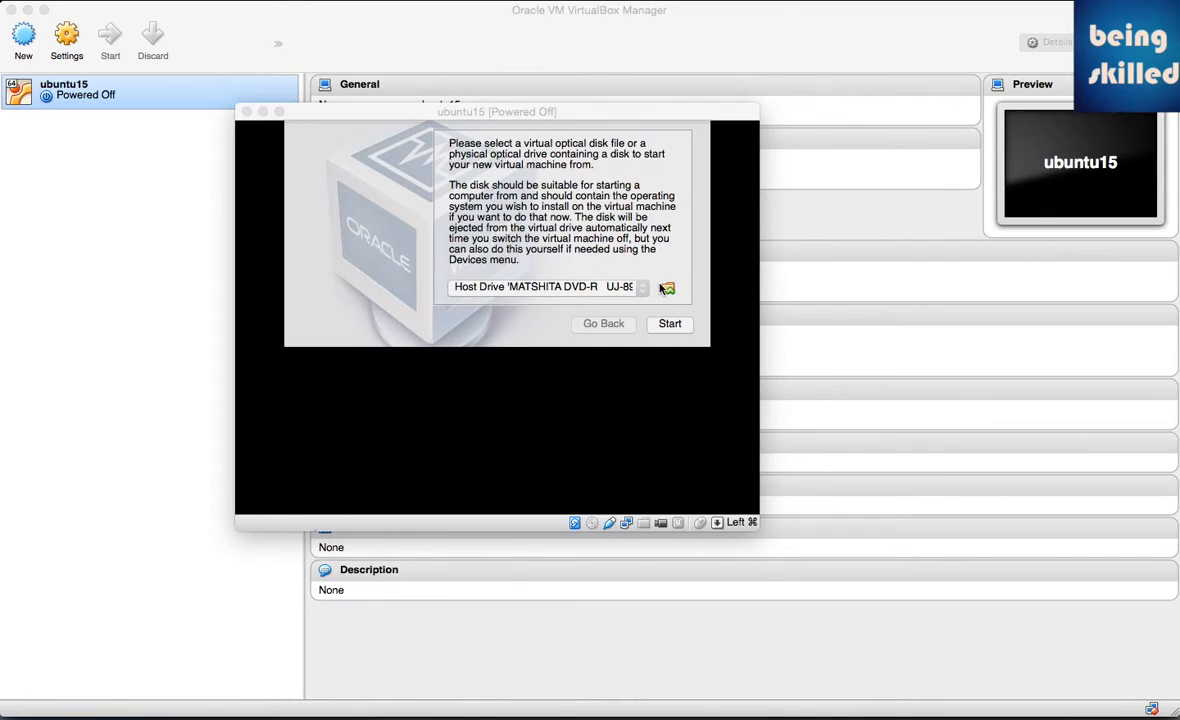
{"action": "mouse_move", "coordinate": [666, 304]}
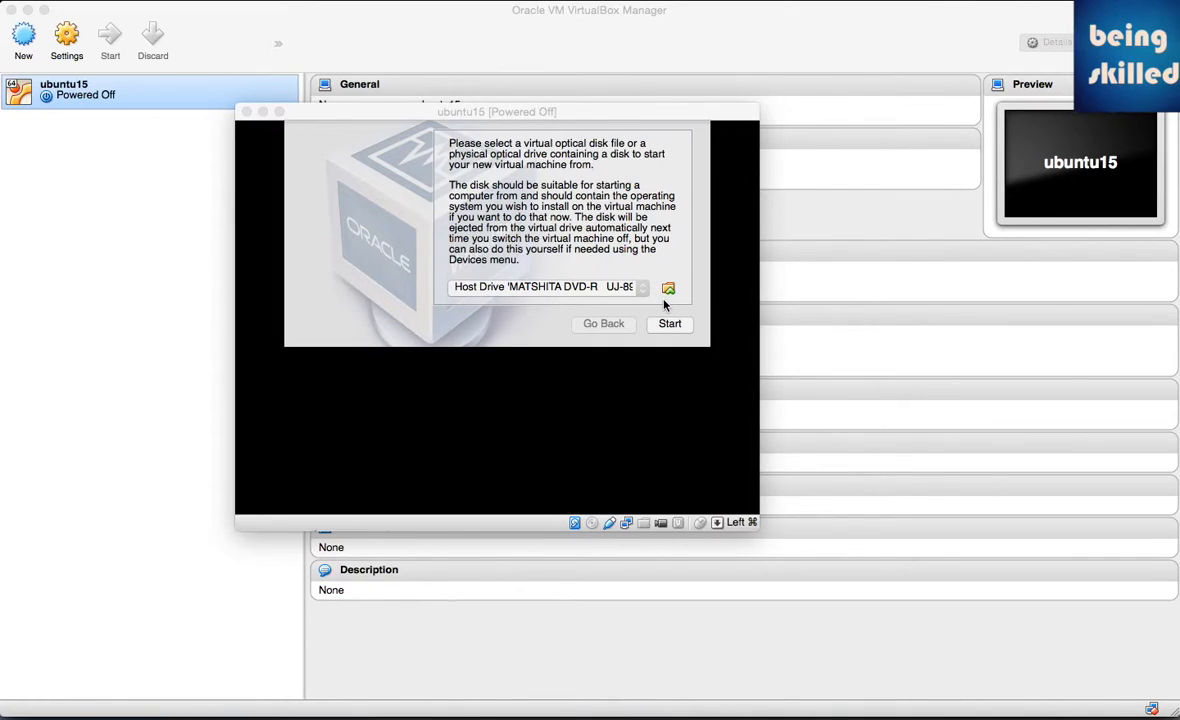
{"action": "mouse_move", "coordinate": [668, 324]}
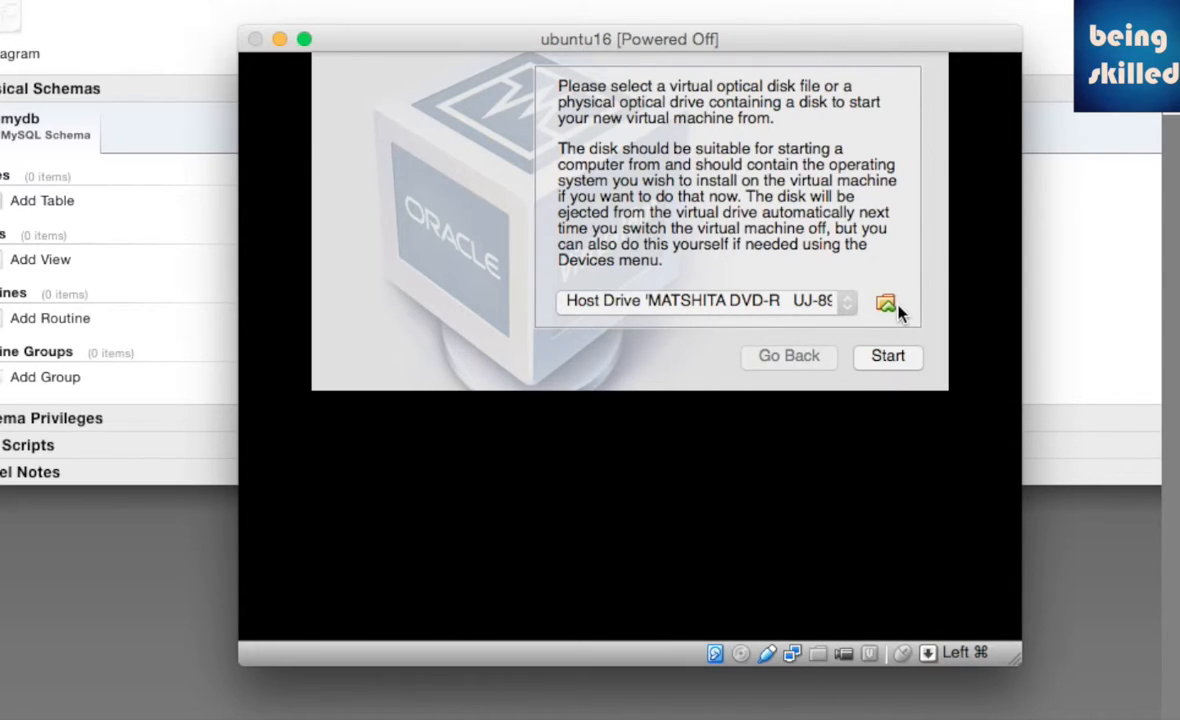
Step: Choose the Ubuntu ISO as the start-up disk and boot to the installer Welcome screen
{"action": "left_click", "coordinate": [888, 356]}
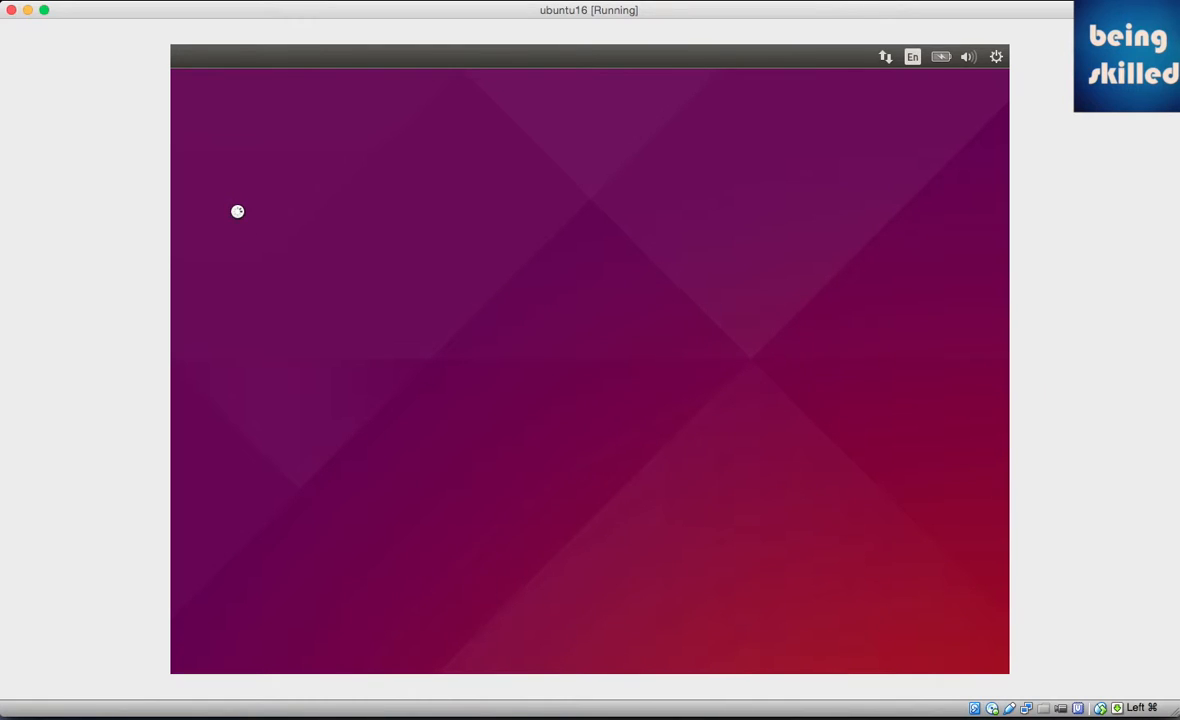
{"action": "mouse_move", "coordinate": [208, 388]}
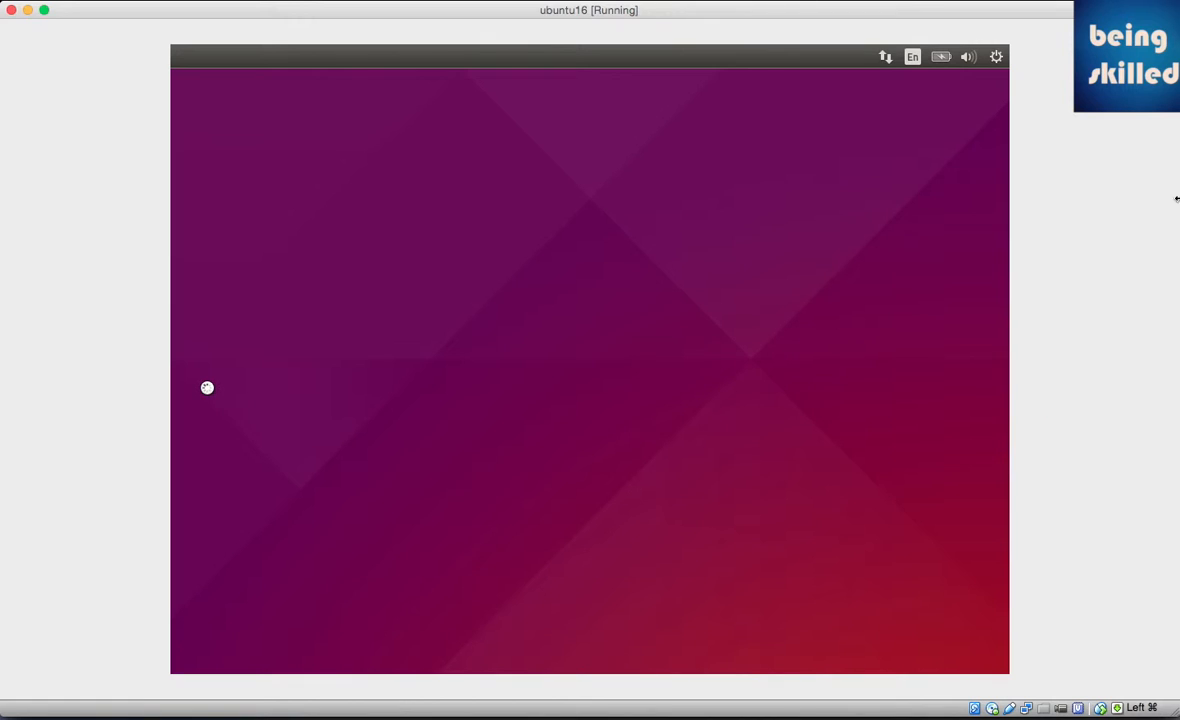
{"action": "mouse_move", "coordinate": [208, 392]}
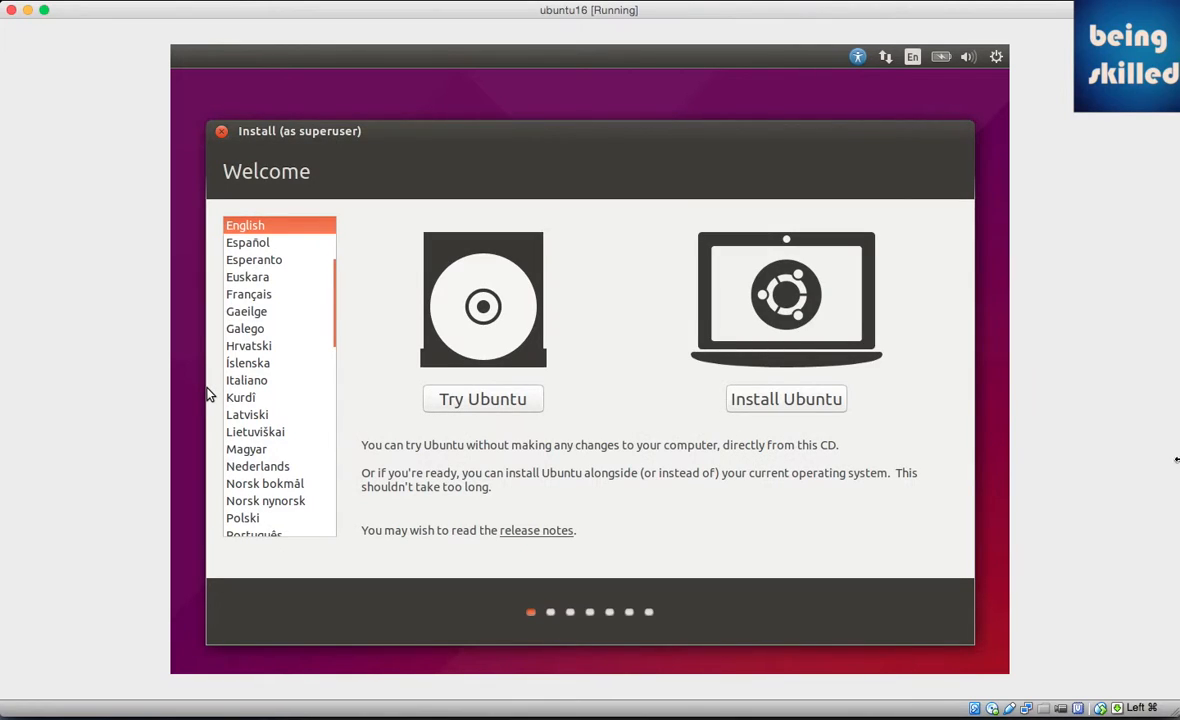
{"action": "mouse_move", "coordinate": [788, 414]}
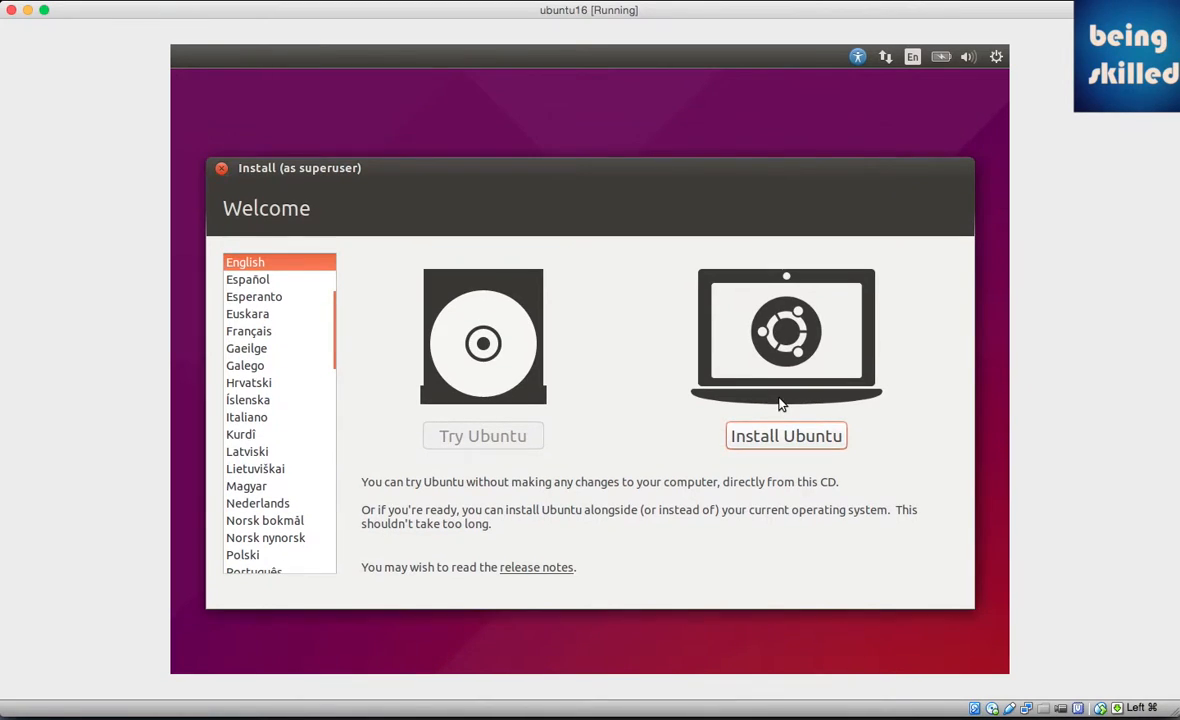
Step: Choose Install Ubuntu and continue past the preparation checks to Installation type
{"action": "left_click", "coordinate": [786, 436]}
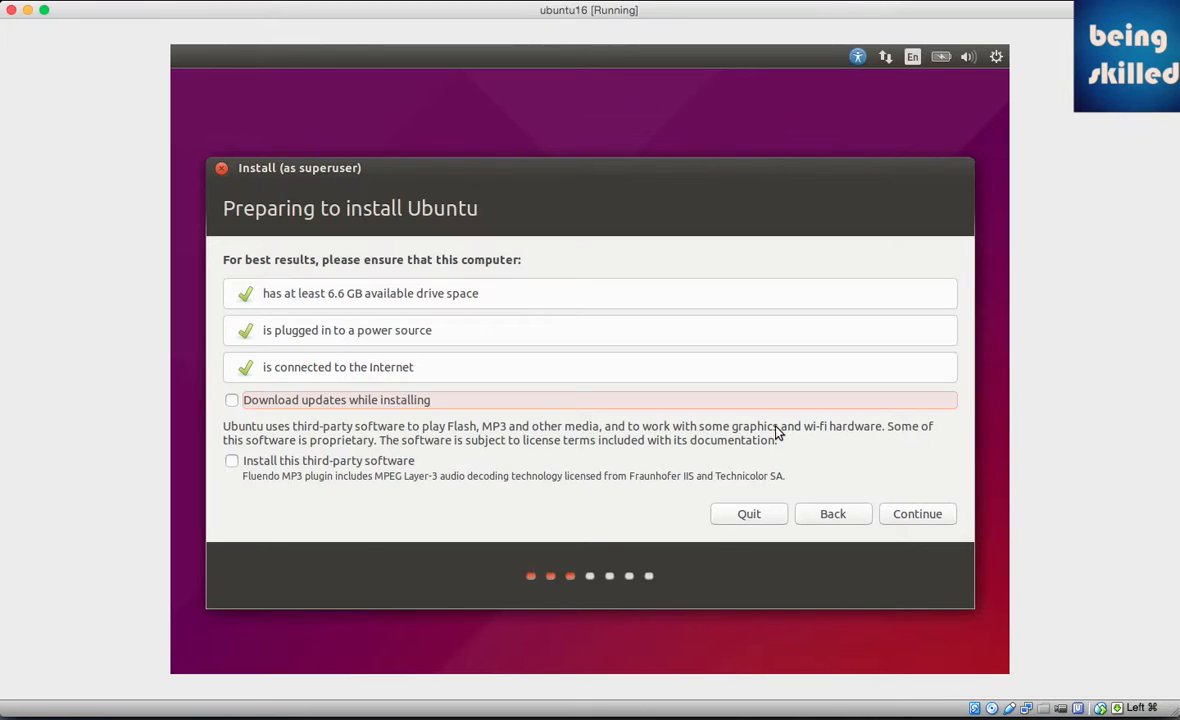
{"action": "mouse_move", "coordinate": [650, 450]}
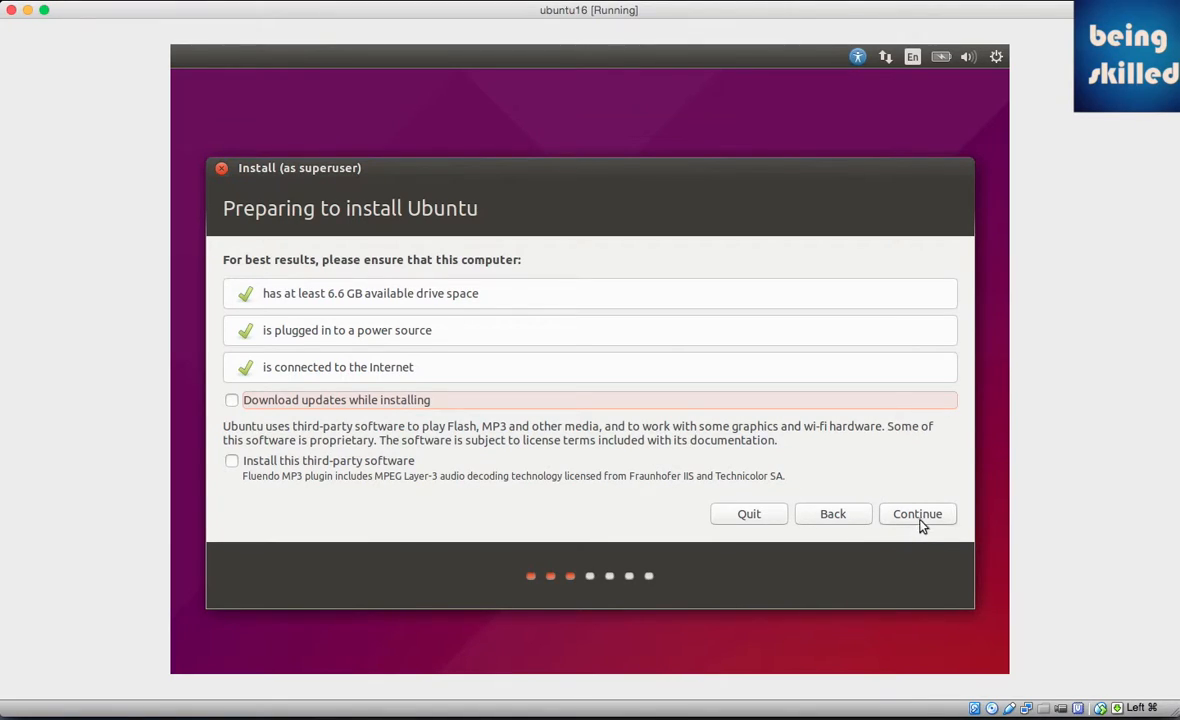
{"action": "left_click", "coordinate": [916, 512]}
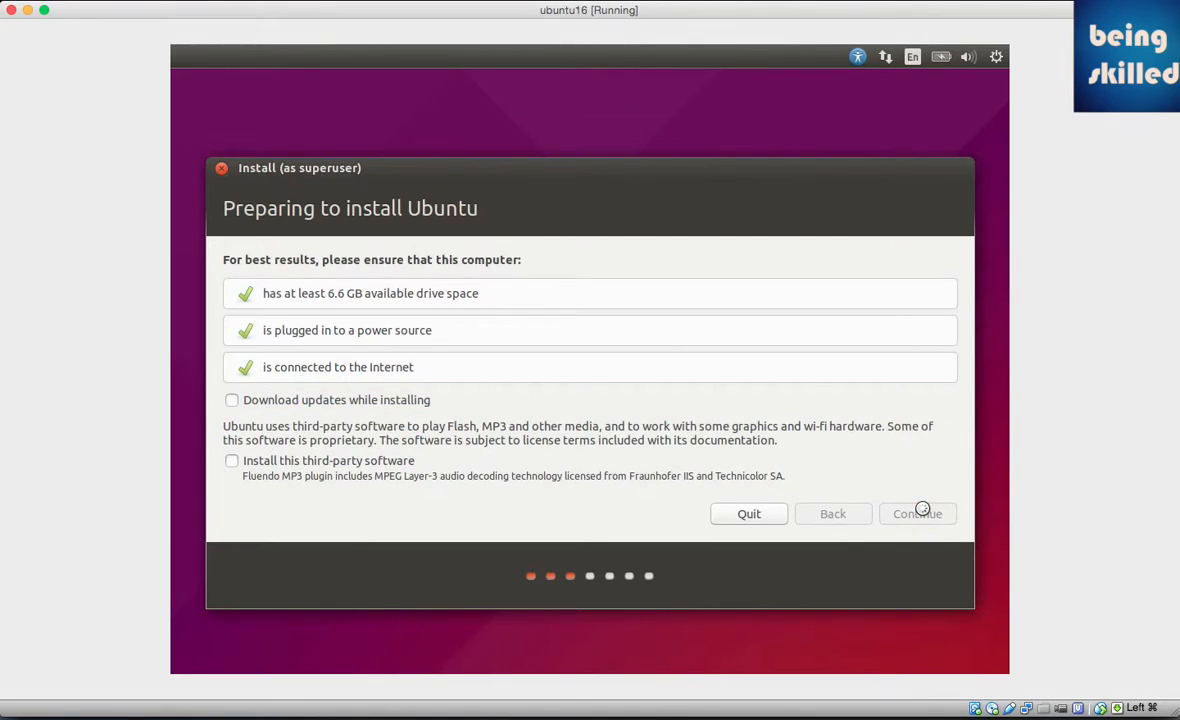
{"action": "left_click", "coordinate": [916, 512]}
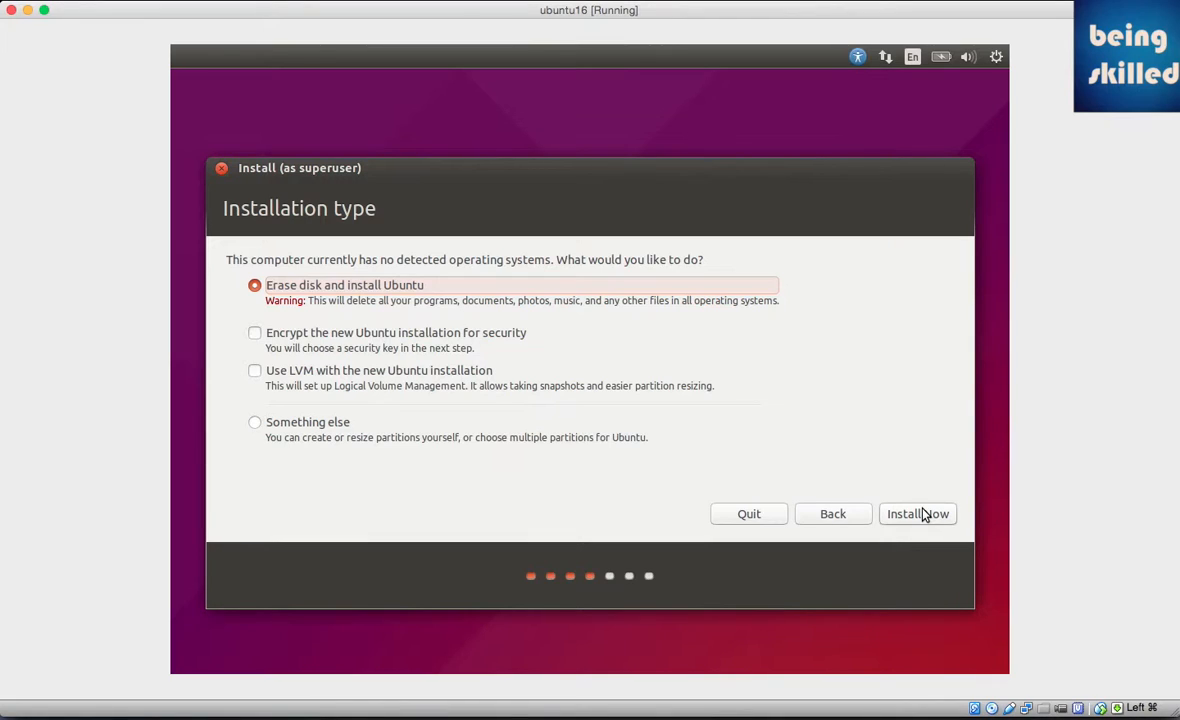
Step: Install with erase-disk, accepting Kolkata location and English (US) keyboard, reaching the user form
{"action": "left_click", "coordinate": [916, 512]}
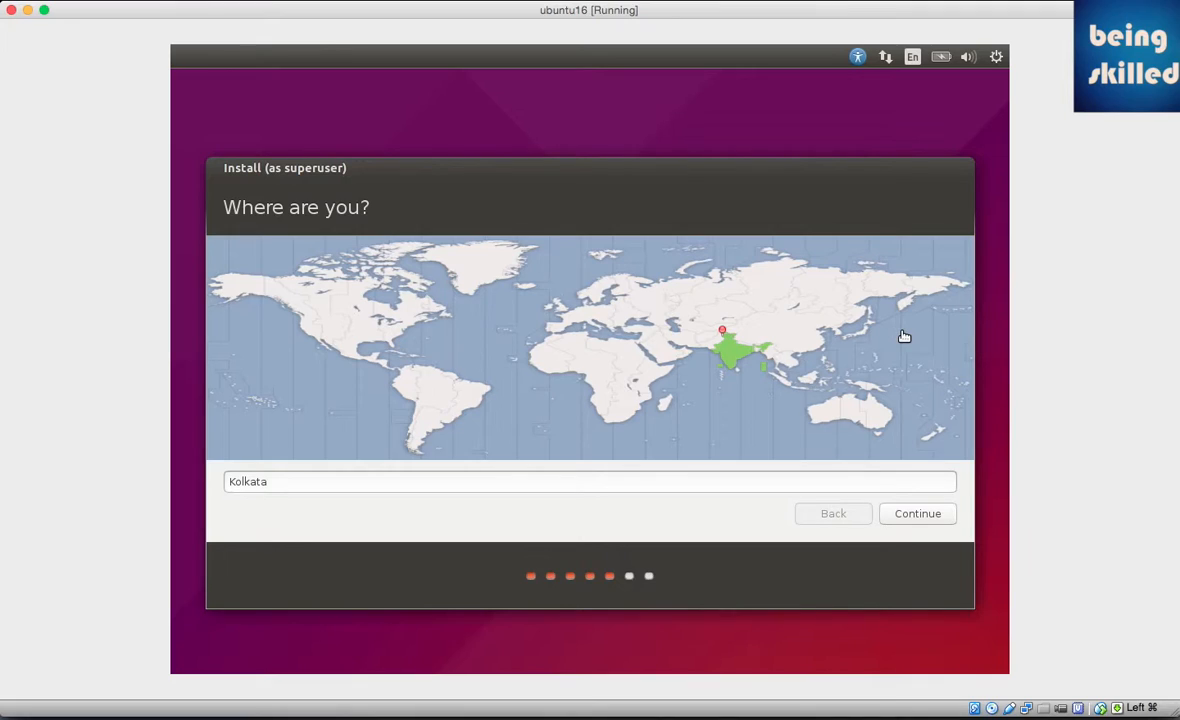
{"action": "left_click", "coordinate": [916, 512]}
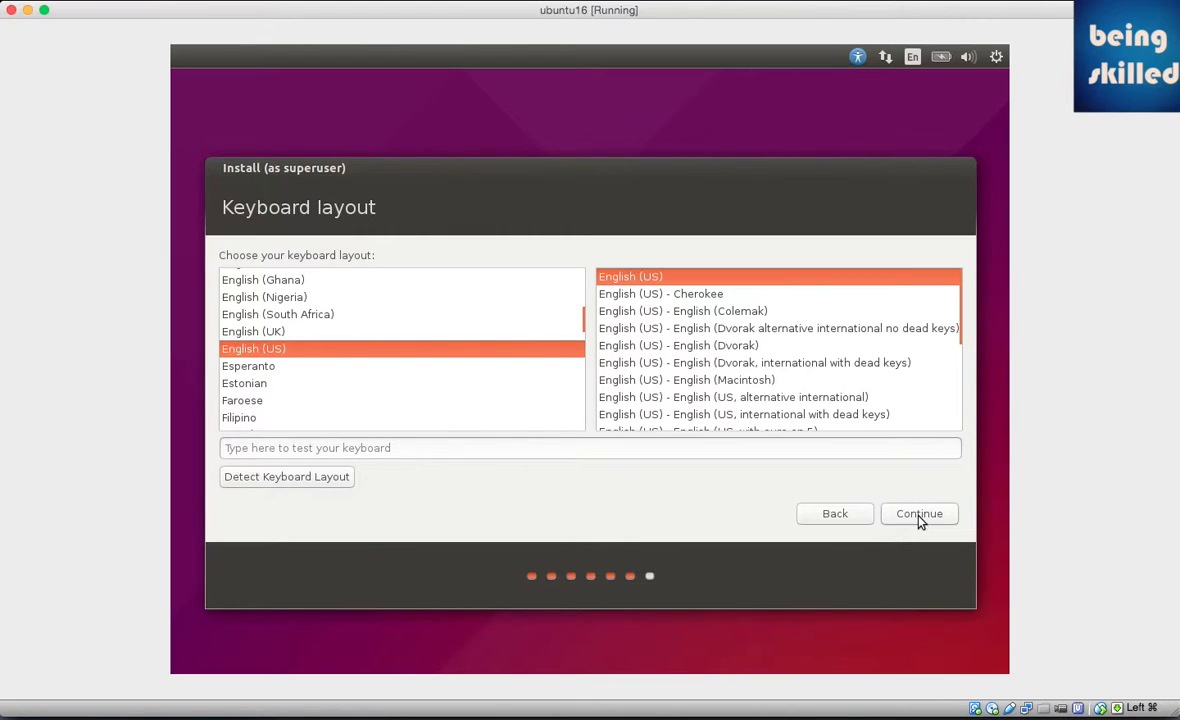
{"action": "left_click", "coordinate": [920, 512]}
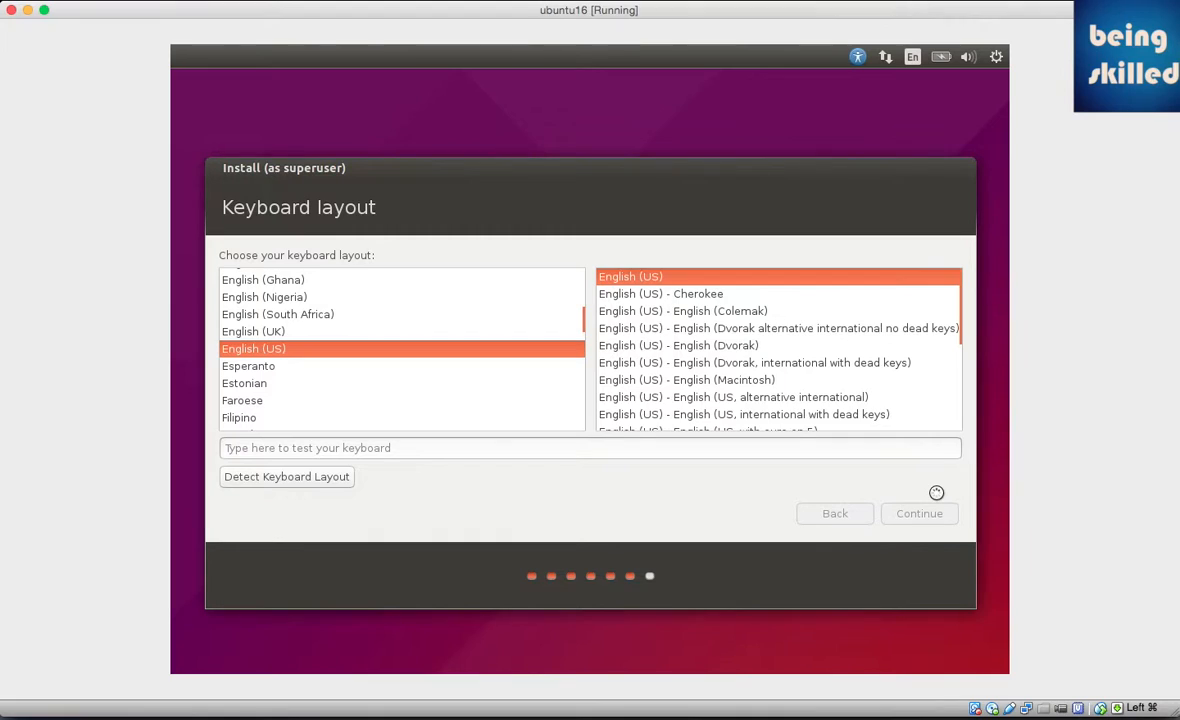
{"action": "left_click", "coordinate": [918, 512]}
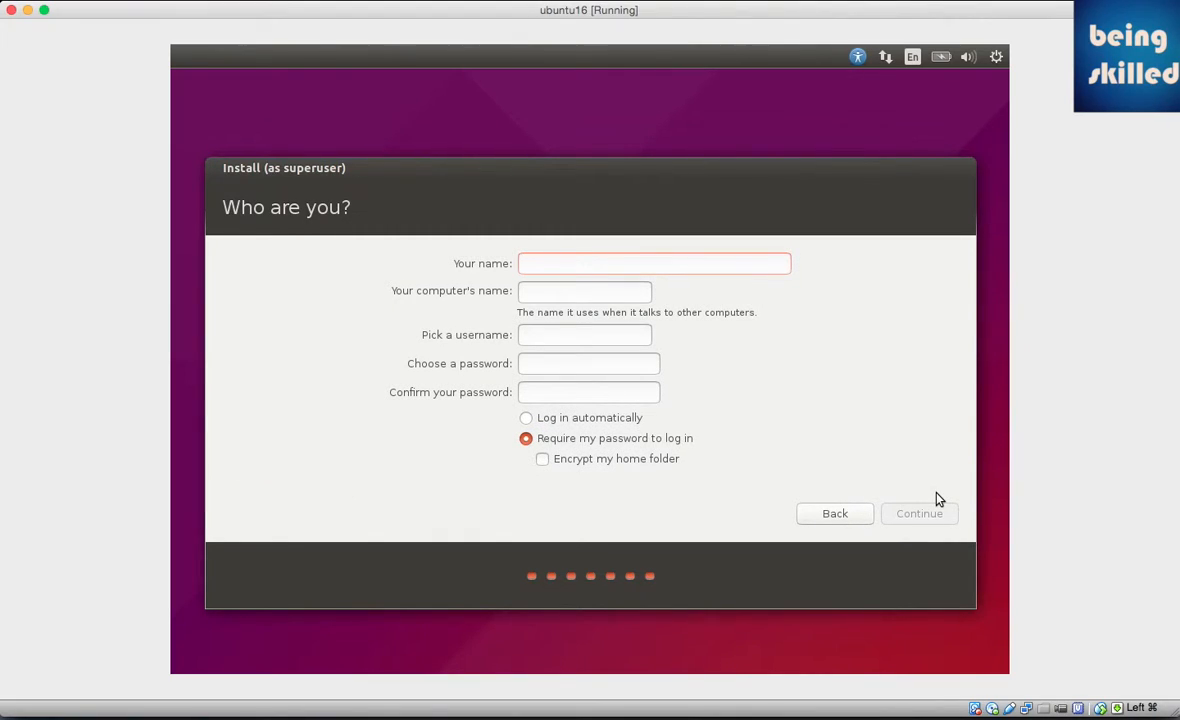
Step: Enter name and username beingskilled, computer name beingskilled03, and a matching password
{"action": "left_click", "coordinate": [654, 264]}
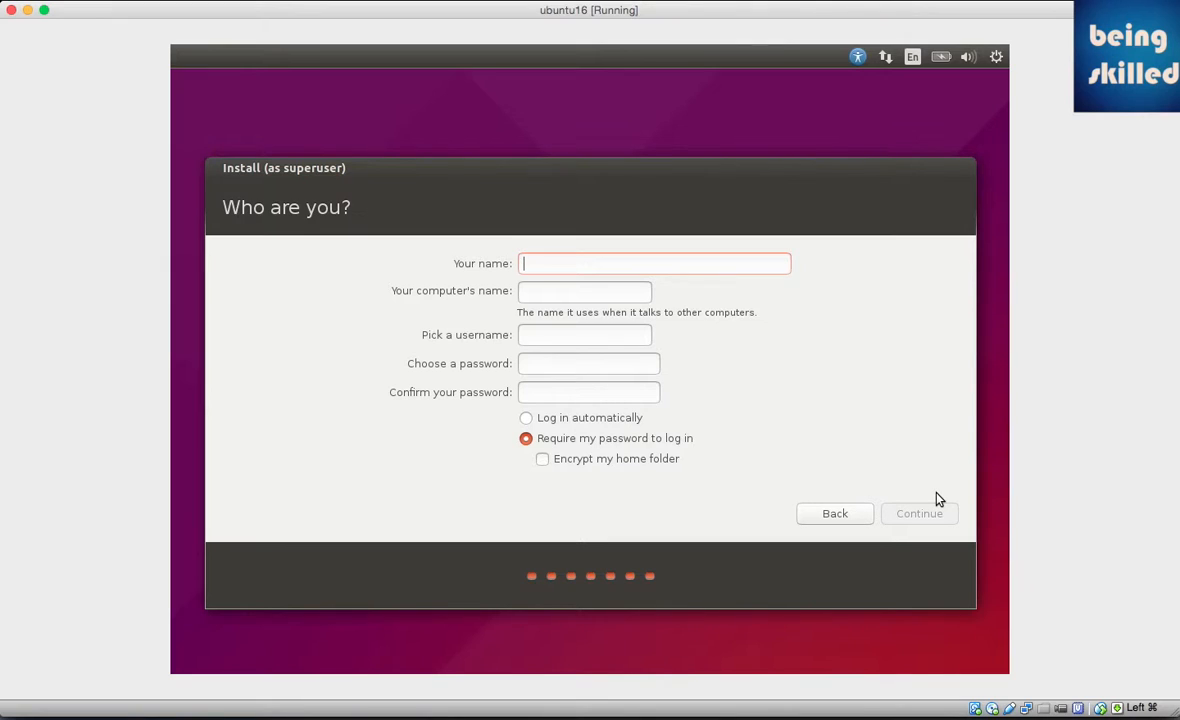
{"action": "type", "text": "beingskilled"}
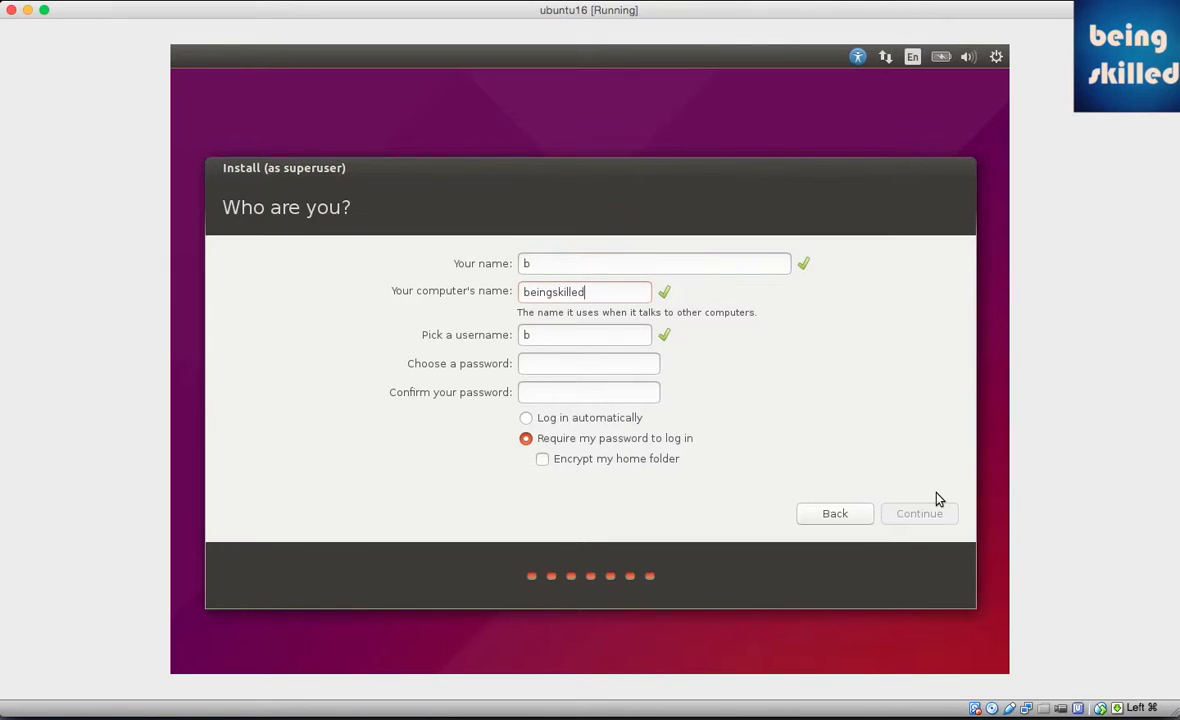
{"action": "type", "text": "03"}
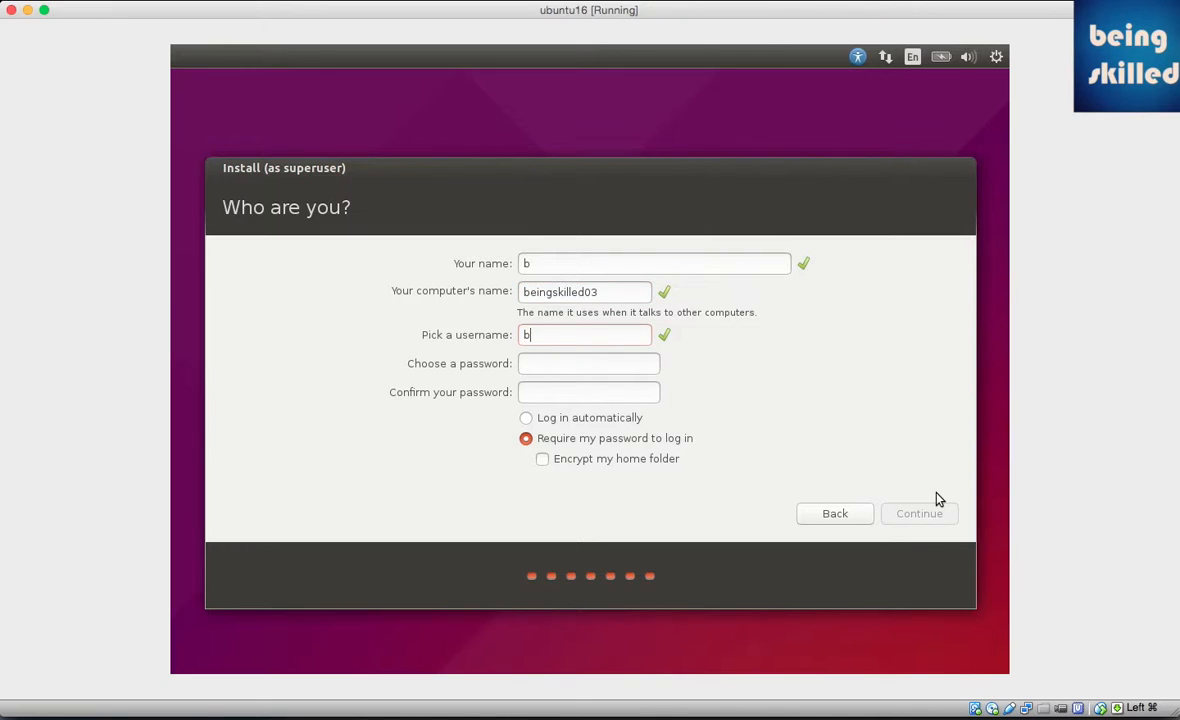
{"action": "type", "text": "eingskilled"}
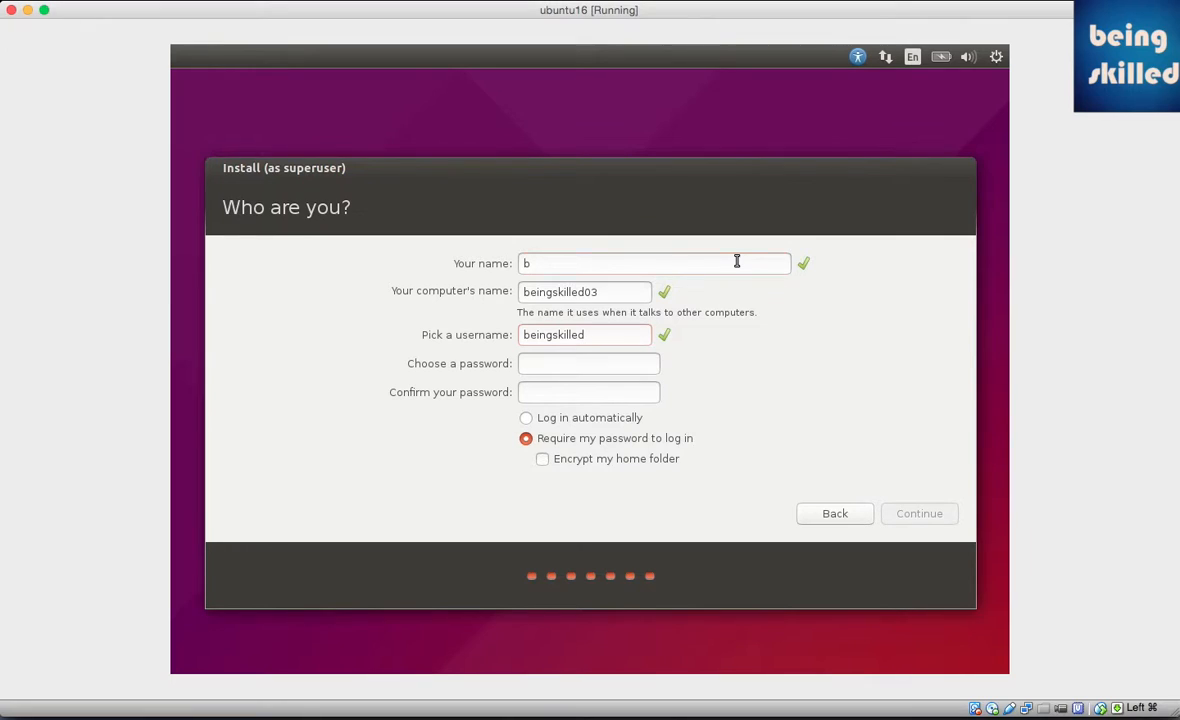
{"action": "type", "text": "eingskilled"}
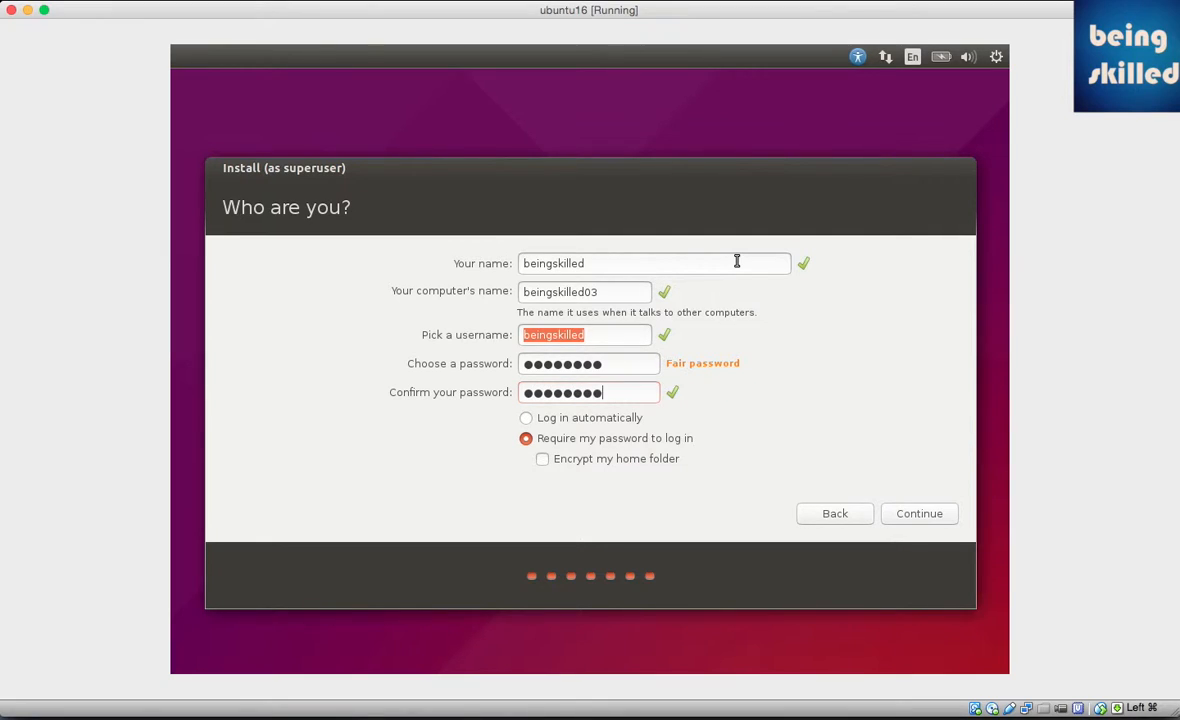
{"action": "mouse_move", "coordinate": [532, 500]}
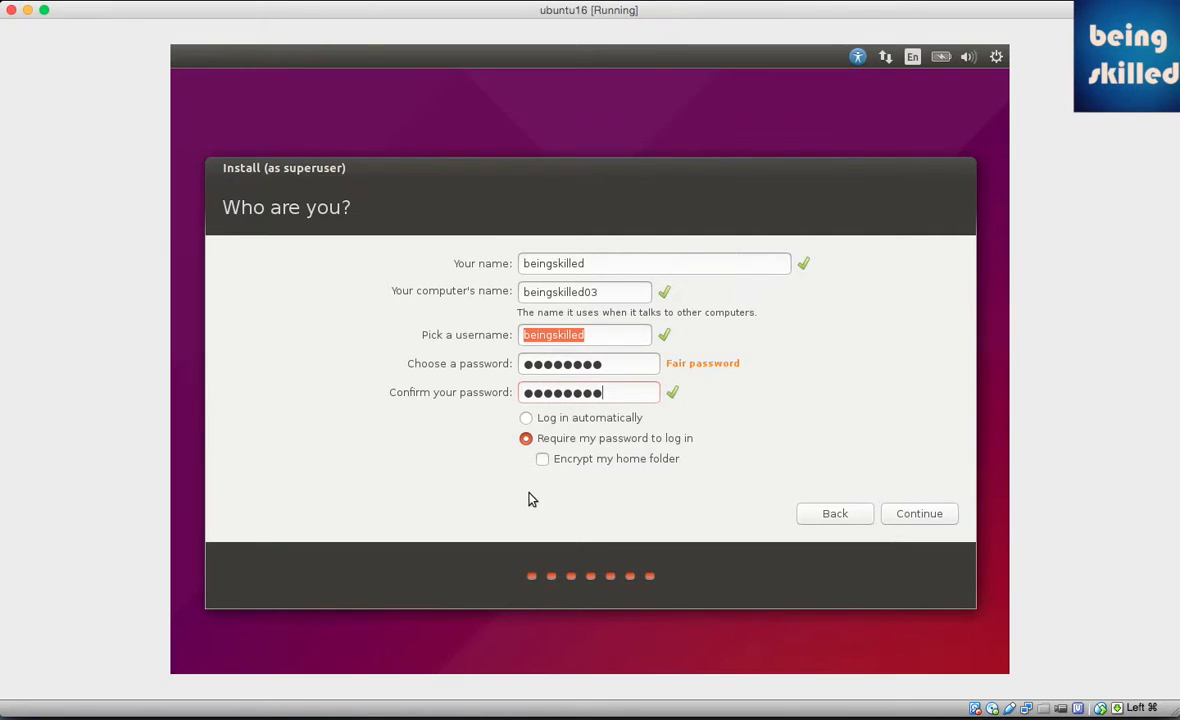
{"action": "mouse_move", "coordinate": [670, 396]}
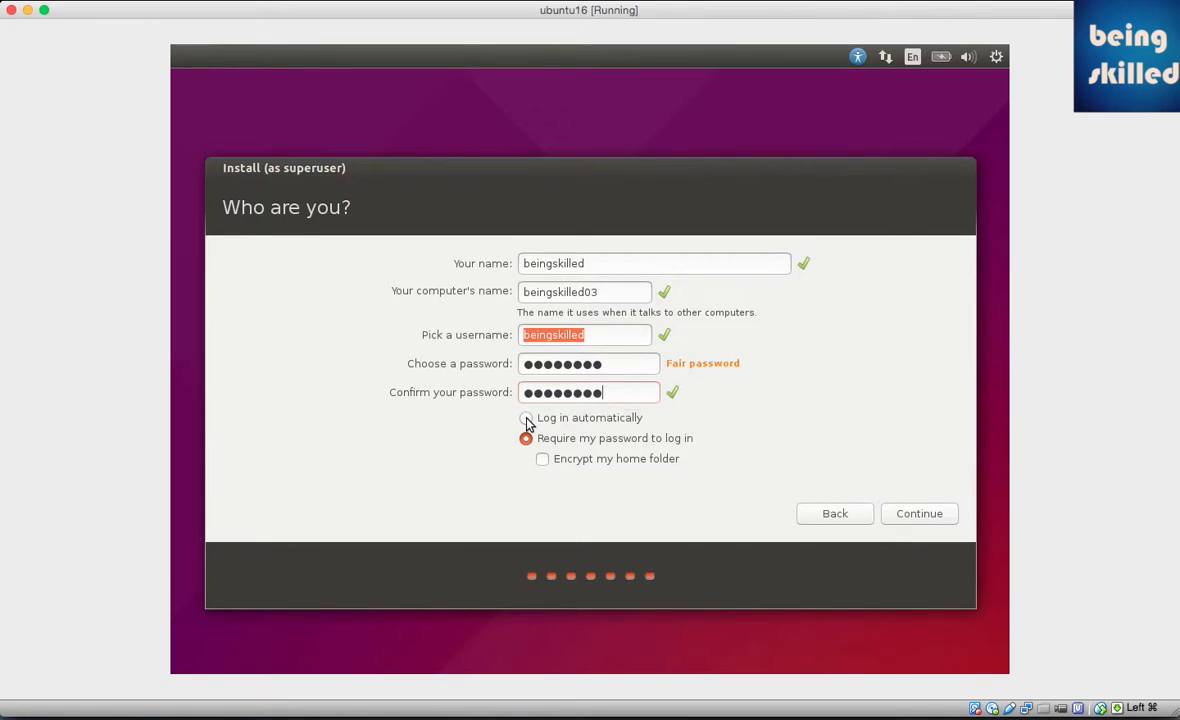
Step: Choose Log in automatically and submit the account details with Continue
{"action": "left_click", "coordinate": [526, 418]}
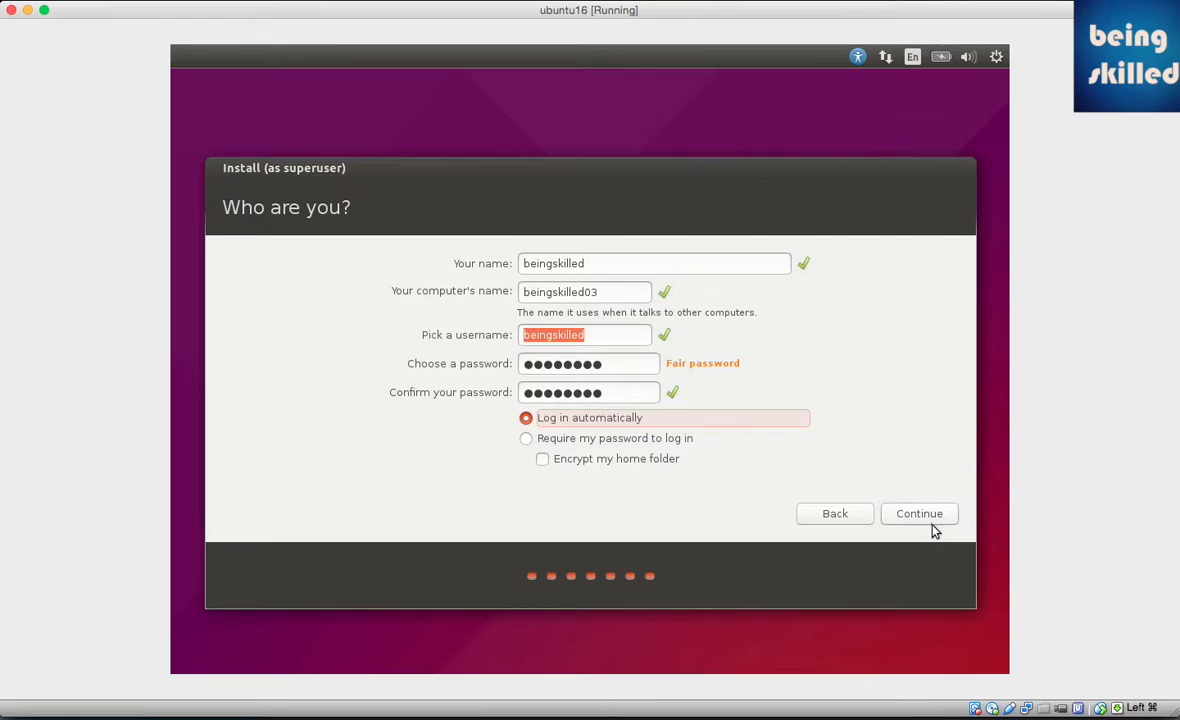
{"action": "left_click", "coordinate": [918, 512]}
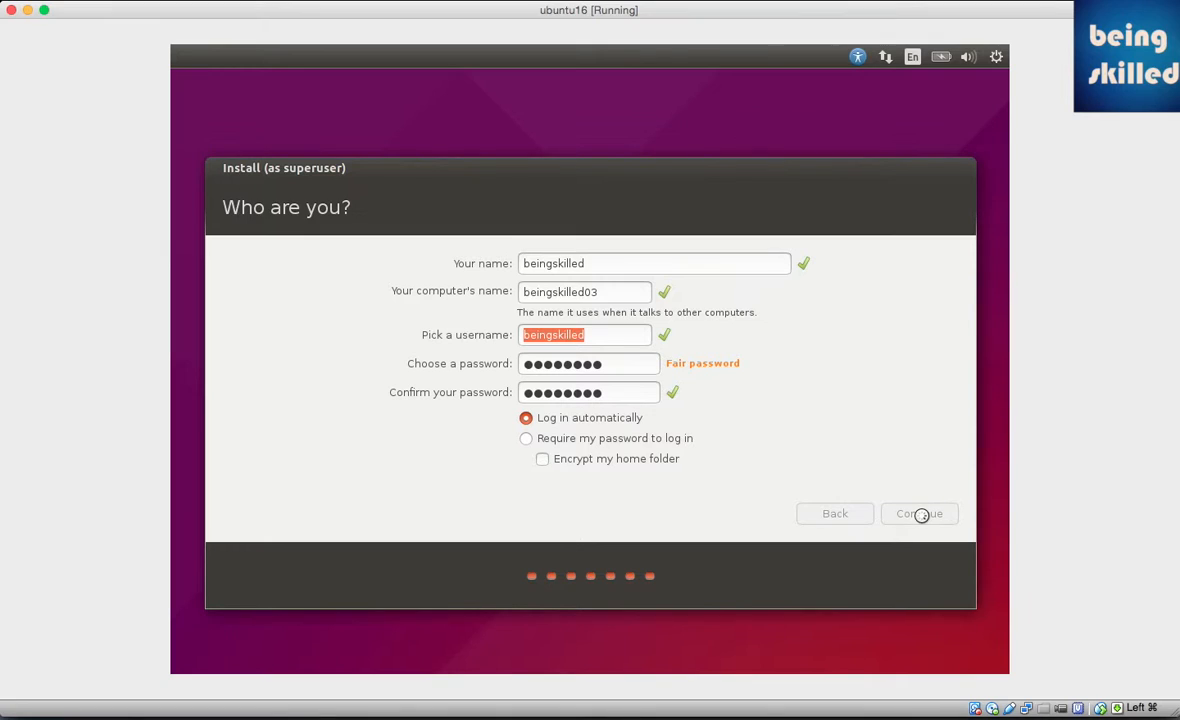
Step: Continue so the installer begins copying files with its Welcome to Ubuntu slideshow
{"action": "left_click", "coordinate": [920, 512]}
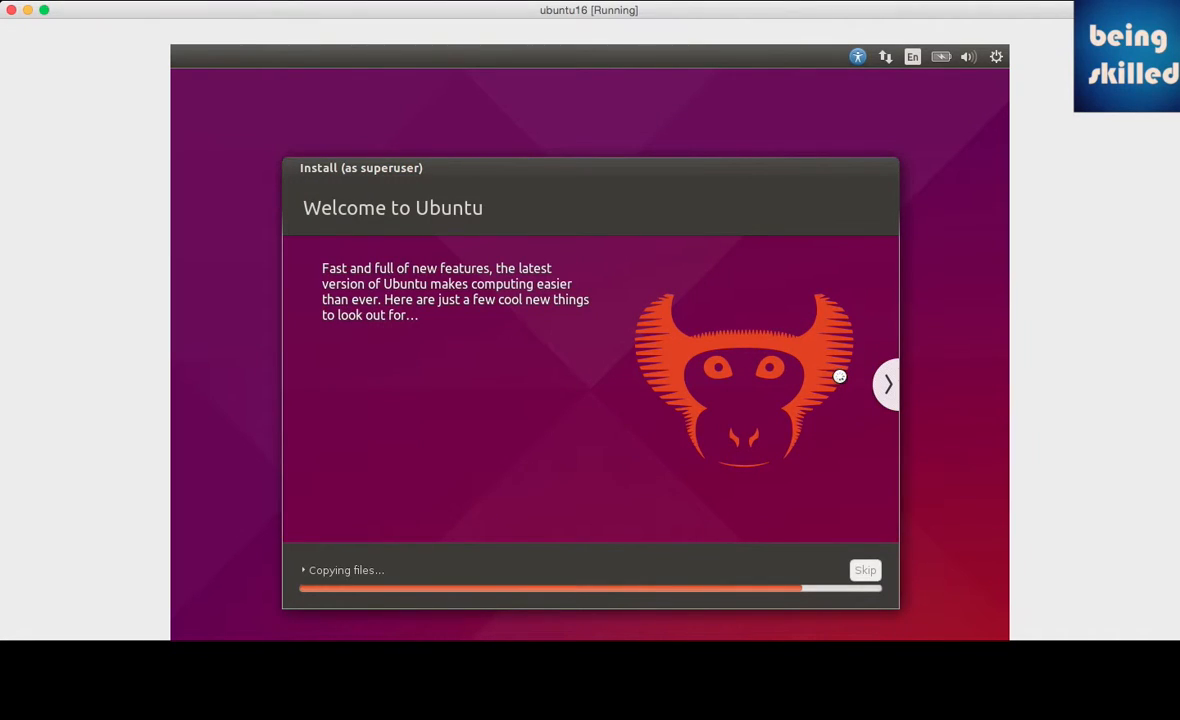
{"action": "mouse_move", "coordinate": [798, 364]}
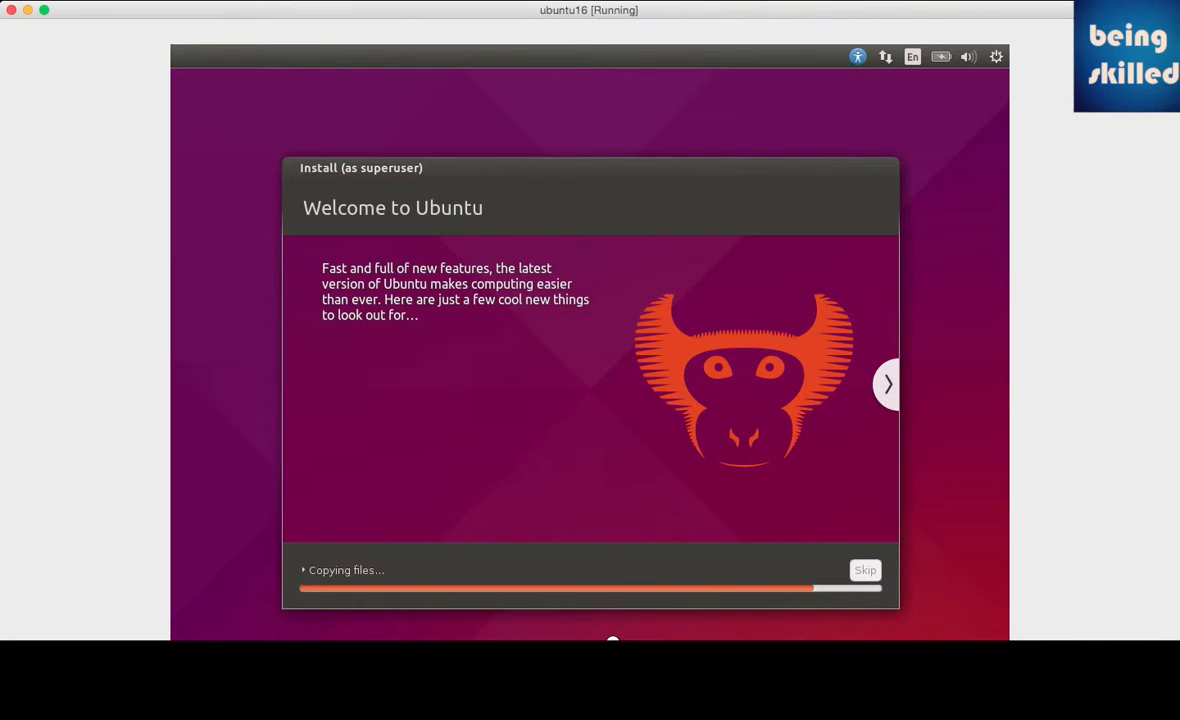
{"action": "mouse_move", "coordinate": [596, 560]}
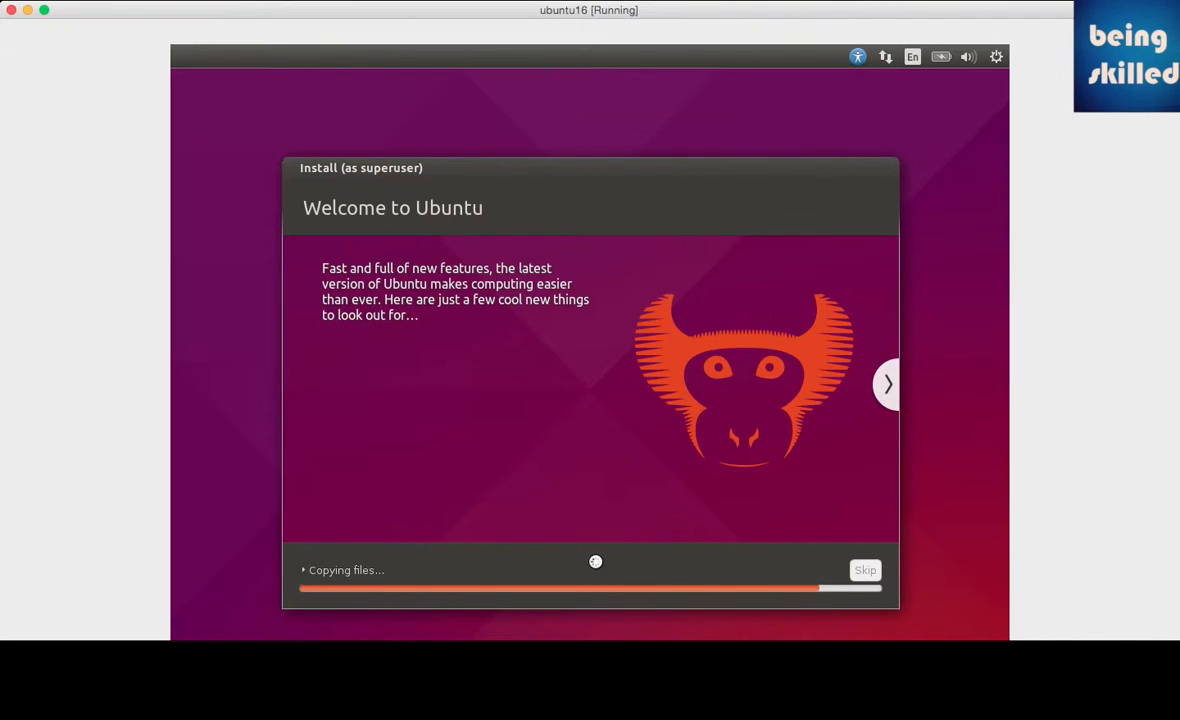